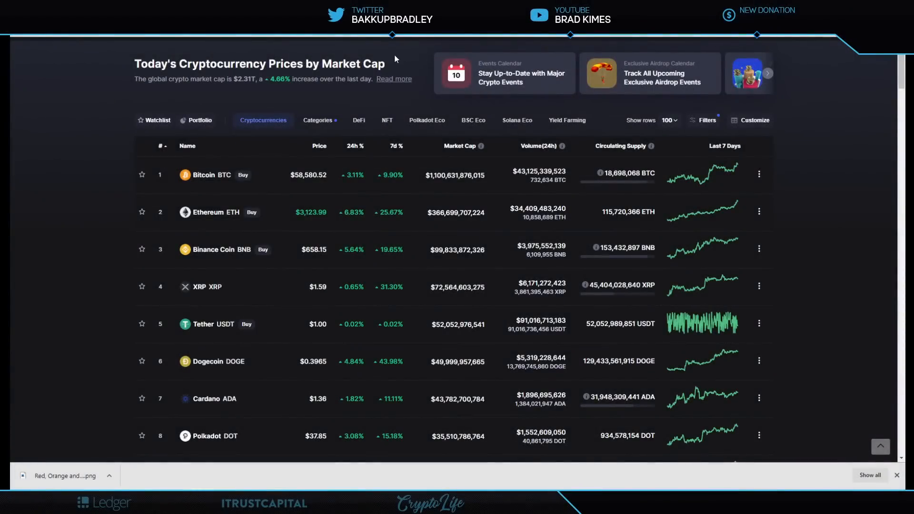
{"action": "mouse_move", "coordinate": [390, 54]}
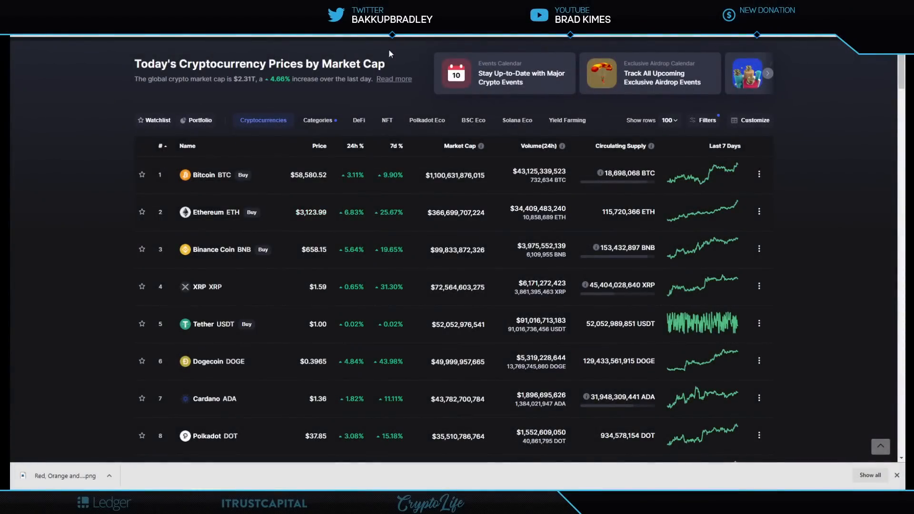
{"action": "mouse_move", "coordinate": [376, 55]}
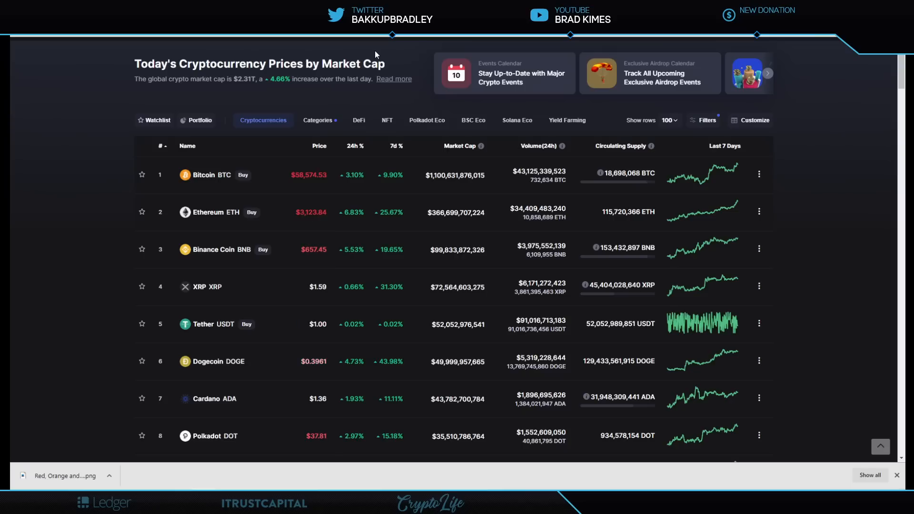
{"action": "mouse_move", "coordinate": [107, 104]}
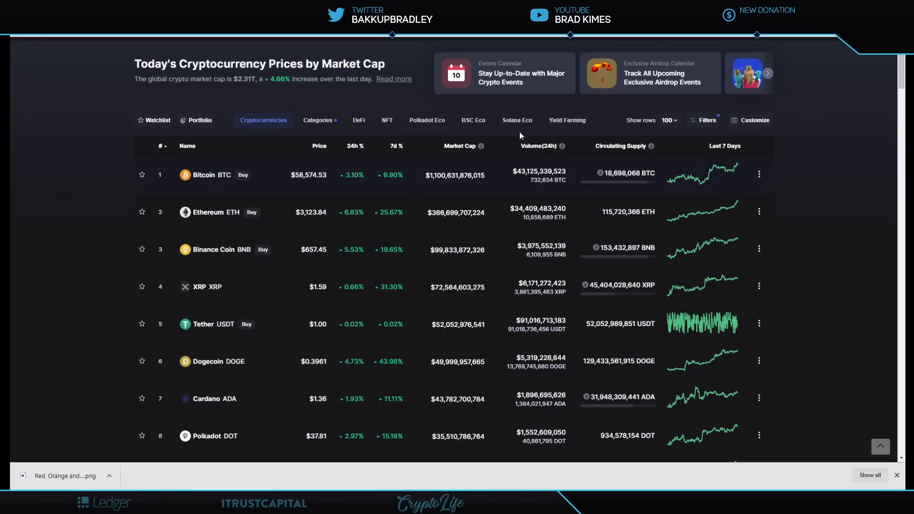
{"action": "mouse_move", "coordinate": [749, 169]}
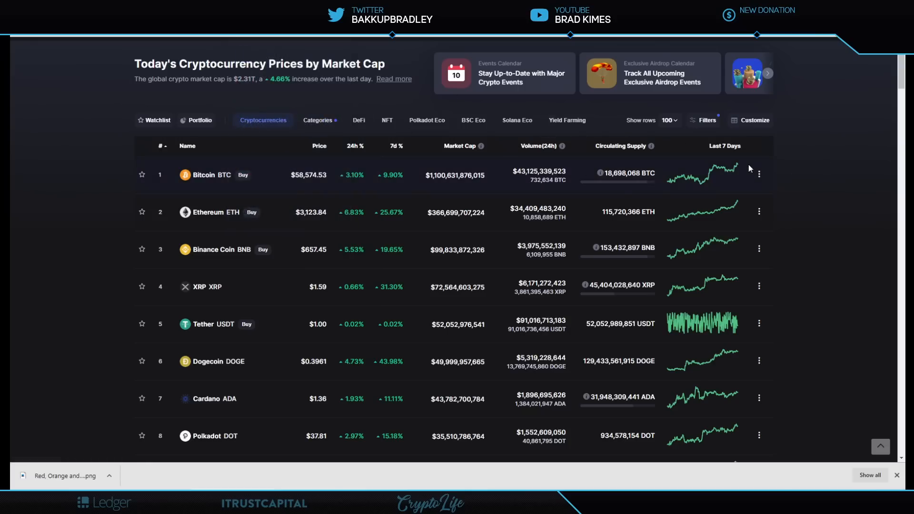
{"action": "mouse_move", "coordinate": [718, 275]}
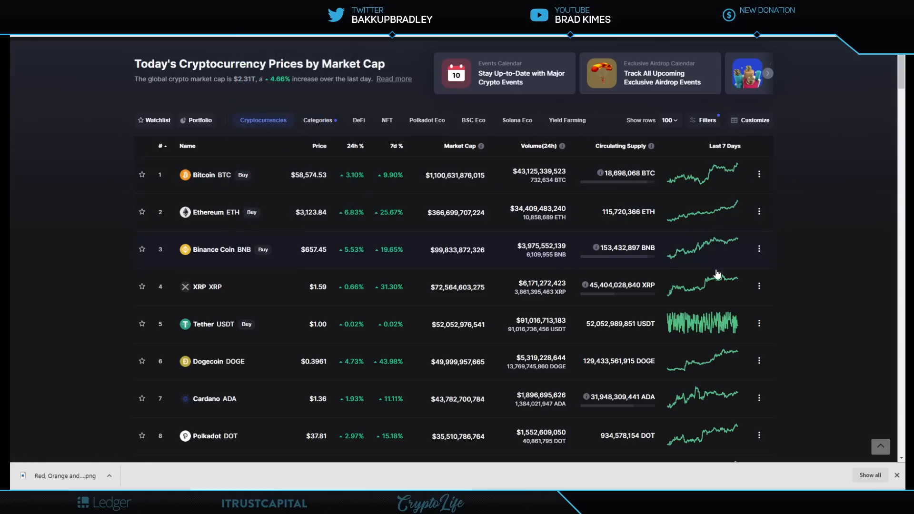
{"action": "mouse_move", "coordinate": [496, 201]}
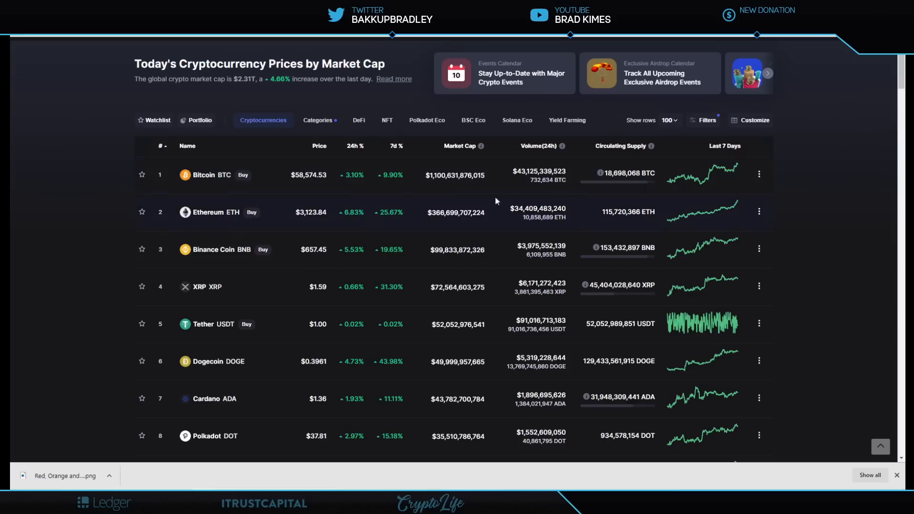
{"action": "mouse_move", "coordinate": [49, 225]}
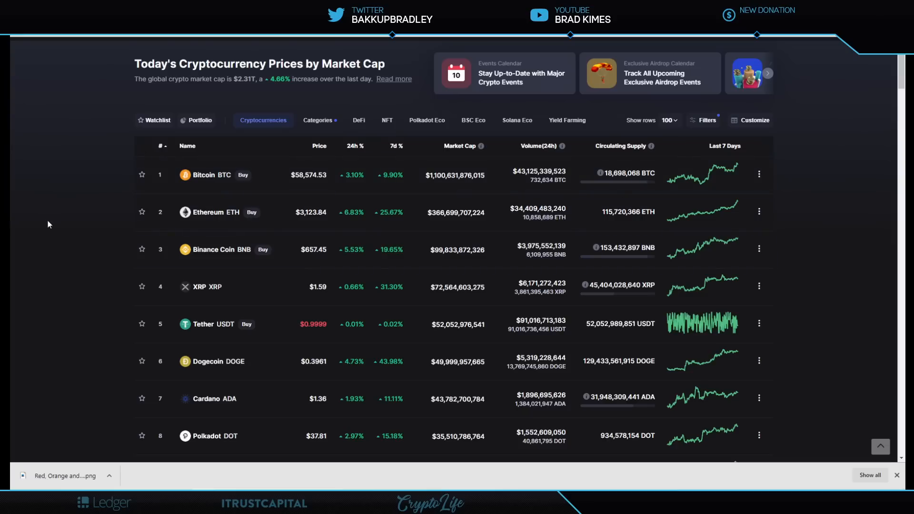
{"action": "mouse_move", "coordinate": [285, 293]}
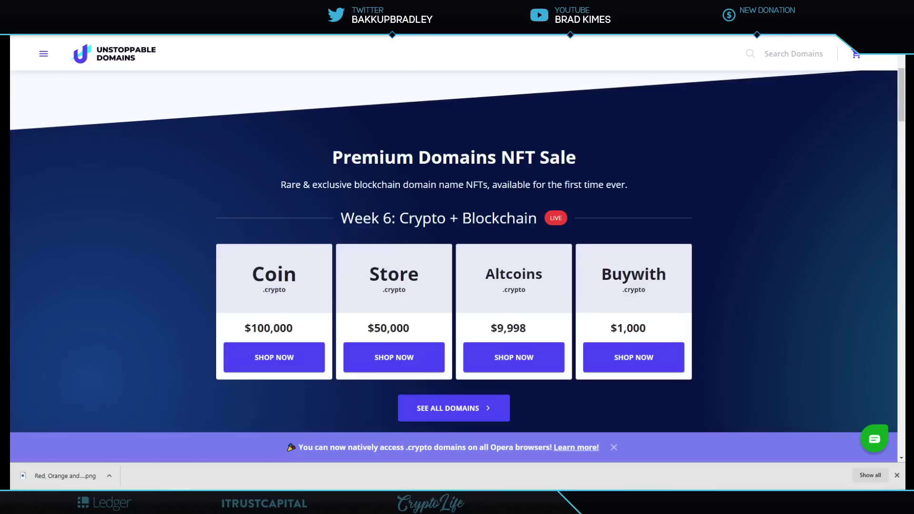
{"action": "mouse_move", "coordinate": [274, 116]}
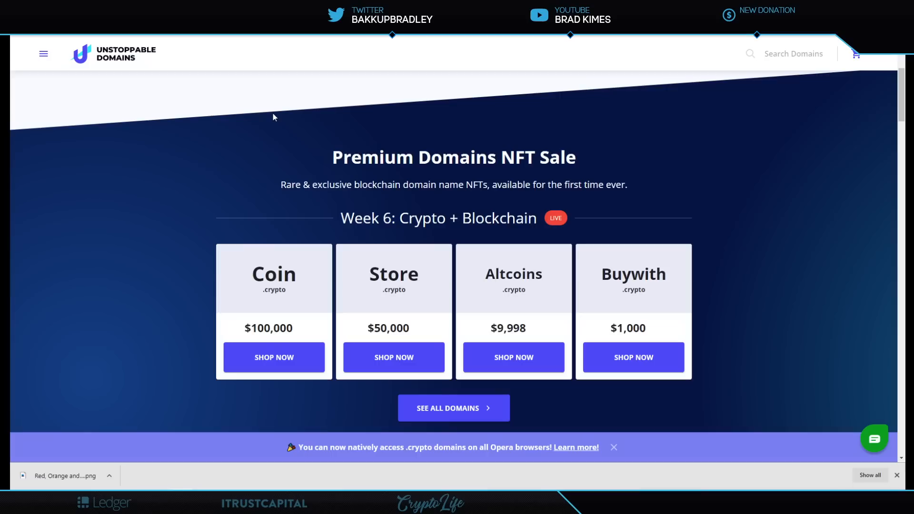
{"action": "mouse_move", "coordinate": [265, 184]}
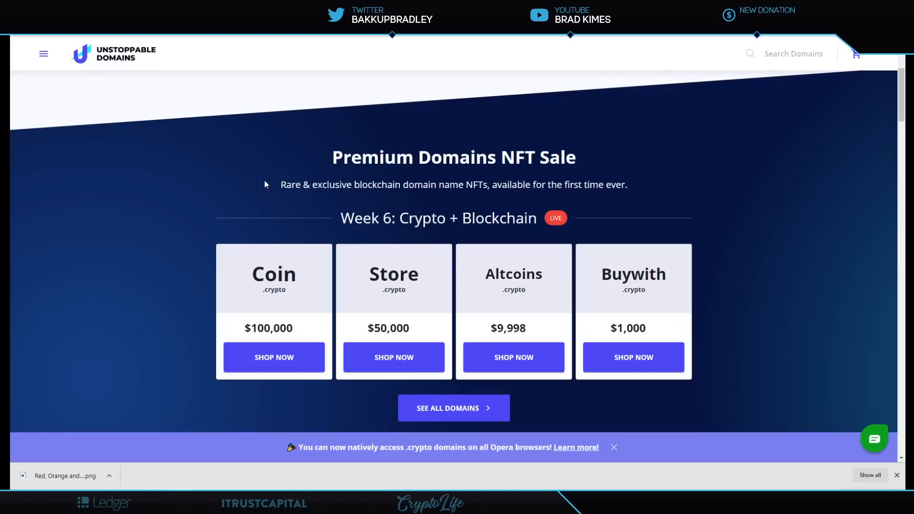
{"action": "mouse_move", "coordinate": [181, 109]}
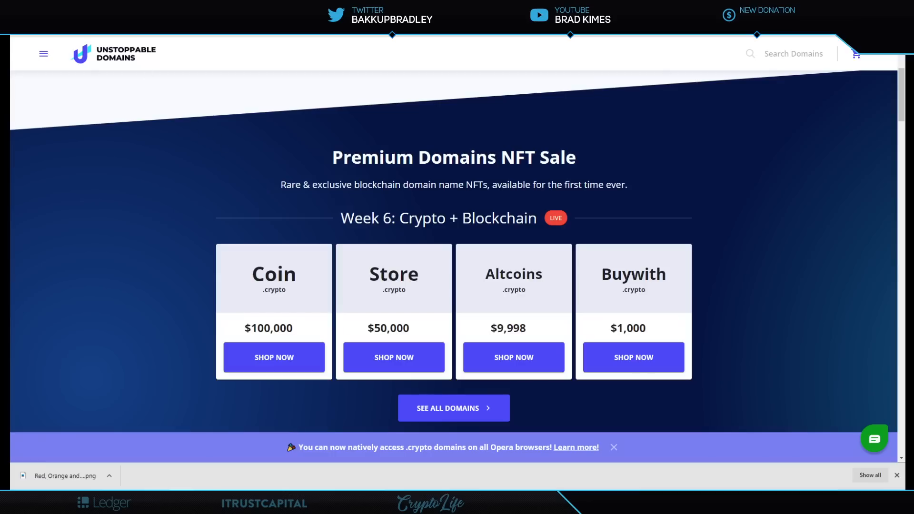
Switch to XRPcryptowolf's tweet about Nas calling himself the 'Cryptocurrency Scarface'.
{"action": "left_click", "coordinate": [380, 15]}
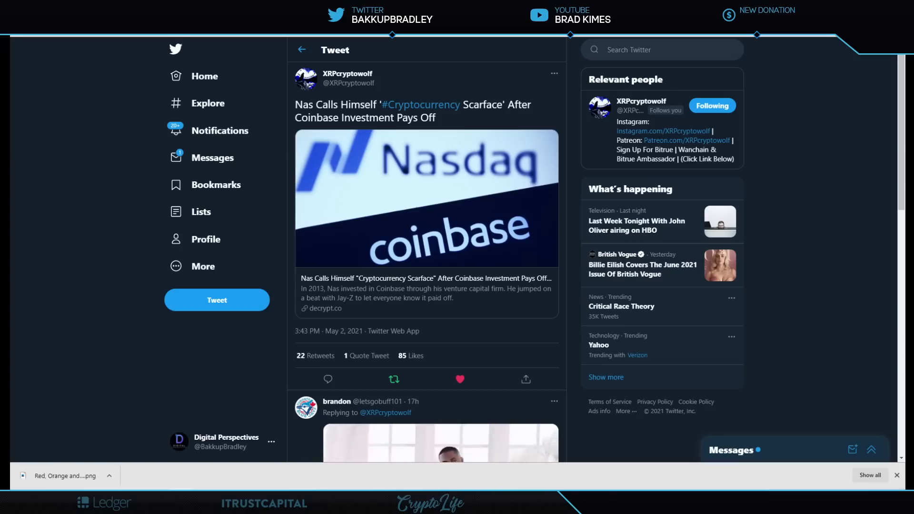
Open the Decrypt article on Nas's $40 million Coinbase stake and 2013 investment.
{"action": "left_click", "coordinate": [328, 308]}
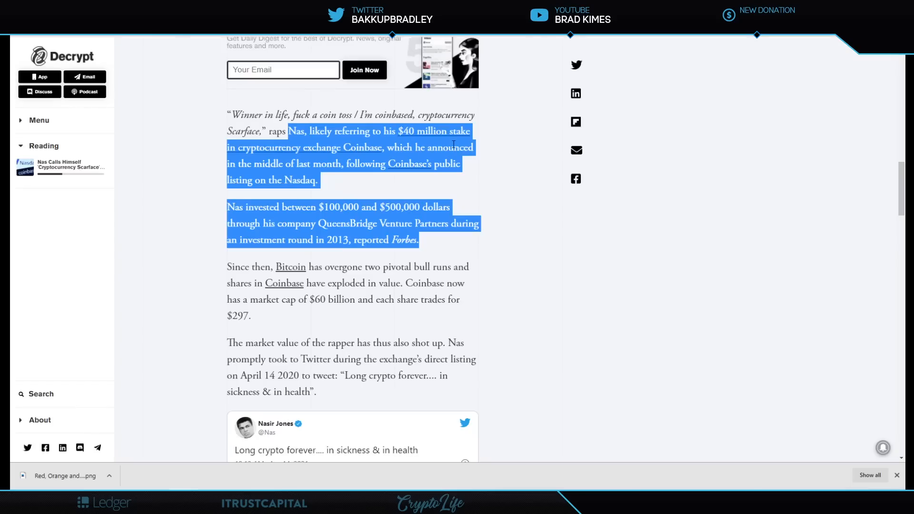
{"action": "mouse_move", "coordinate": [293, 200]}
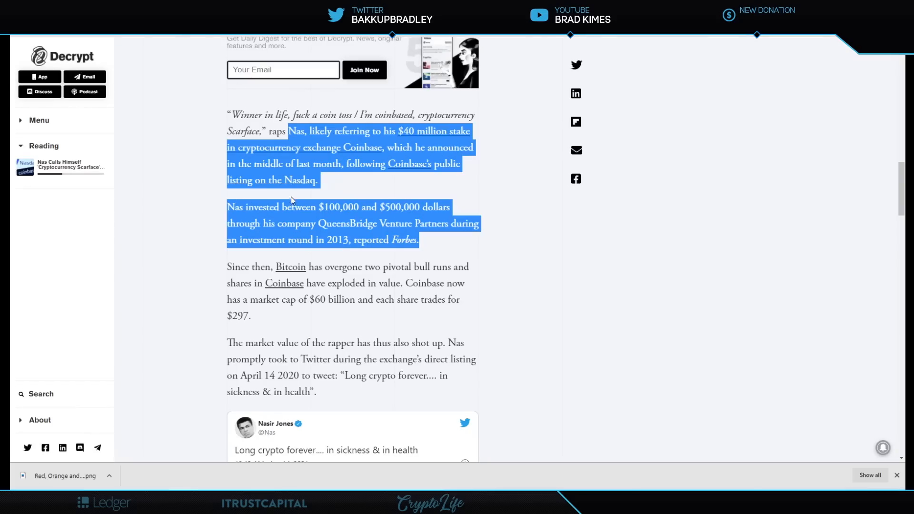
{"action": "mouse_move", "coordinate": [428, 207]}
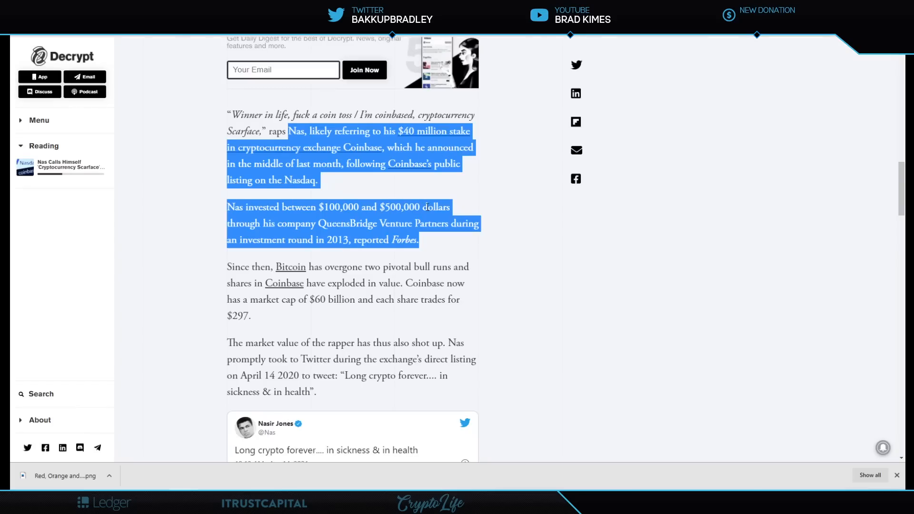
{"action": "mouse_move", "coordinate": [335, 236]}
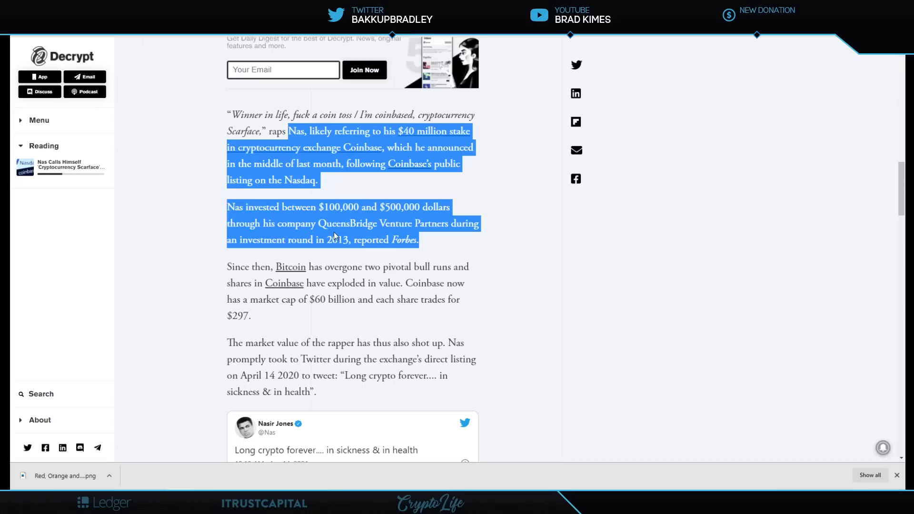
{"action": "mouse_move", "coordinate": [467, 225]}
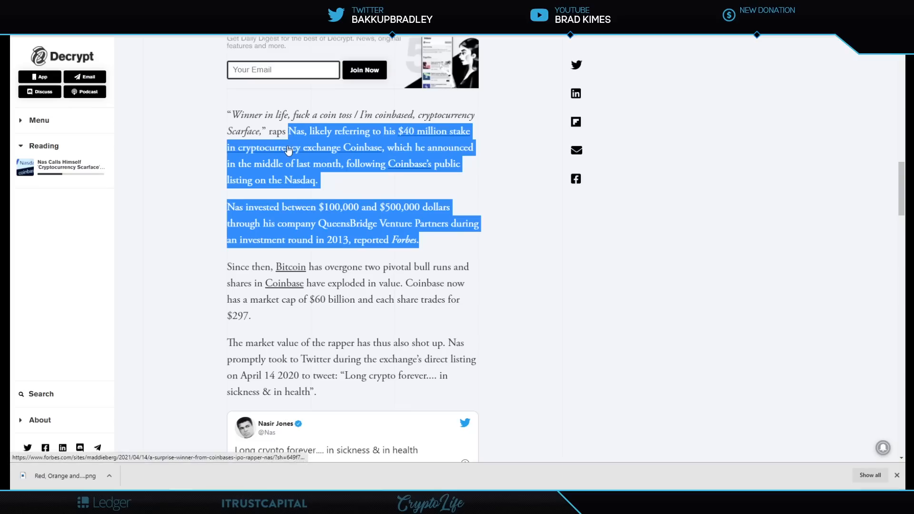
{"action": "mouse_move", "coordinate": [372, 112]}
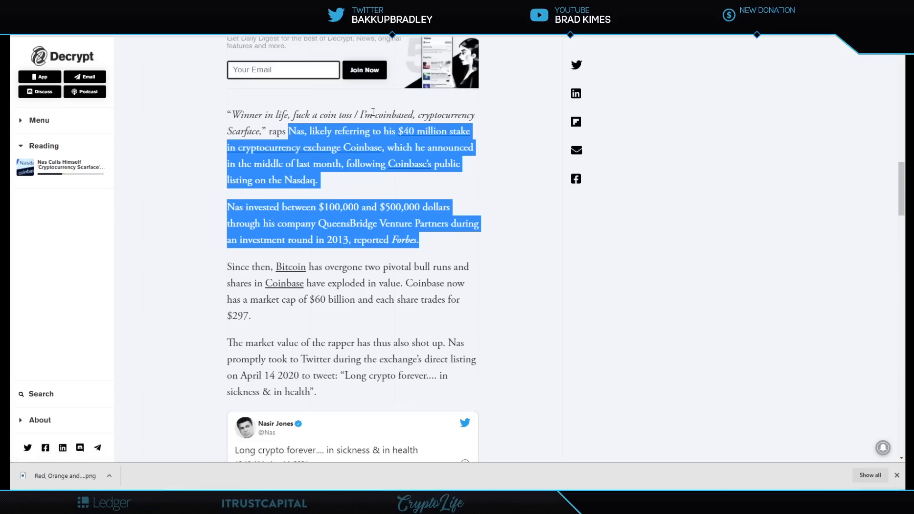
{"action": "mouse_move", "coordinate": [426, 118]}
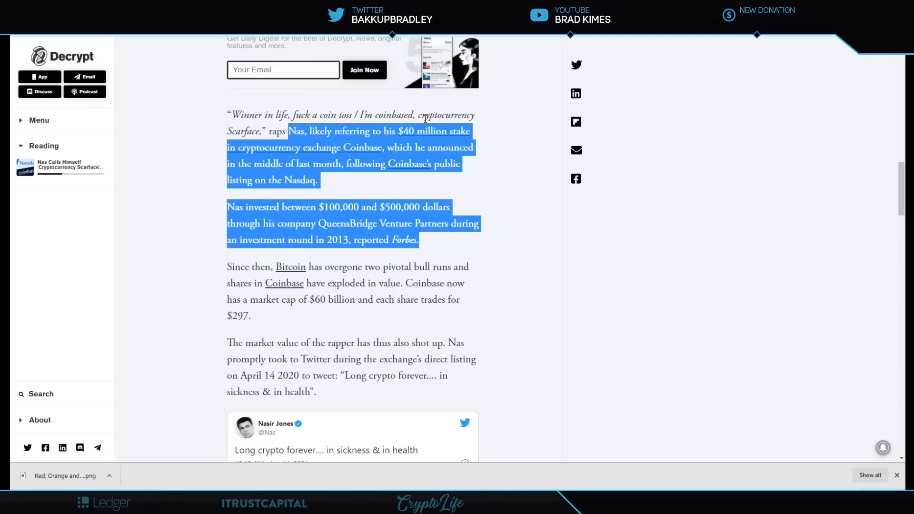
{"action": "mouse_move", "coordinate": [361, 159]}
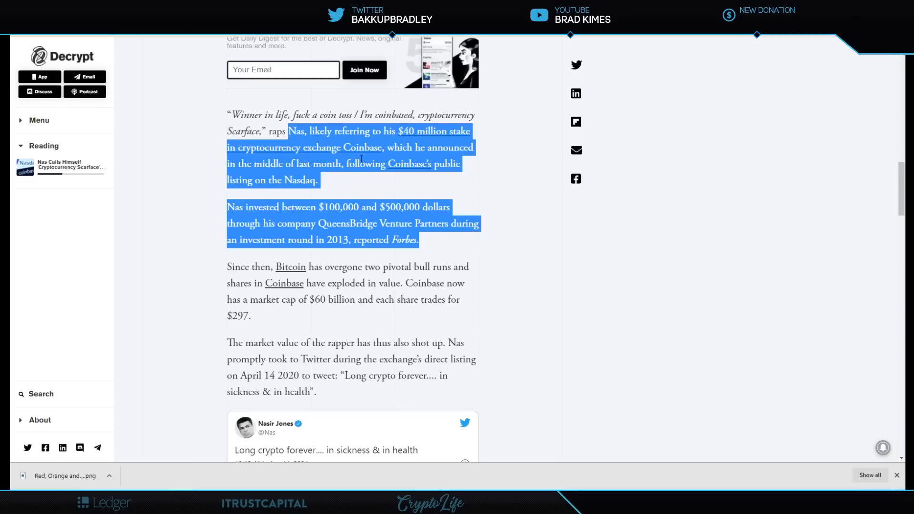
{"action": "mouse_move", "coordinate": [347, 147]}
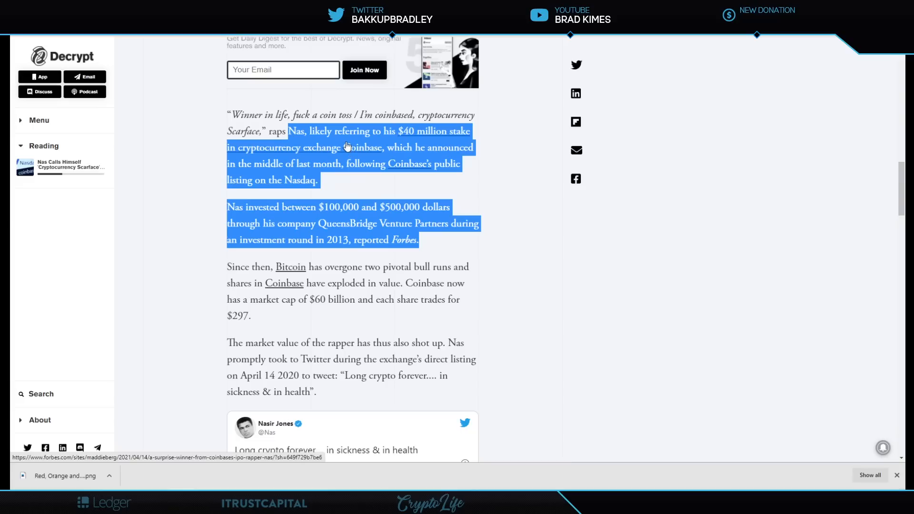
{"action": "mouse_move", "coordinate": [334, 143]}
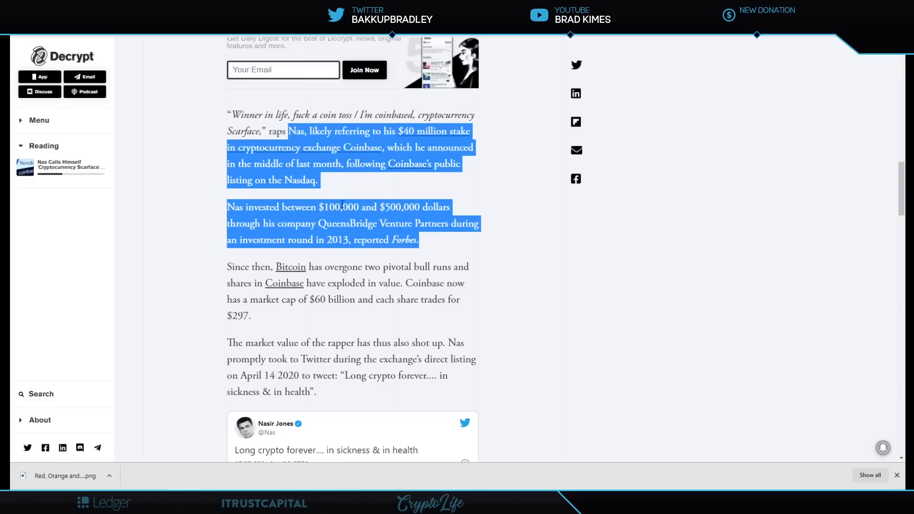
{"action": "mouse_move", "coordinate": [437, 141]}
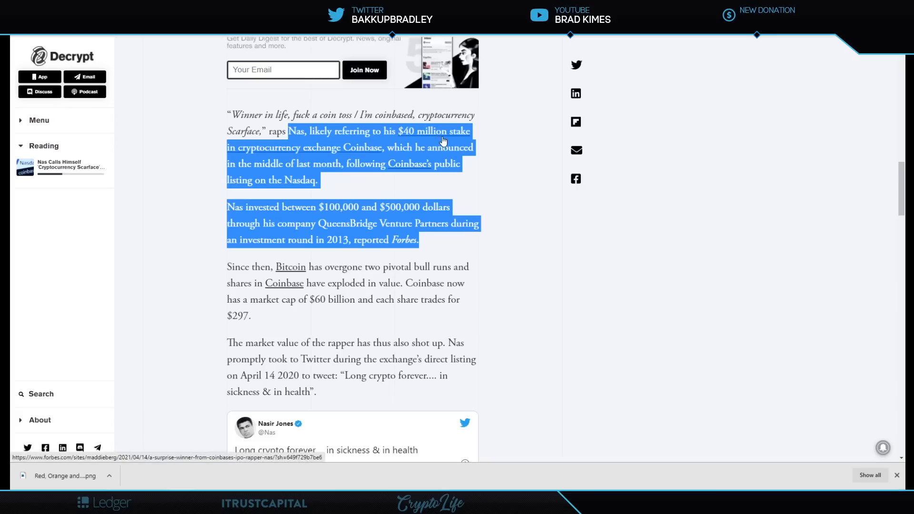
{"action": "mouse_move", "coordinate": [363, 153]}
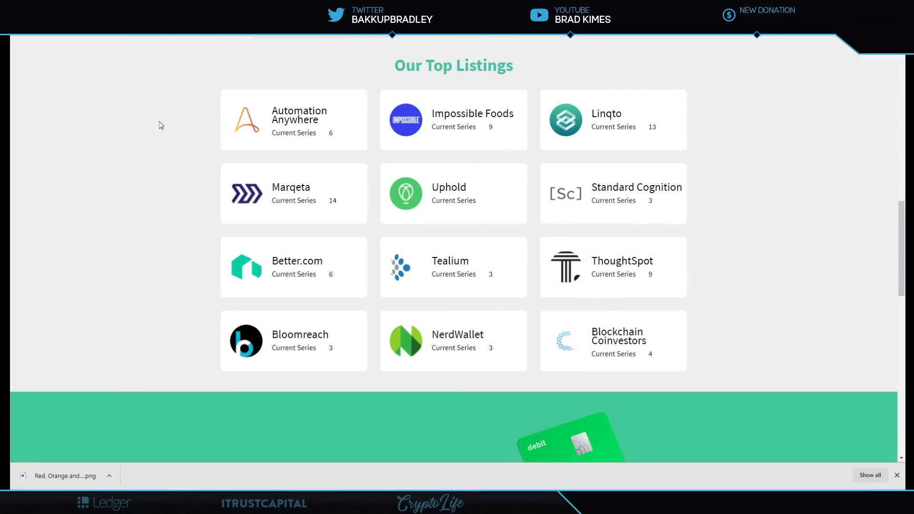
{"action": "mouse_move", "coordinate": [626, 123]}
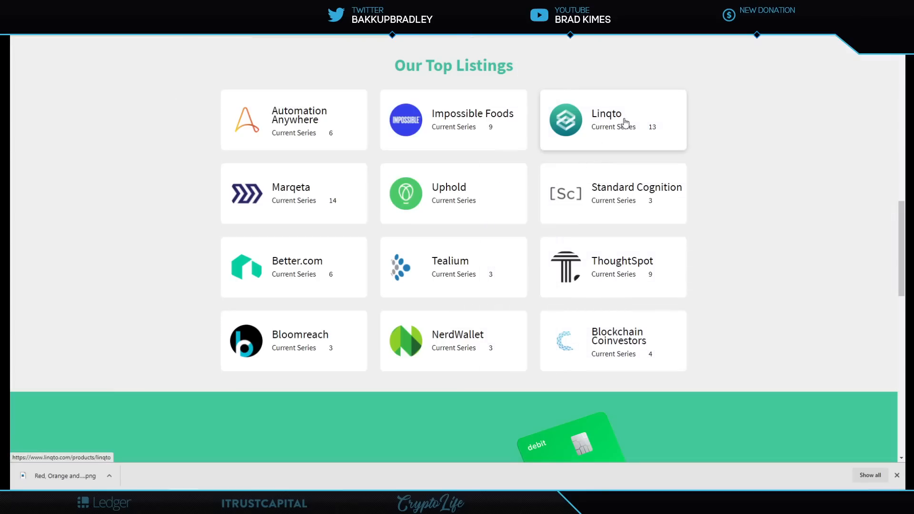
{"action": "mouse_move", "coordinate": [623, 120]}
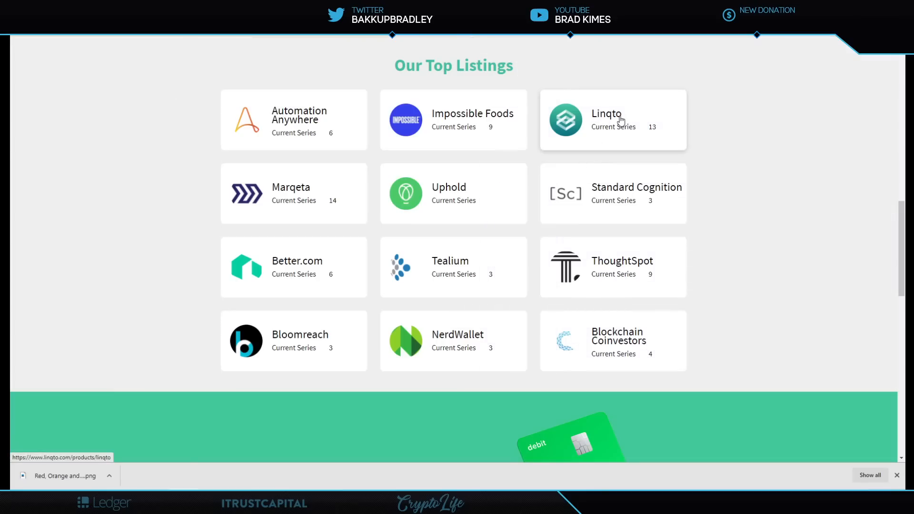
{"action": "mouse_move", "coordinate": [140, 224]}
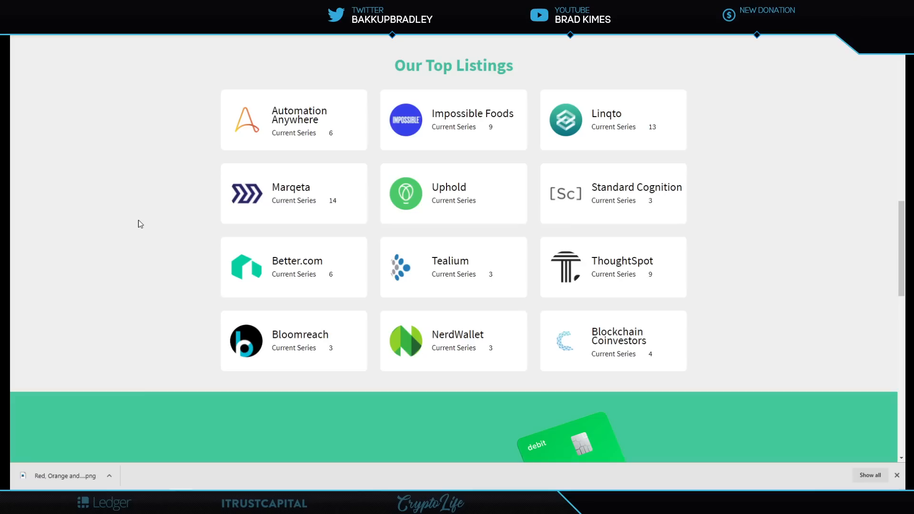
{"action": "mouse_move", "coordinate": [610, 213]}
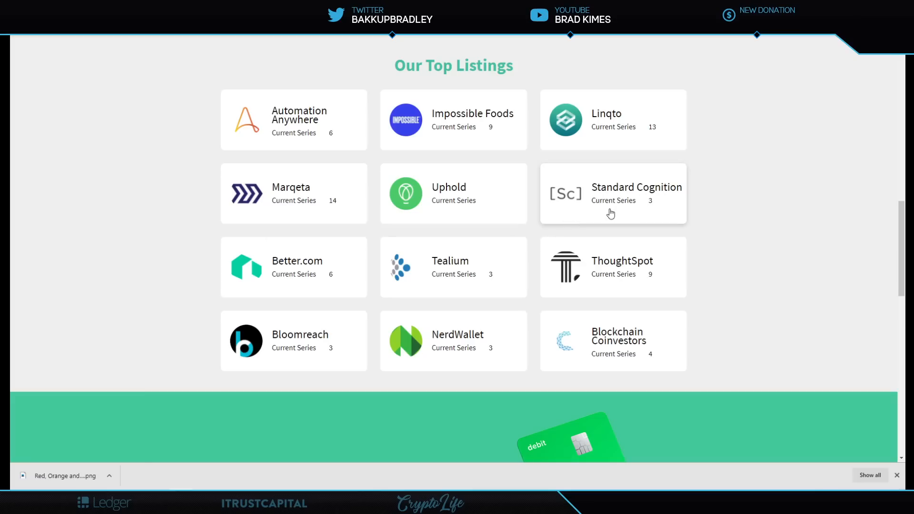
{"action": "mouse_move", "coordinate": [611, 213]}
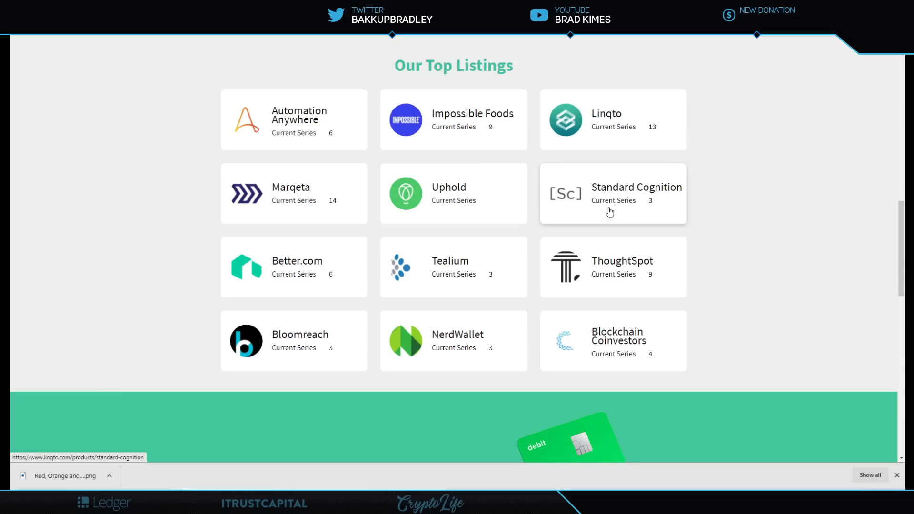
{"action": "mouse_move", "coordinate": [297, 160]}
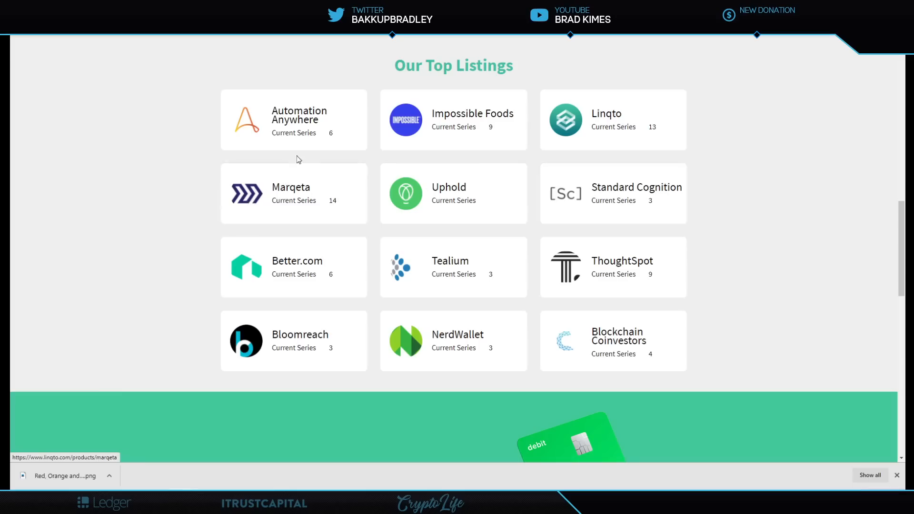
{"action": "mouse_move", "coordinate": [184, 113]}
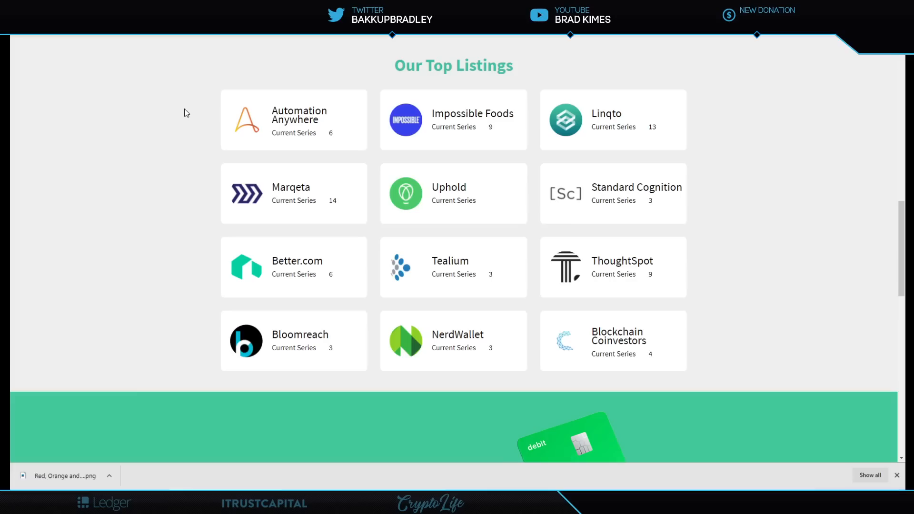
{"action": "mouse_move", "coordinate": [176, 62]}
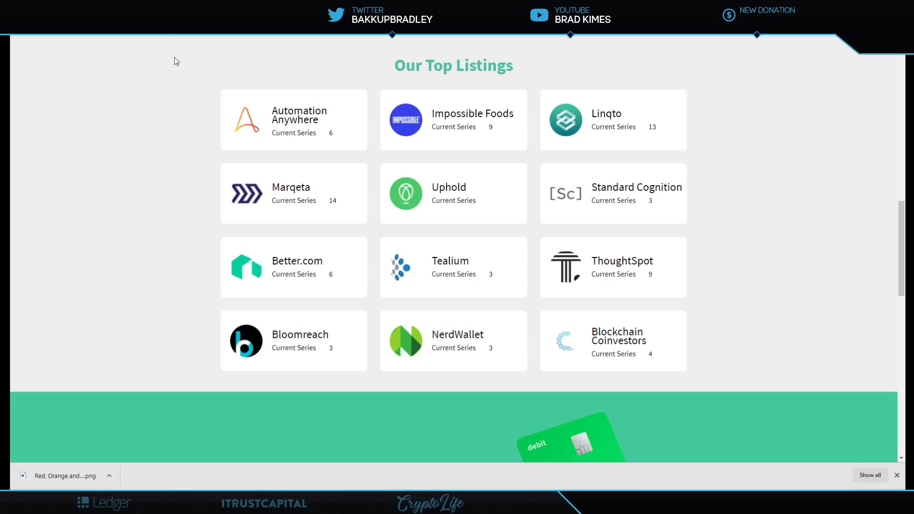
{"action": "mouse_move", "coordinate": [163, 98]}
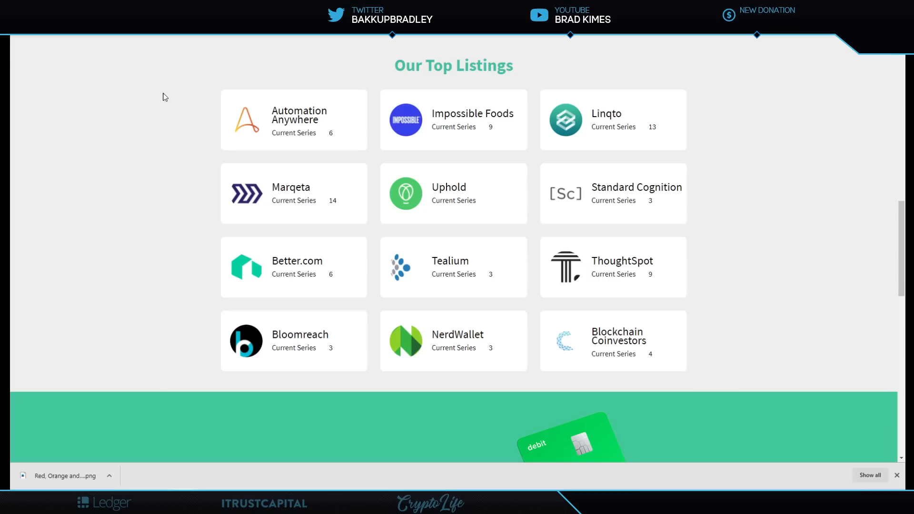
{"action": "mouse_move", "coordinate": [177, 85]}
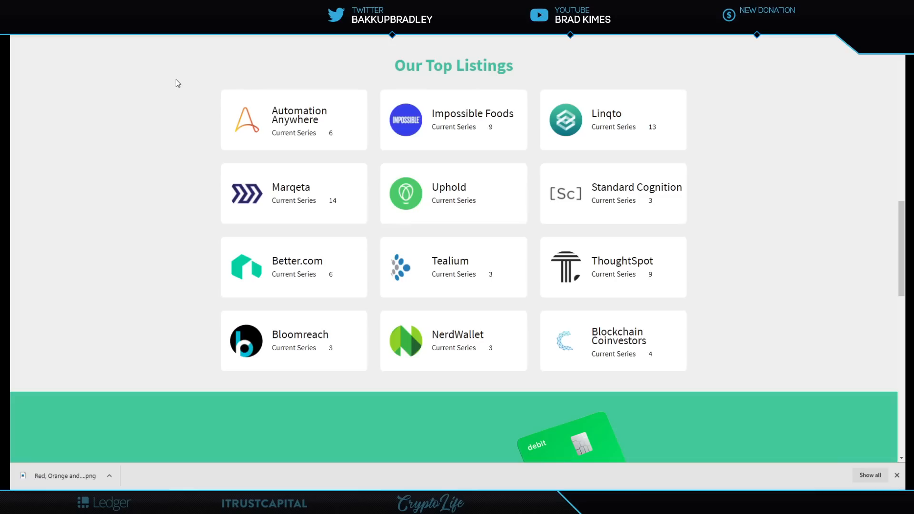
{"action": "mouse_move", "coordinate": [188, 58]}
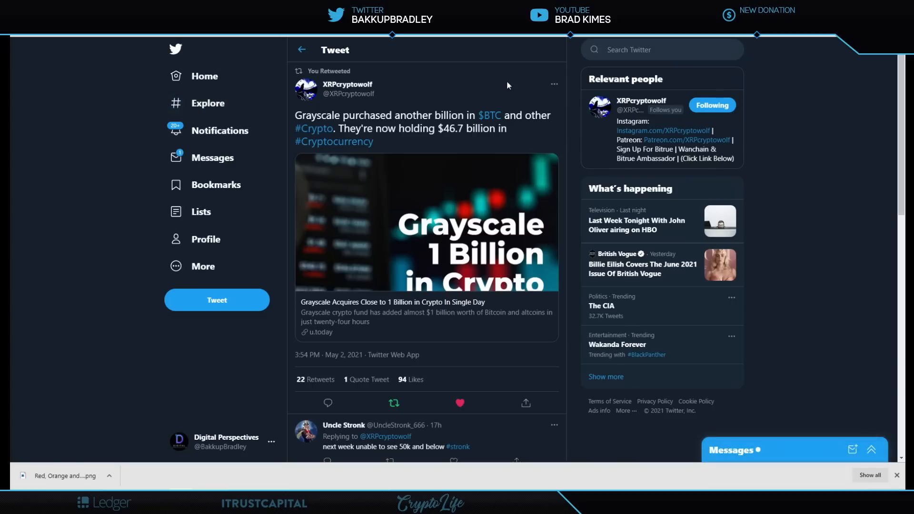
{"action": "mouse_move", "coordinate": [500, 87]}
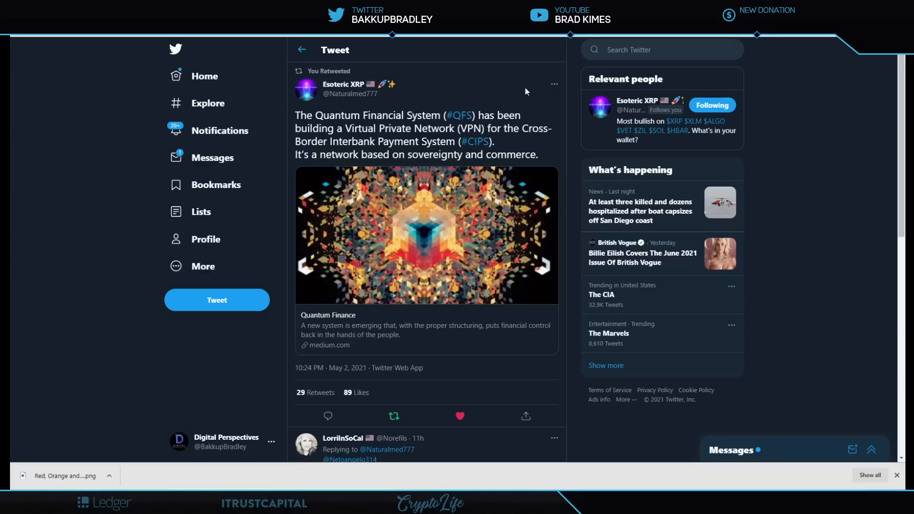
Read the Quantum Finance Medium article down to the White House quantum networks strategy.
{"action": "left_click", "coordinate": [426, 330]}
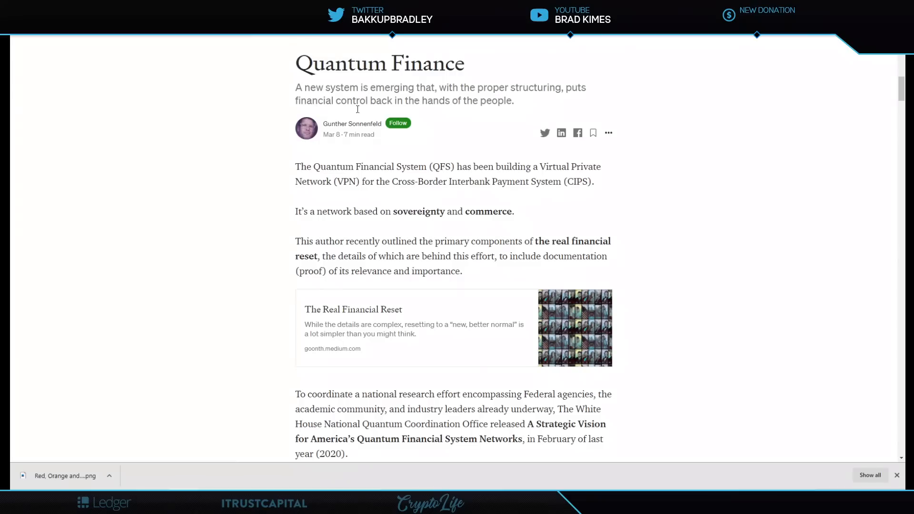
{"action": "mouse_move", "coordinate": [303, 205]}
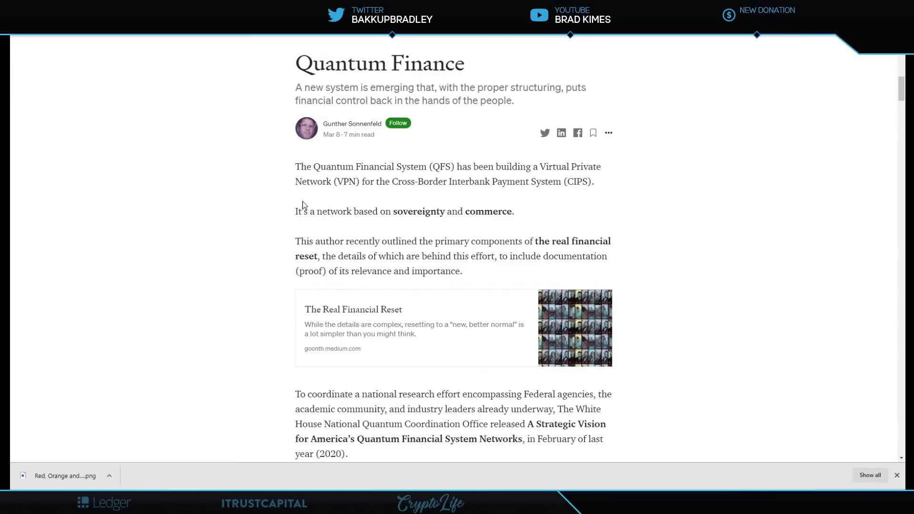
{"action": "mouse_move", "coordinate": [408, 239]}
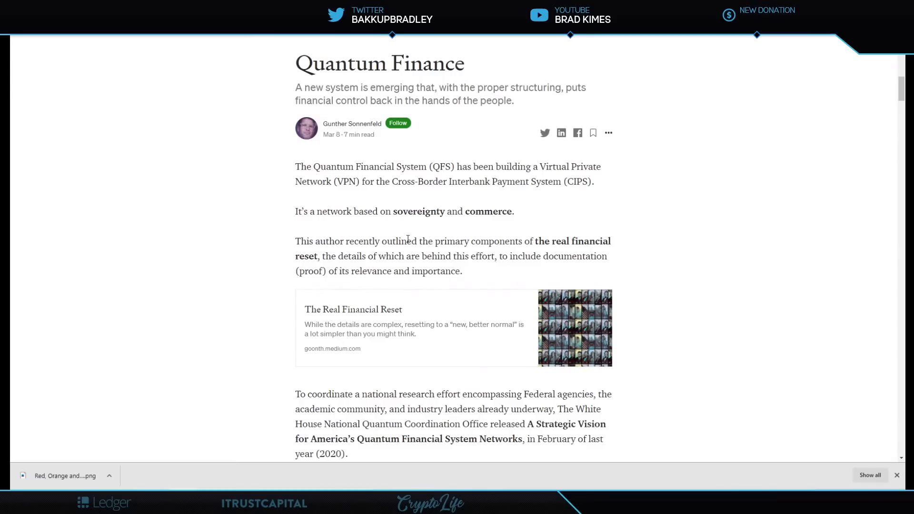
{"action": "mouse_move", "coordinate": [595, 252]}
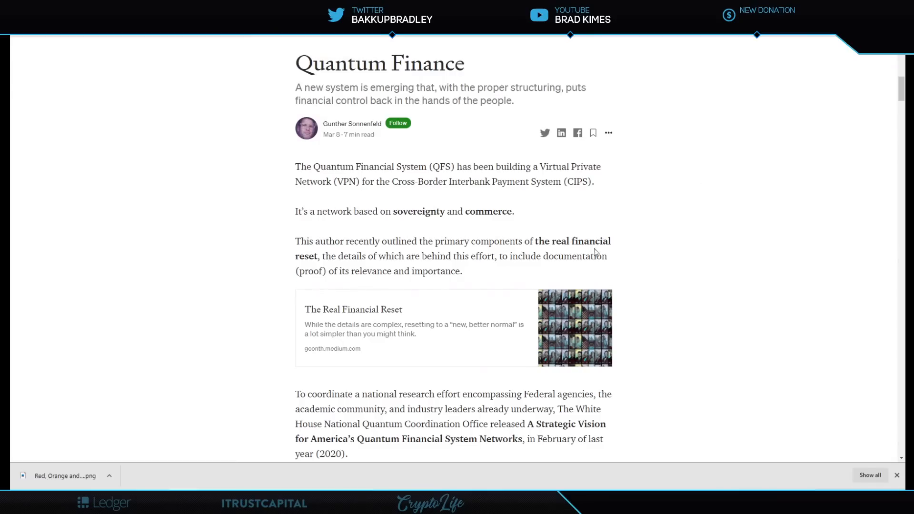
{"action": "mouse_move", "coordinate": [340, 269]}
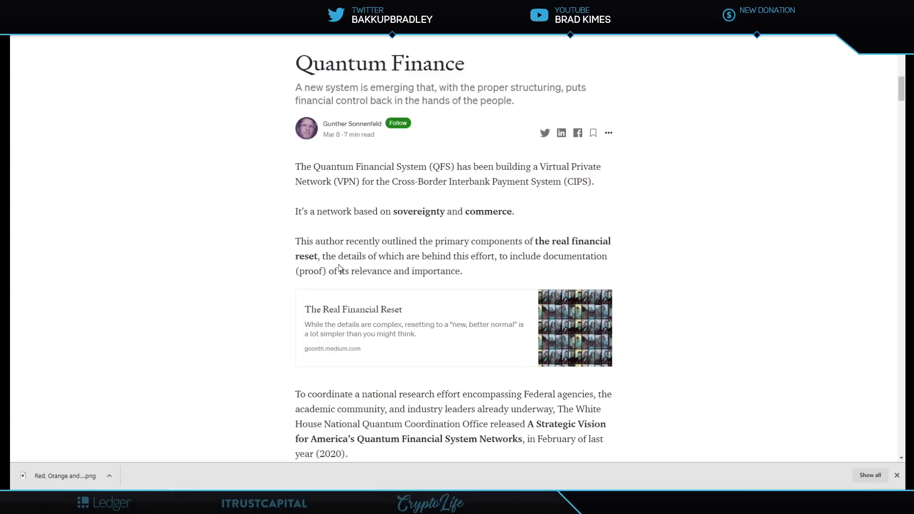
{"action": "mouse_move", "coordinate": [484, 274]}
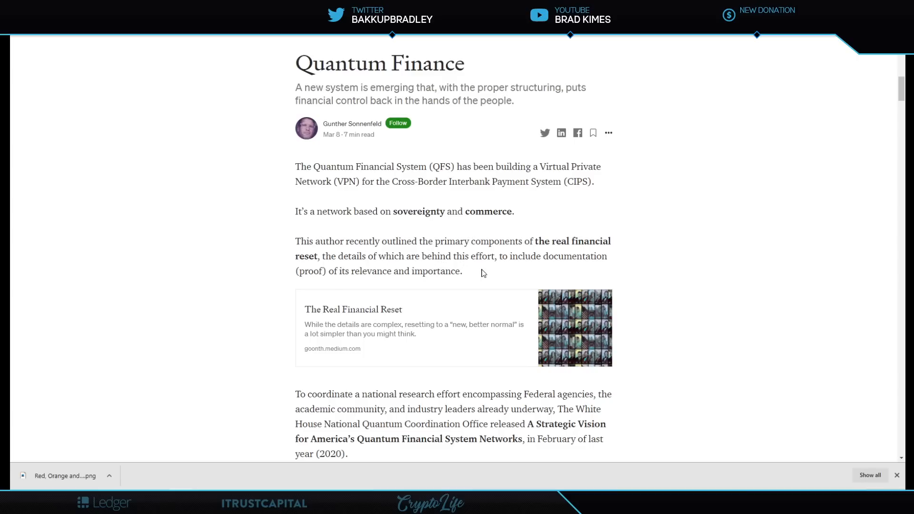
{"action": "mouse_move", "coordinate": [352, 257]}
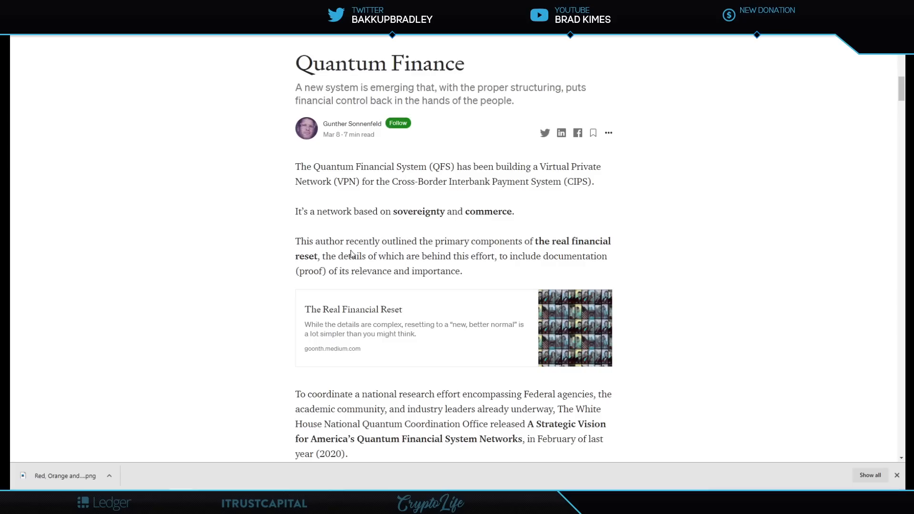
{"action": "scroll", "scroll_direction": "down", "scroll_amount": 3}
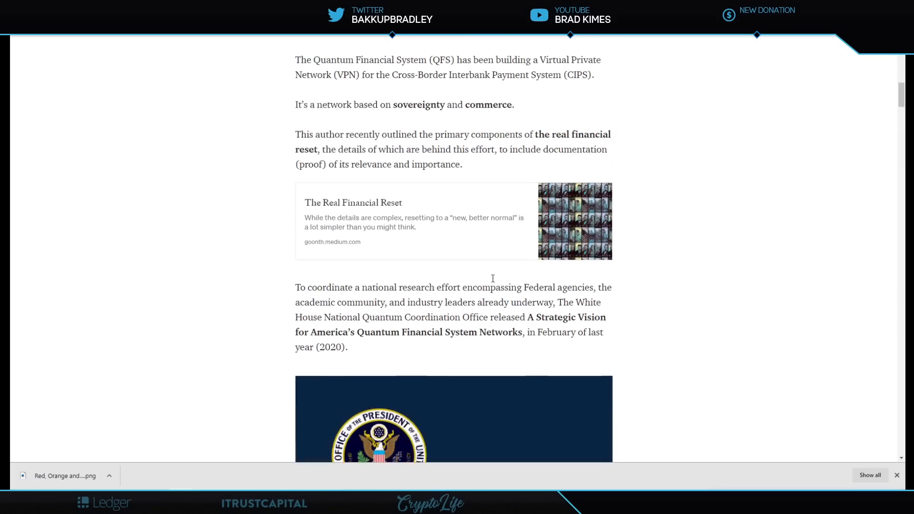
{"action": "scroll", "scroll_direction": "down", "scroll_amount": 3}
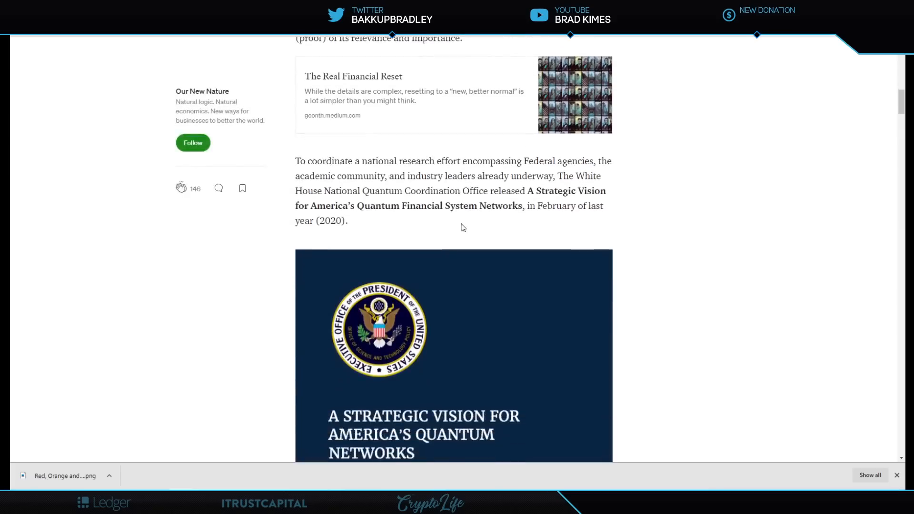
{"action": "scroll", "scroll_direction": "down", "scroll_amount": 3}
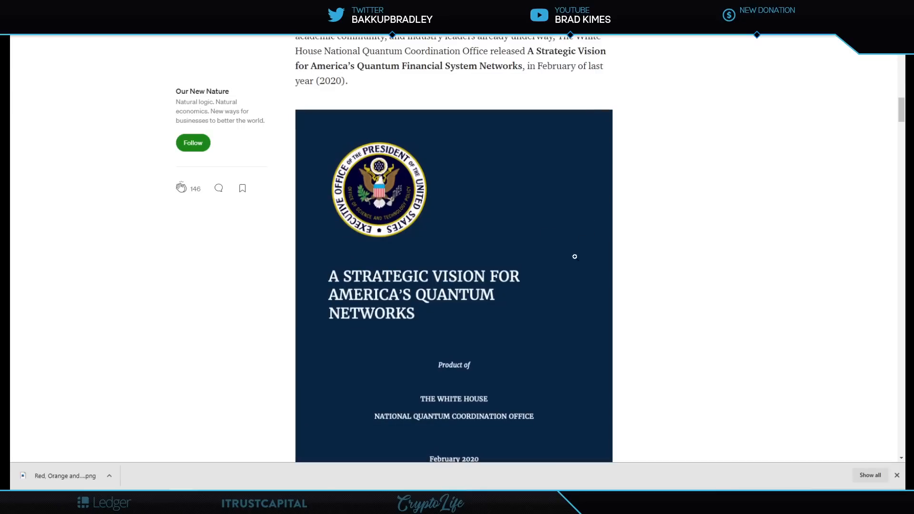
{"action": "scroll", "scroll_direction": "down", "scroll_amount": 3}
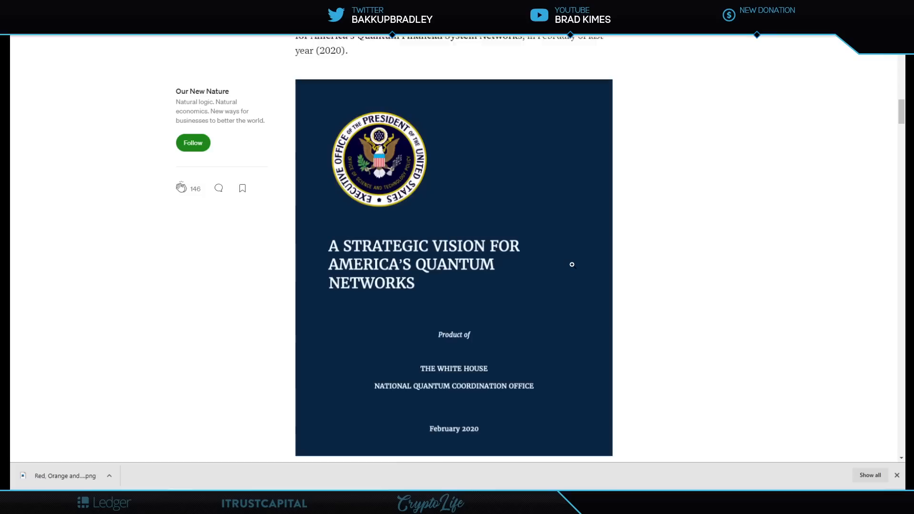
{"action": "scroll", "scroll_direction": "down", "scroll_amount": 3}
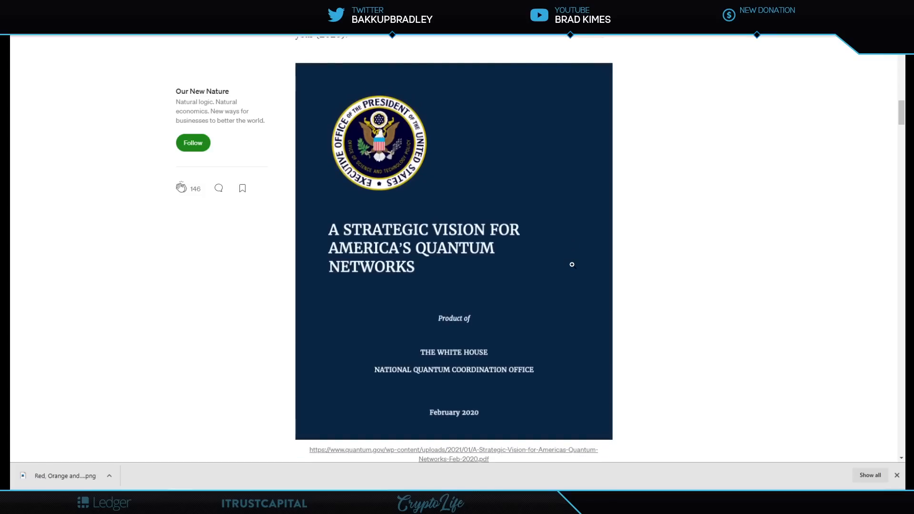
{"action": "mouse_move", "coordinate": [507, 382]}
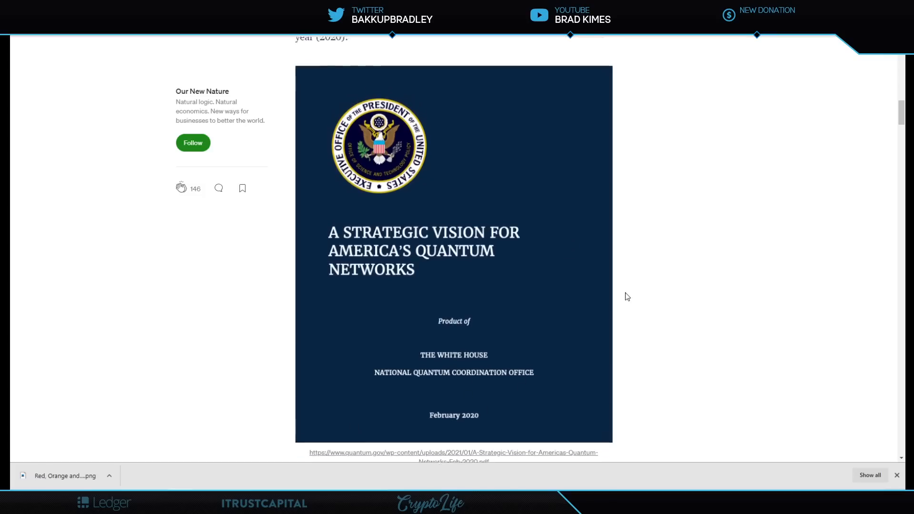
{"action": "scroll", "scroll_direction": "up", "scroll_amount": 3}
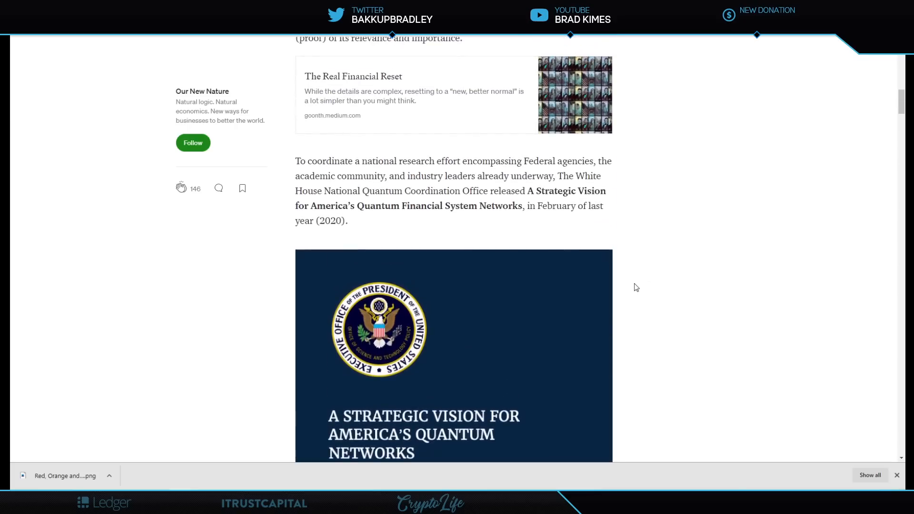
{"action": "mouse_move", "coordinate": [530, 219]}
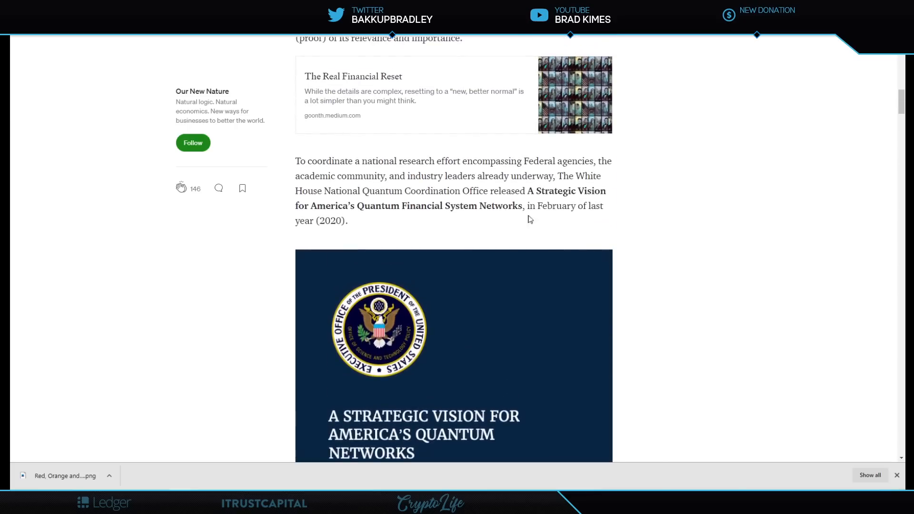
{"action": "left_click", "coordinate": [454, 355]}
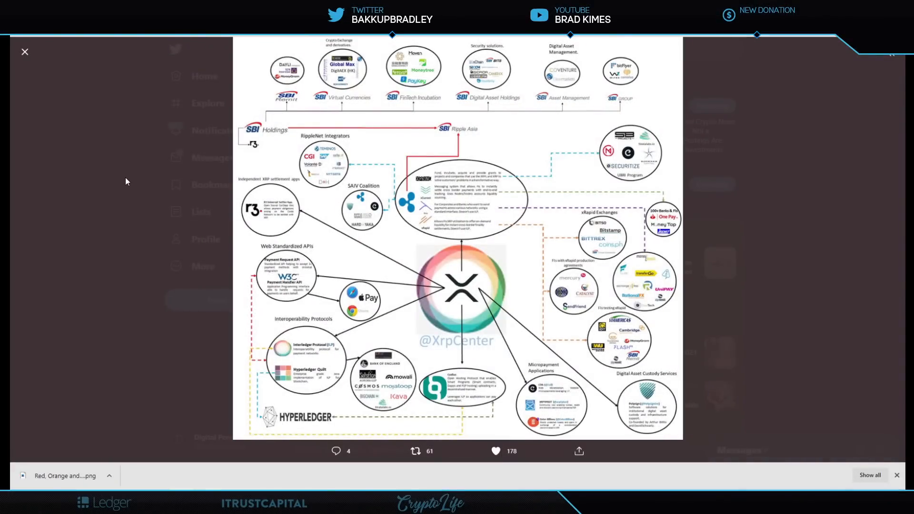
{"action": "mouse_move", "coordinate": [24, 52]}
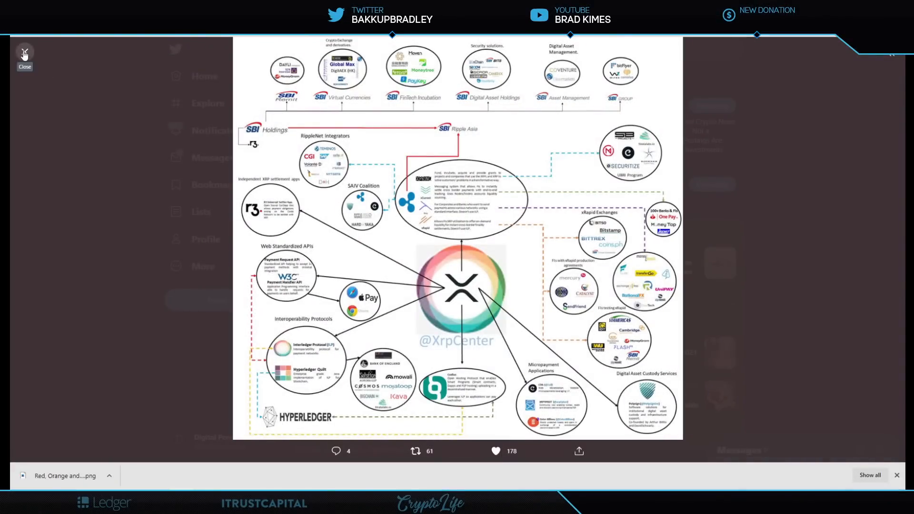
Close the enlarged XRP ecosystem diagram to return to Boncryp XRP's developments tweet.
{"action": "left_click", "coordinate": [24, 52]}
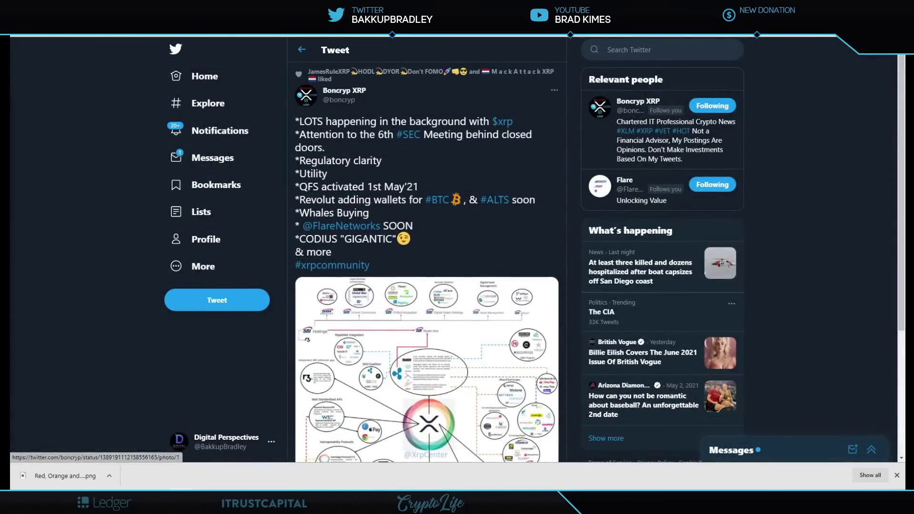
{"action": "mouse_move", "coordinate": [344, 91]}
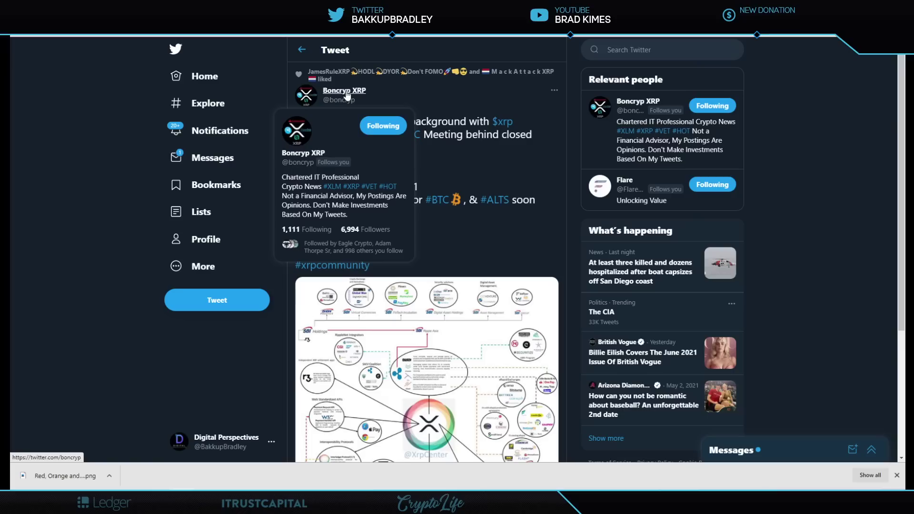
{"action": "mouse_move", "coordinate": [420, 97]}
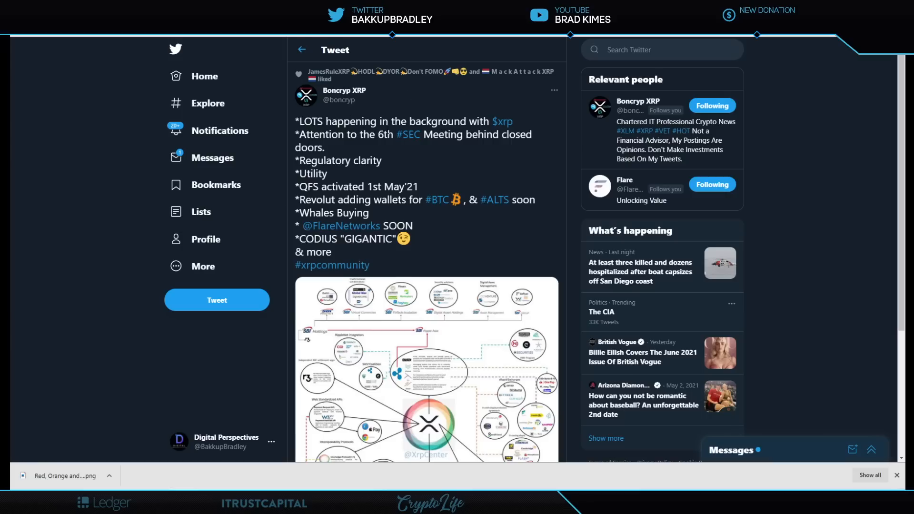
{"action": "mouse_move", "coordinate": [421, 146]}
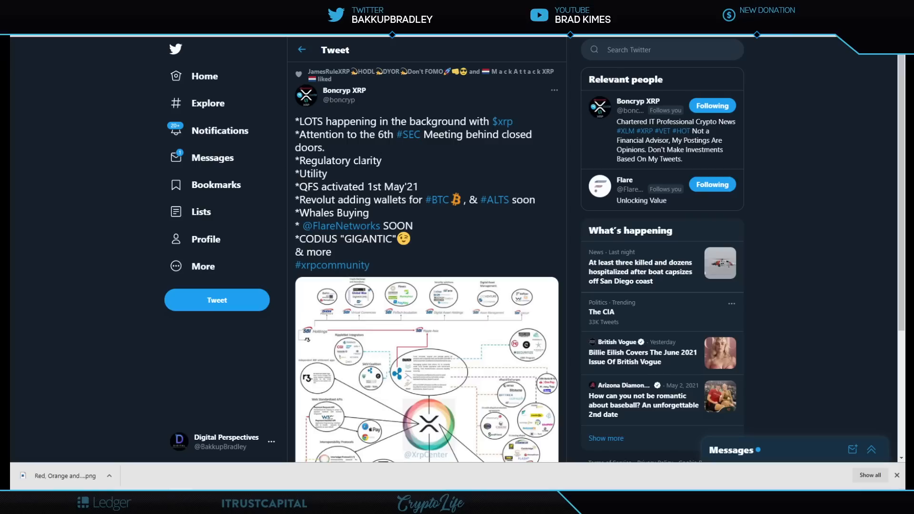
{"action": "mouse_move", "coordinate": [333, 174]}
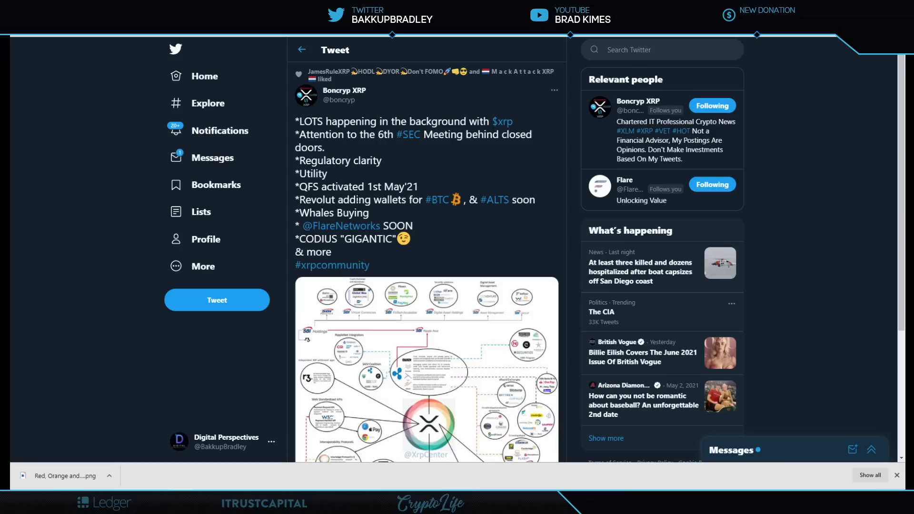
{"action": "mouse_move", "coordinate": [439, 189]}
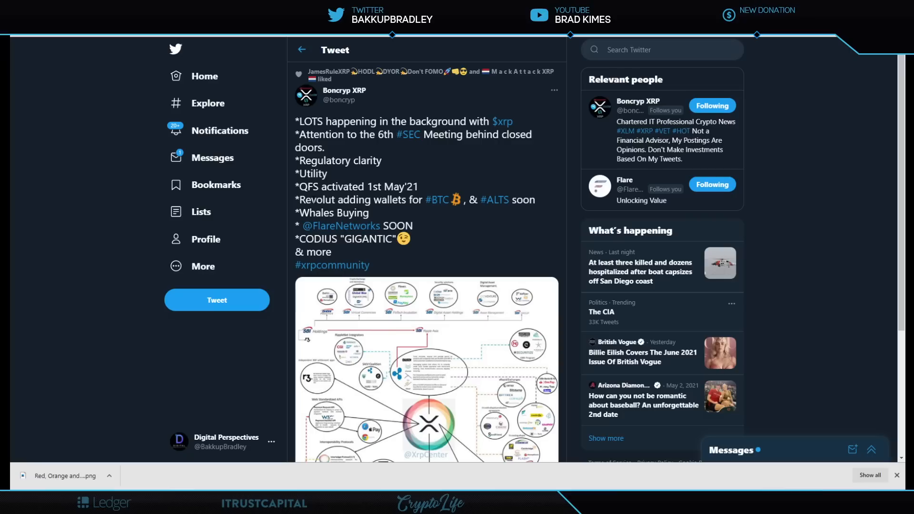
{"action": "mouse_move", "coordinate": [374, 211]}
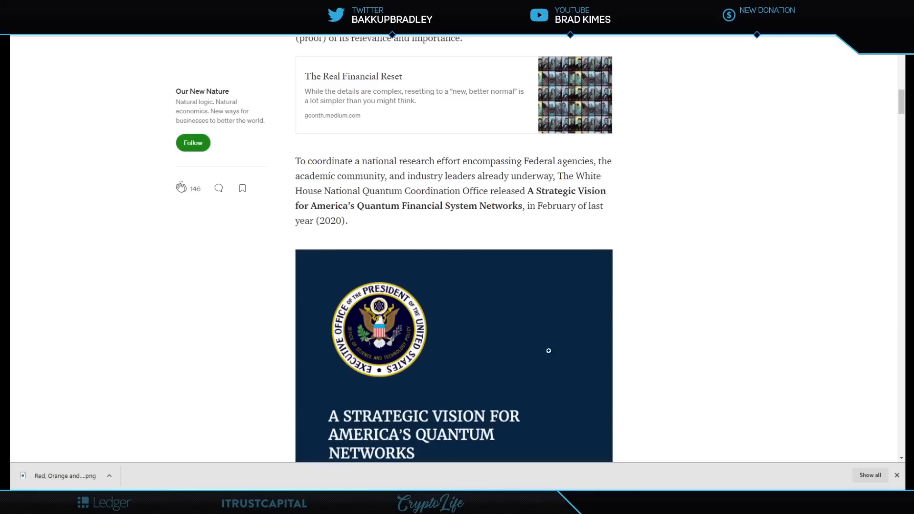
Scroll through Boncryp XRP's tweet containing the XRP ecosystem diagram.
{"action": "scroll", "scroll_direction": "down", "scroll_amount": 3}
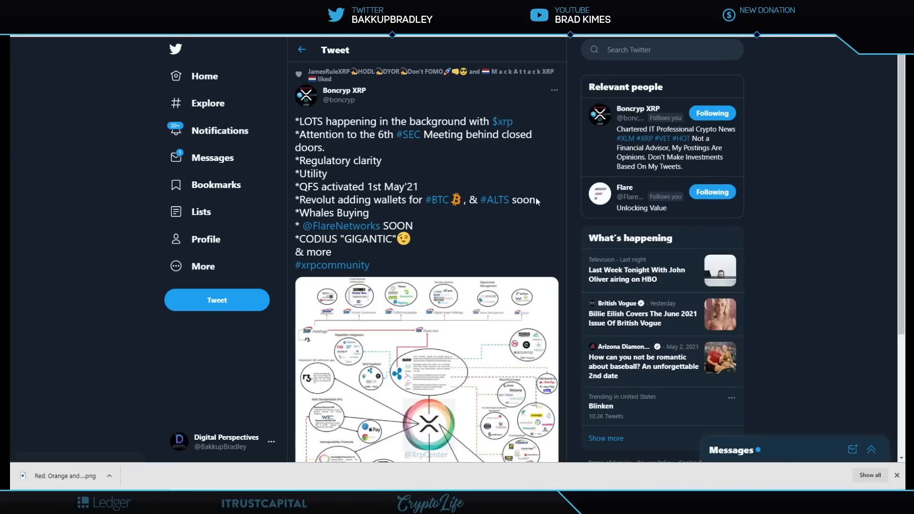
{"action": "mouse_move", "coordinate": [495, 215]}
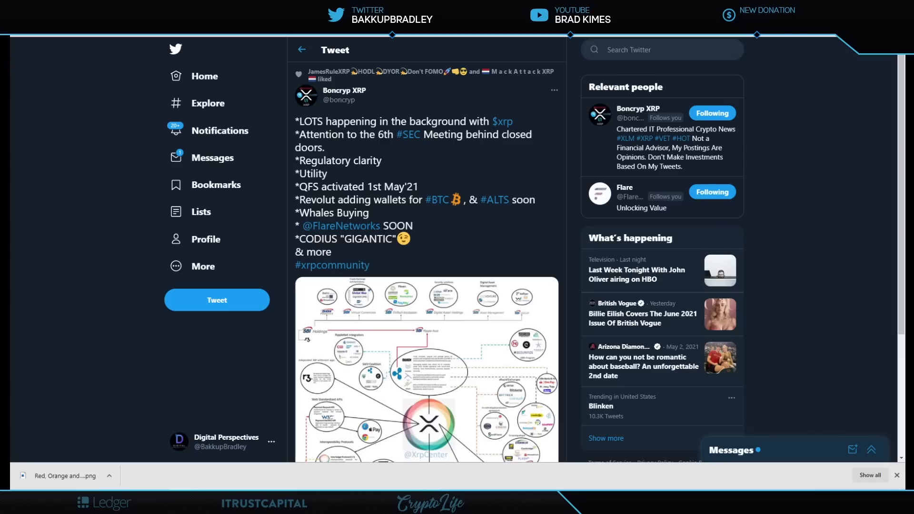
{"action": "mouse_move", "coordinate": [463, 228]}
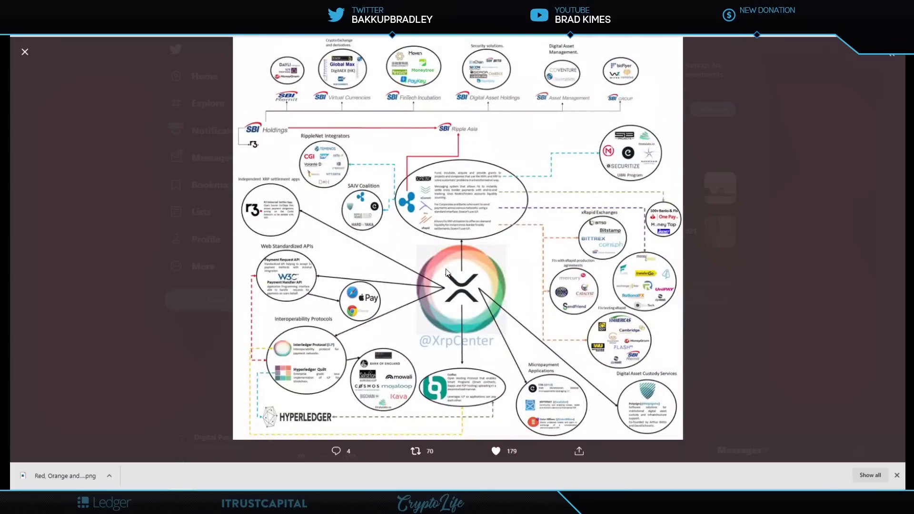
{"action": "mouse_move", "coordinate": [161, 237]}
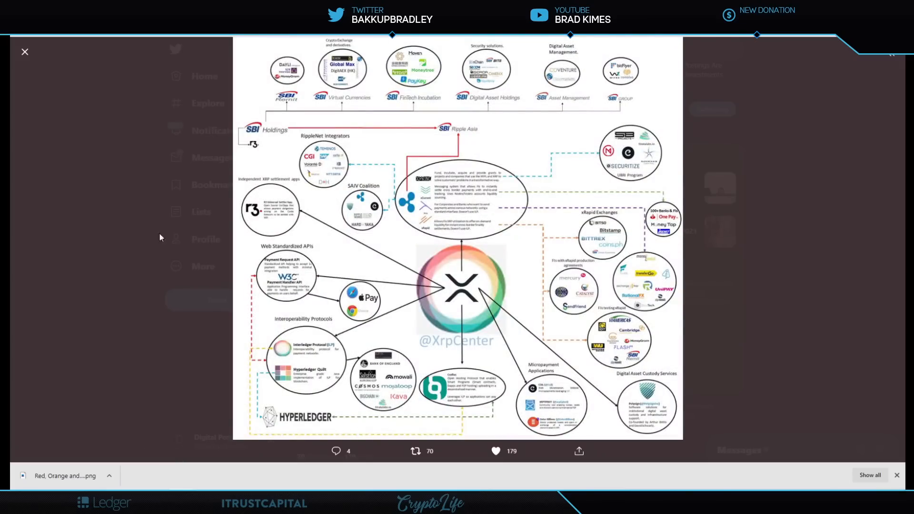
{"action": "mouse_move", "coordinate": [521, 242]}
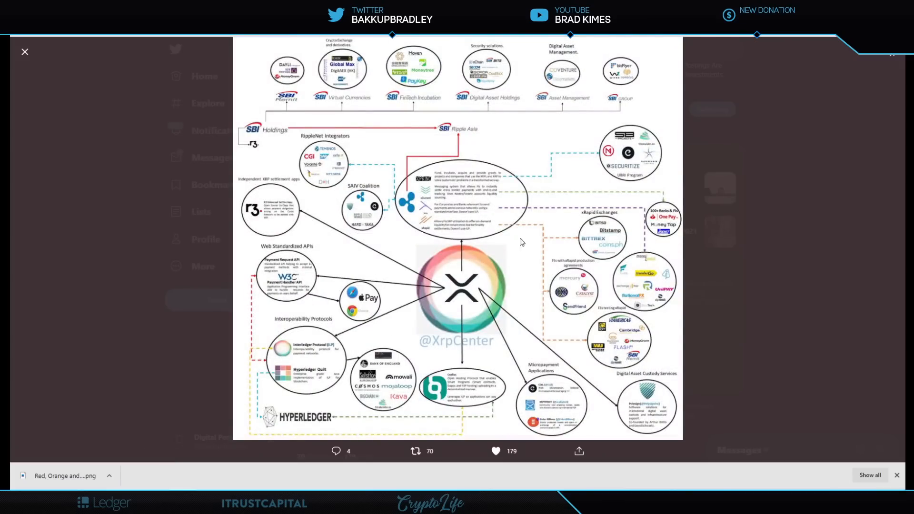
{"action": "mouse_move", "coordinate": [240, 164]}
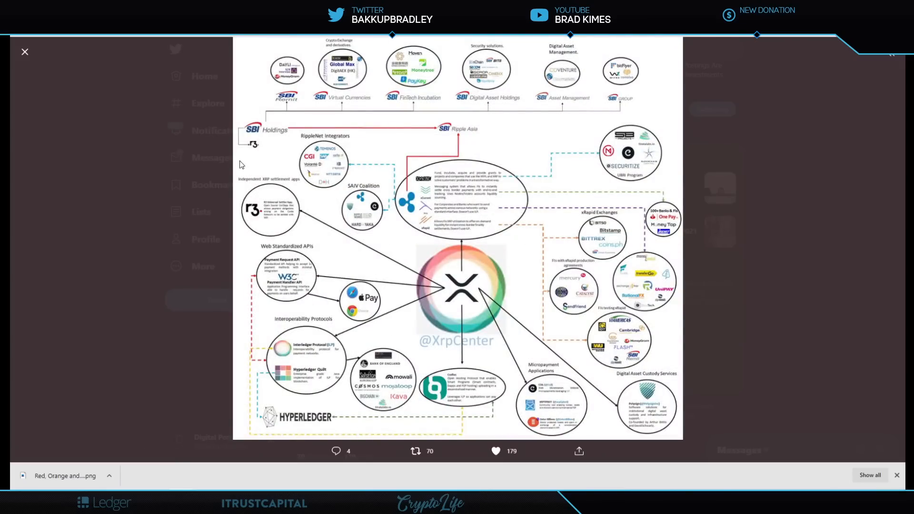
{"action": "mouse_move", "coordinate": [296, 107]}
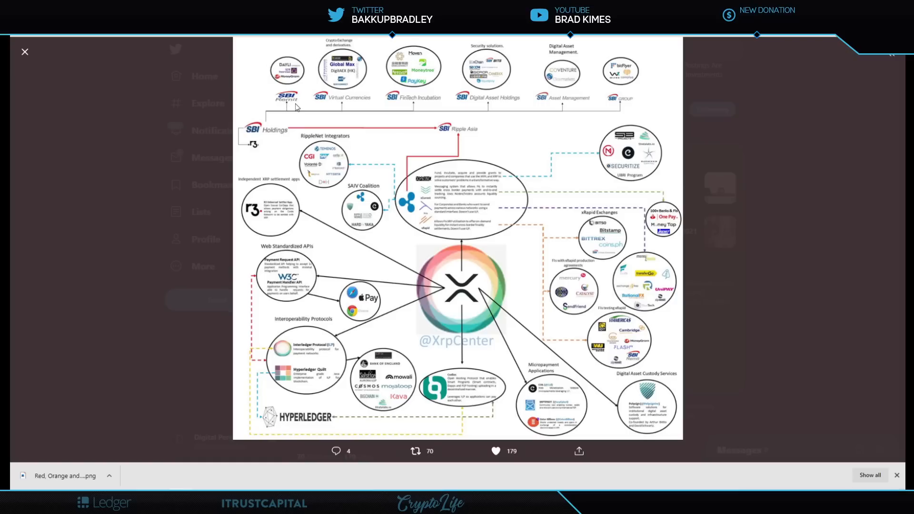
{"action": "mouse_move", "coordinate": [312, 168]}
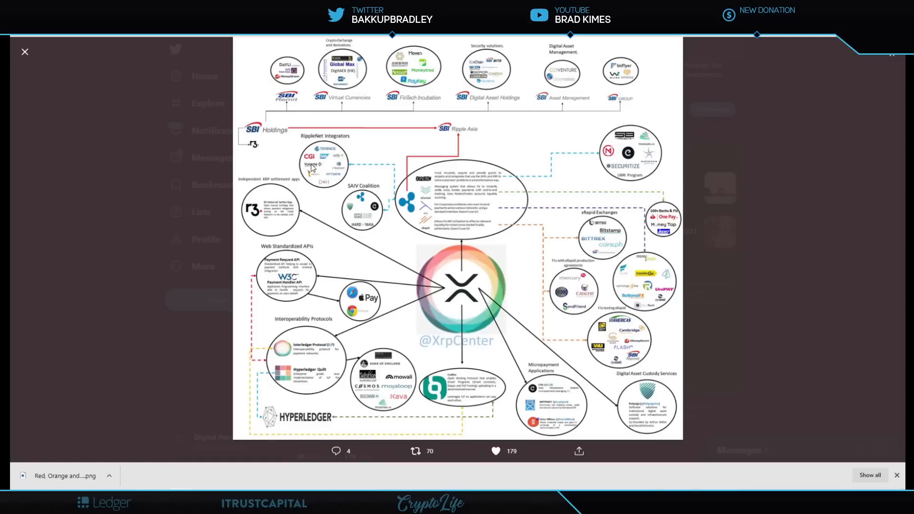
{"action": "mouse_move", "coordinate": [267, 215]}
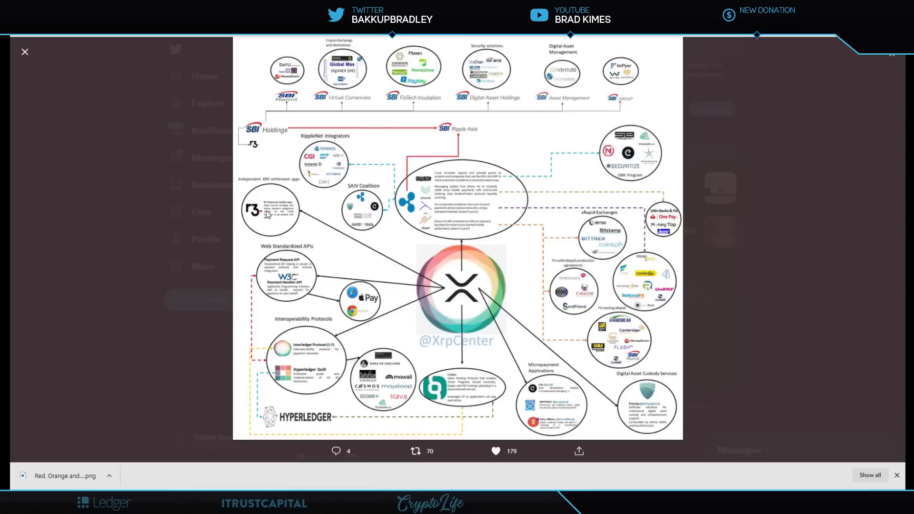
{"action": "mouse_move", "coordinate": [254, 136]}
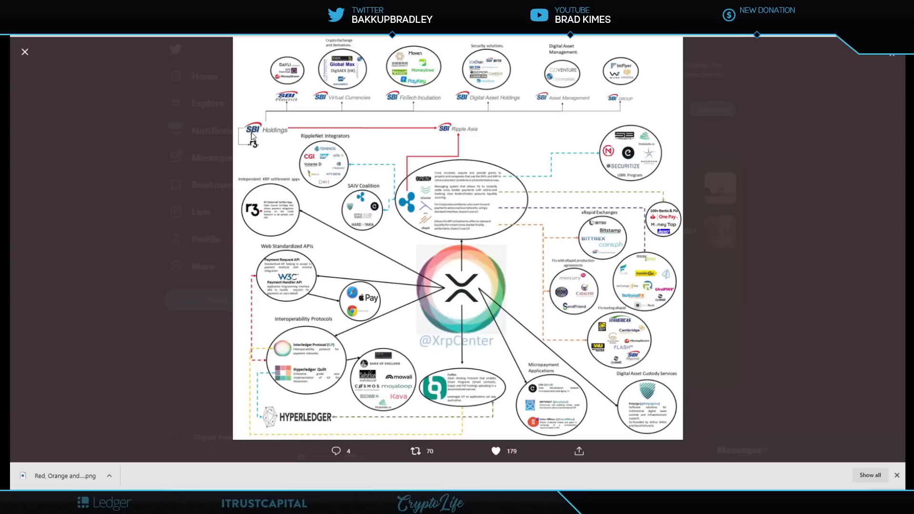
{"action": "mouse_move", "coordinate": [249, 149]}
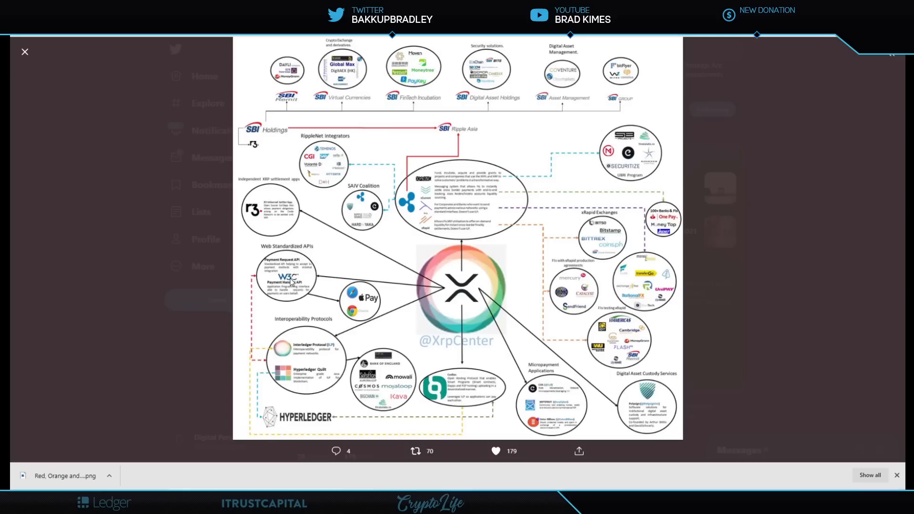
{"action": "mouse_move", "coordinate": [369, 315]}
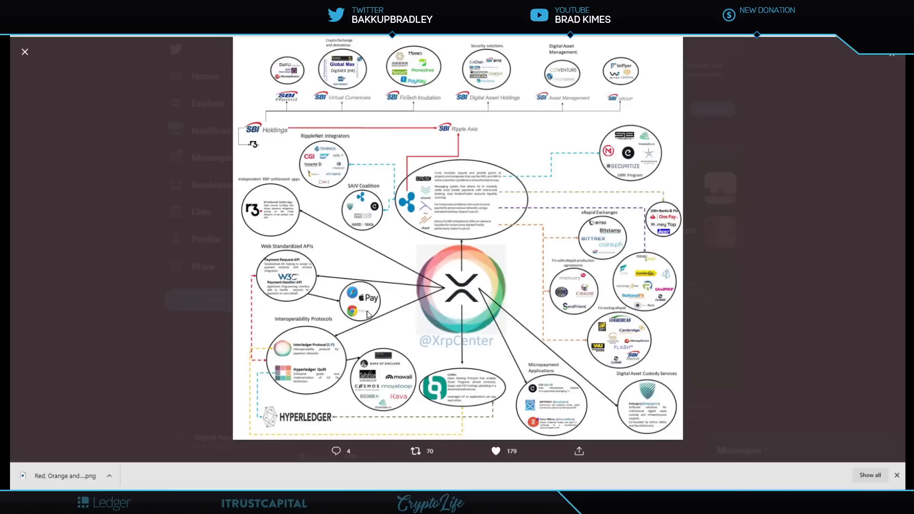
{"action": "mouse_move", "coordinate": [440, 392]}
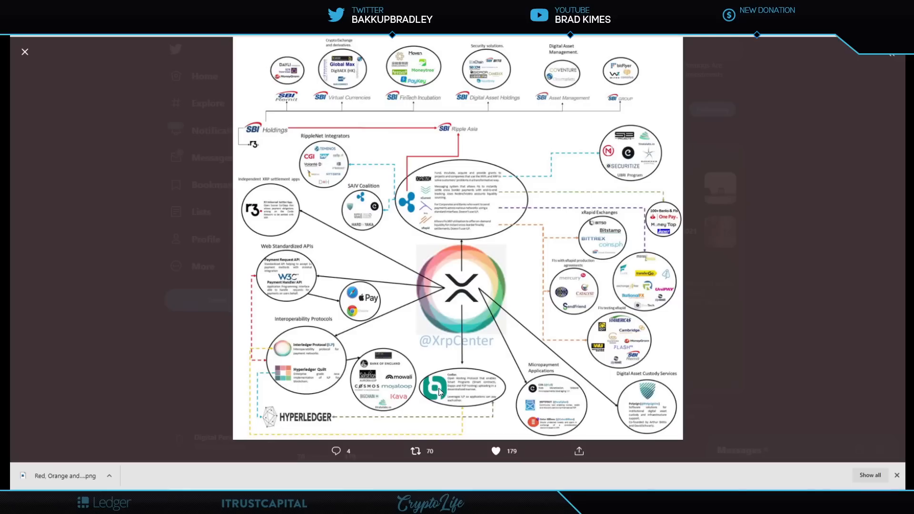
{"action": "mouse_move", "coordinate": [585, 296]}
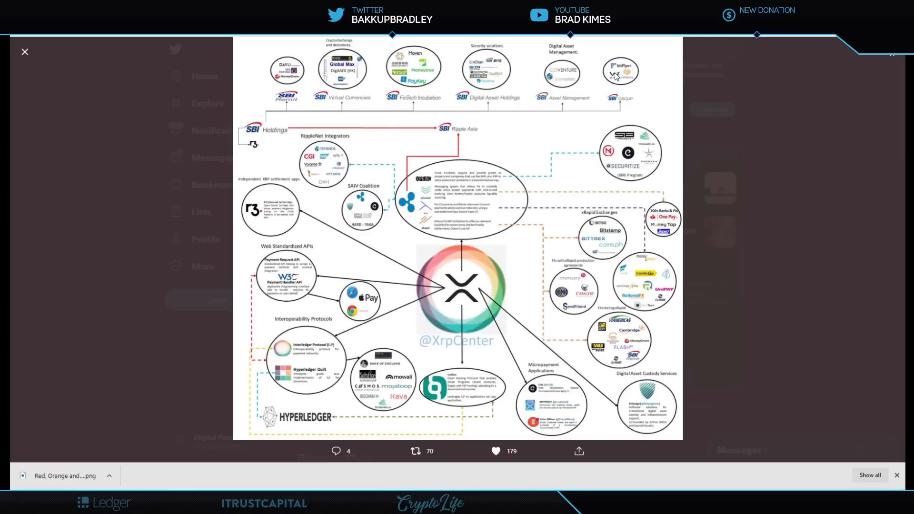
{"action": "mouse_move", "coordinate": [657, 95]}
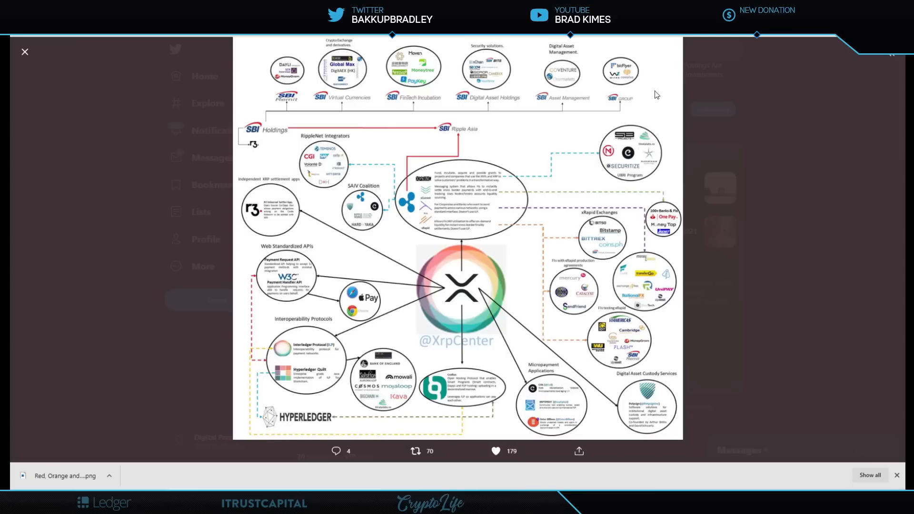
{"action": "left_click", "coordinate": [496, 451]}
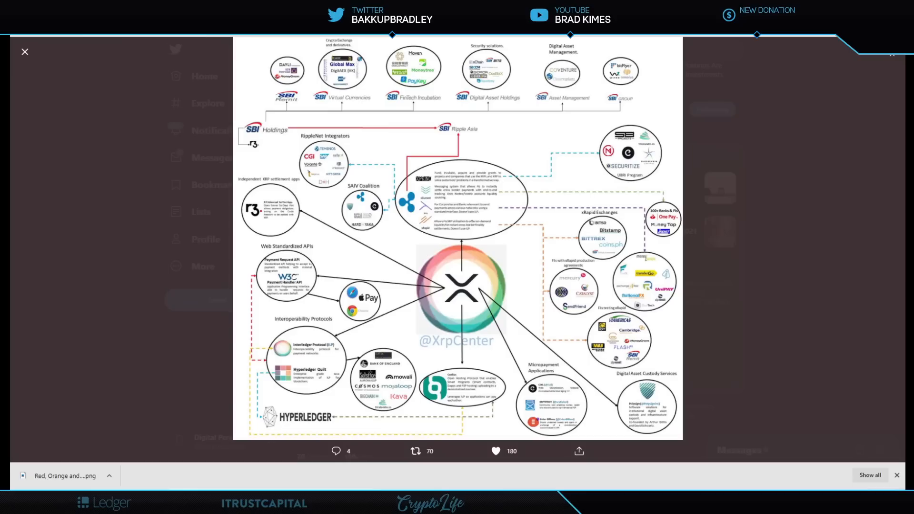
{"action": "mouse_move", "coordinate": [26, 52]}
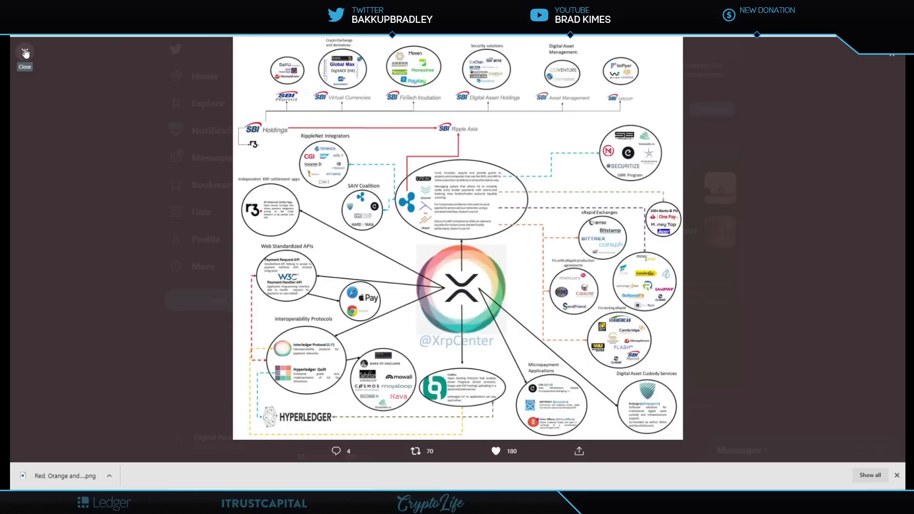
{"action": "left_click", "coordinate": [24, 53]}
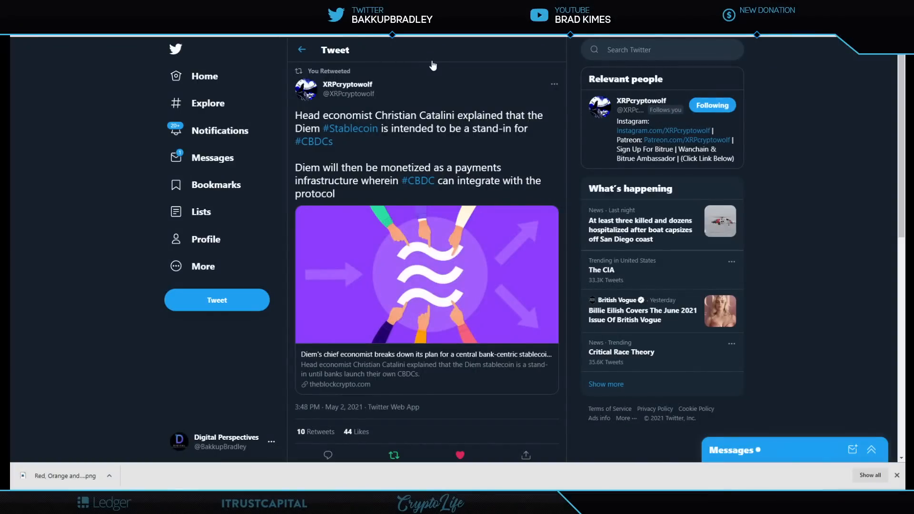
Open The Block link card on Diem's stablecoin as a CBDC stand-in.
{"action": "left_click", "coordinate": [872, 450]}
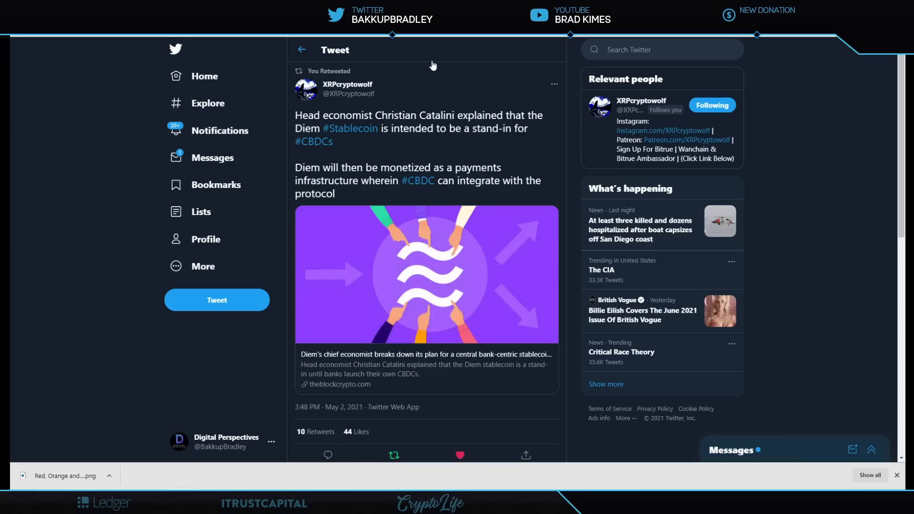
{"action": "mouse_move", "coordinate": [411, 67]}
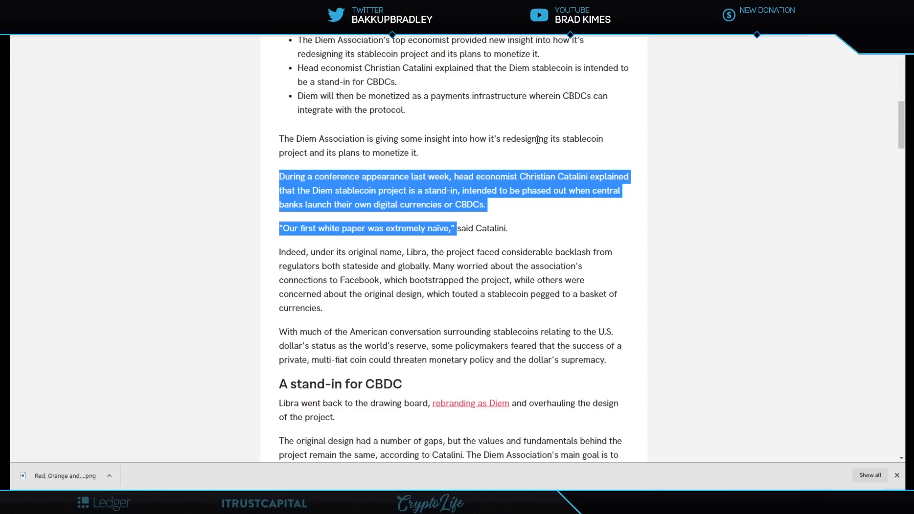
{"action": "mouse_move", "coordinate": [537, 137]}
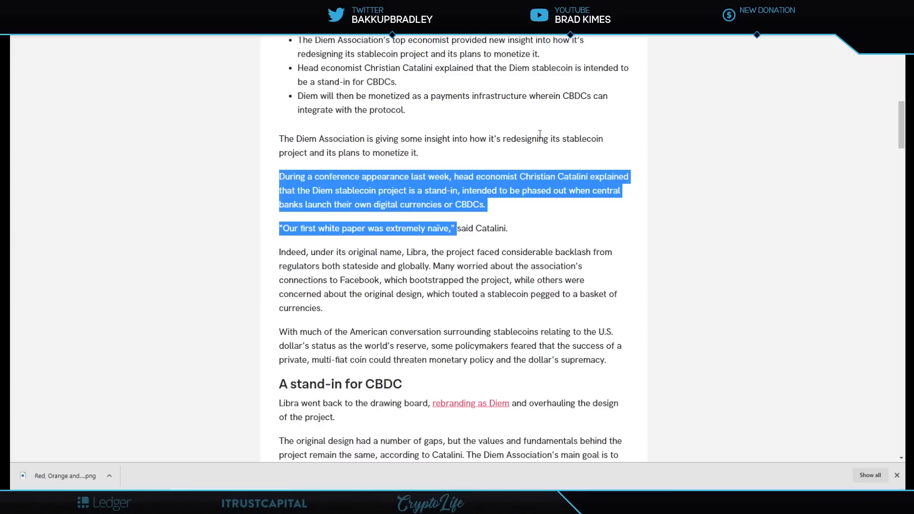
{"action": "mouse_move", "coordinate": [583, 223]}
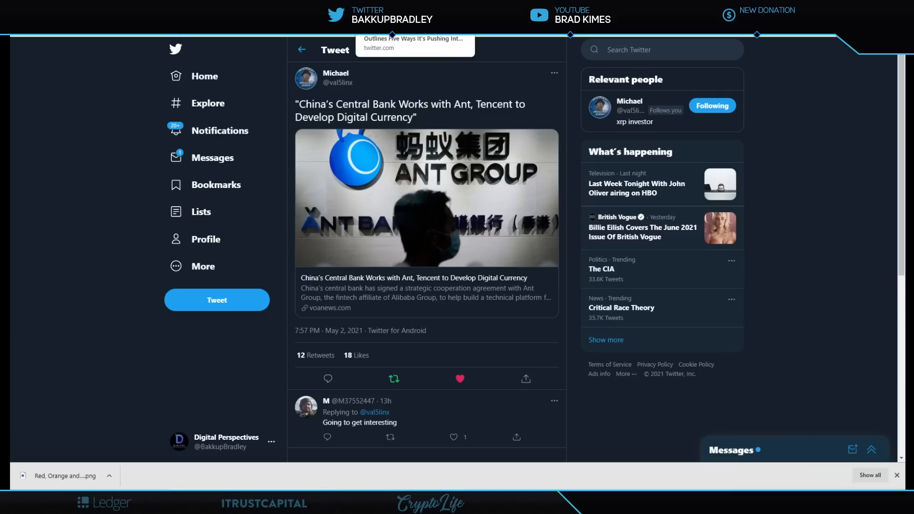
Switch to XRPcryptowolf's retweet on Visa's five ways into crypto.
{"action": "left_click", "coordinate": [414, 44]}
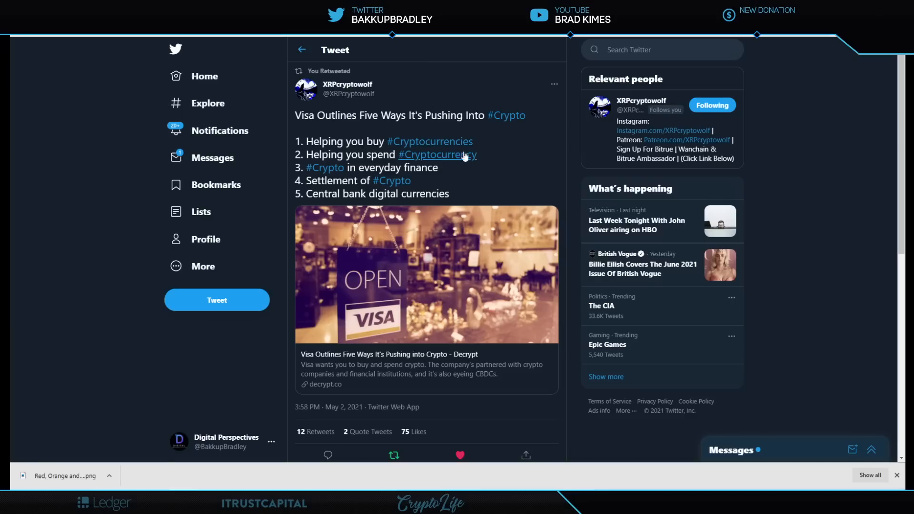
{"action": "mouse_move", "coordinate": [392, 180]}
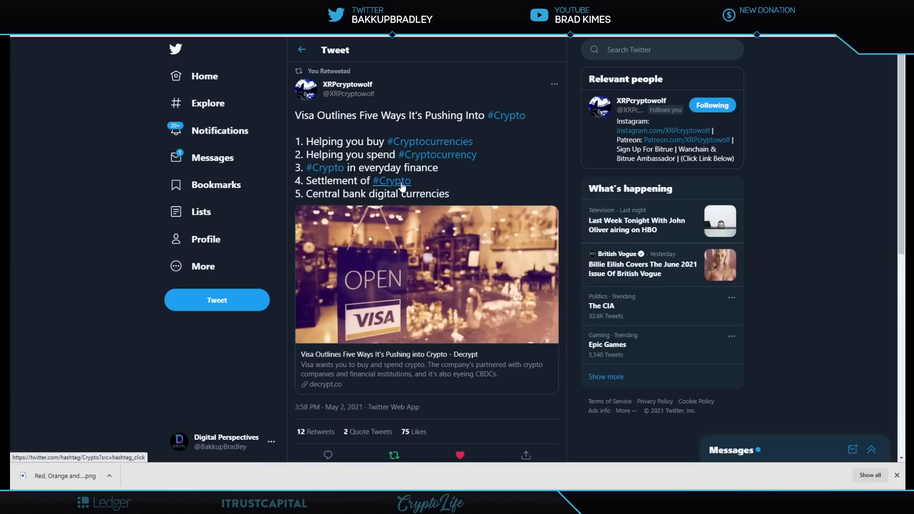
{"action": "mouse_move", "coordinate": [478, 199]}
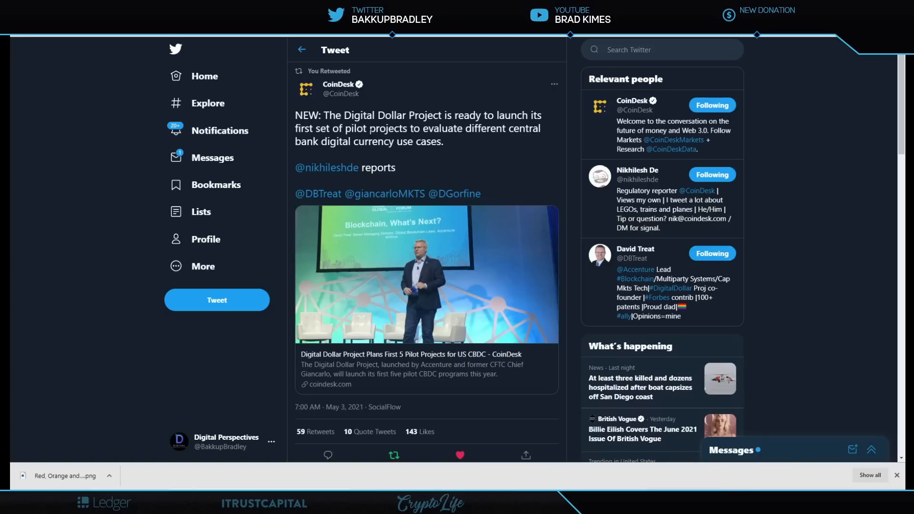
{"action": "mouse_move", "coordinate": [449, 146]}
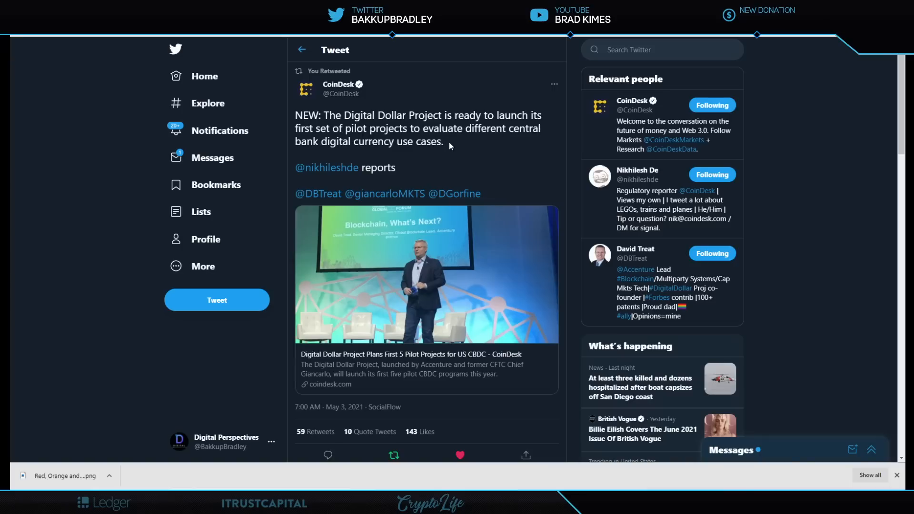
{"action": "mouse_move", "coordinate": [397, 360]}
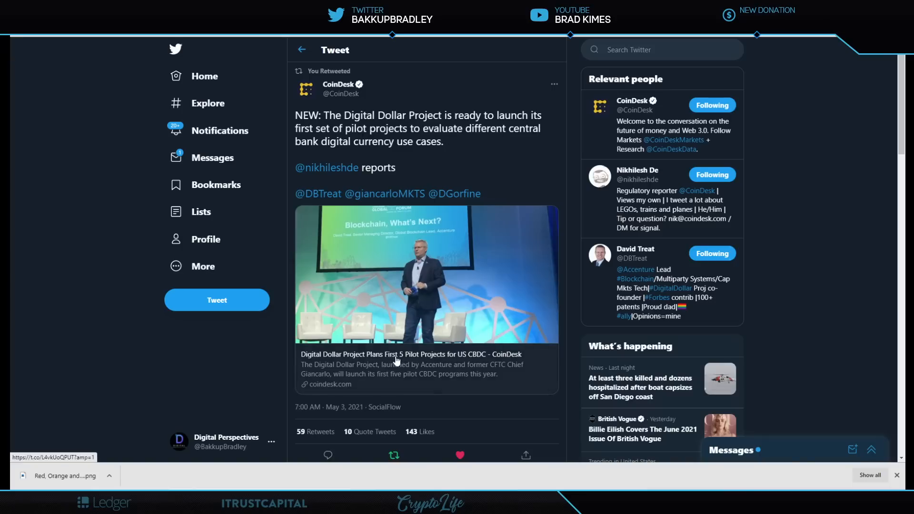
{"action": "mouse_move", "coordinate": [443, 363]}
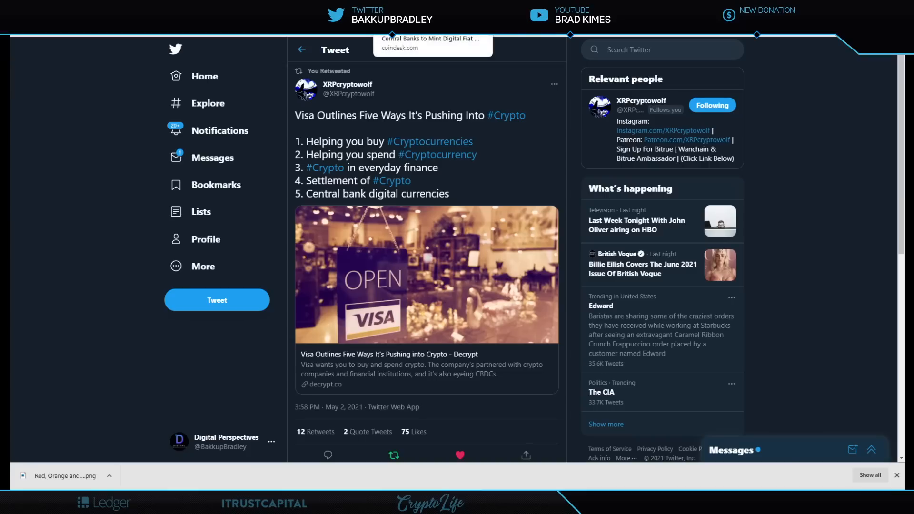
Open CoinDesk's Visa digital fiat patent article and scroll to the filing paragraph.
{"action": "left_click", "coordinate": [432, 44]}
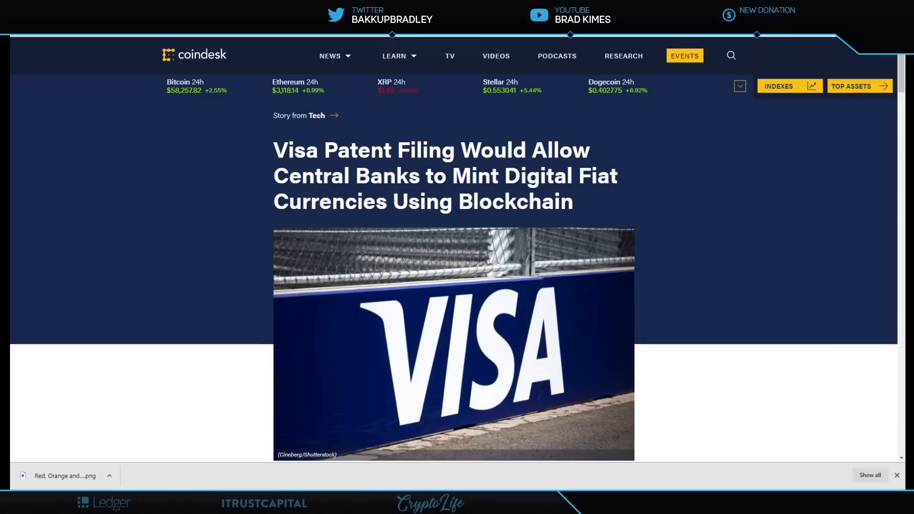
{"action": "mouse_move", "coordinate": [754, 164]}
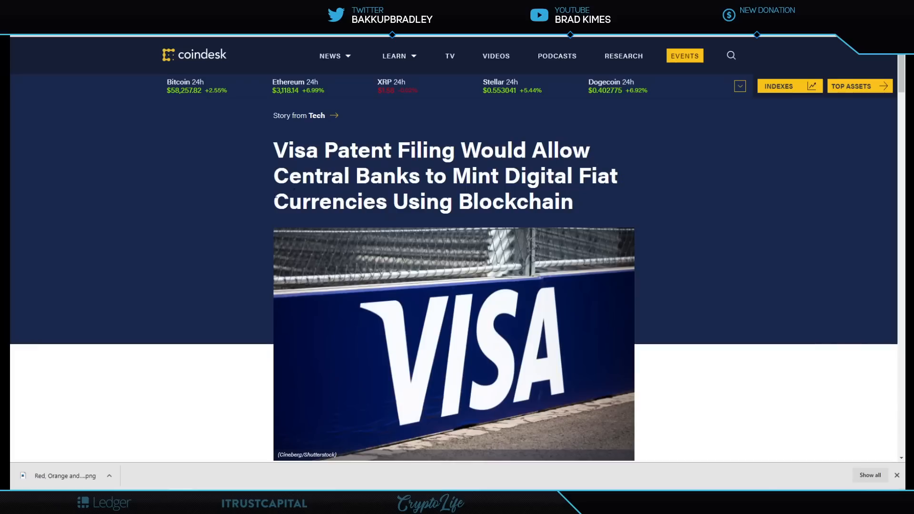
{"action": "mouse_move", "coordinate": [677, 225]}
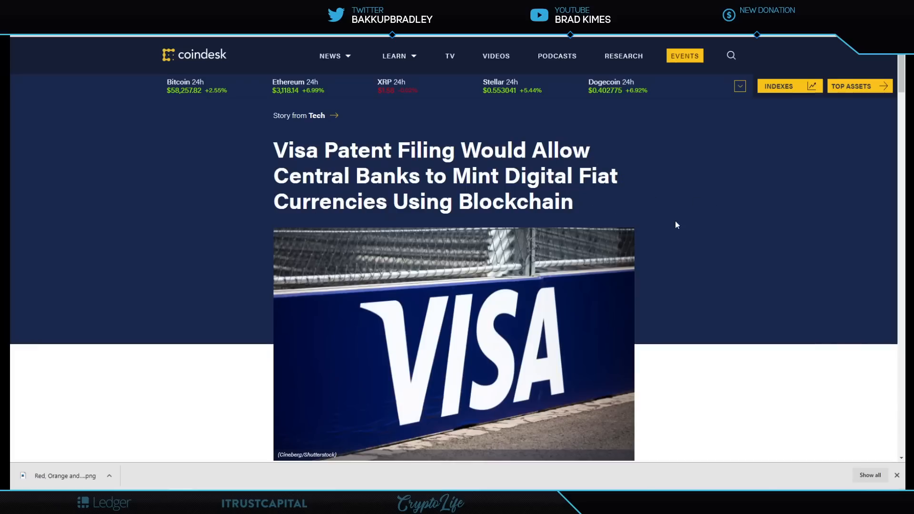
{"action": "mouse_move", "coordinate": [707, 199]}
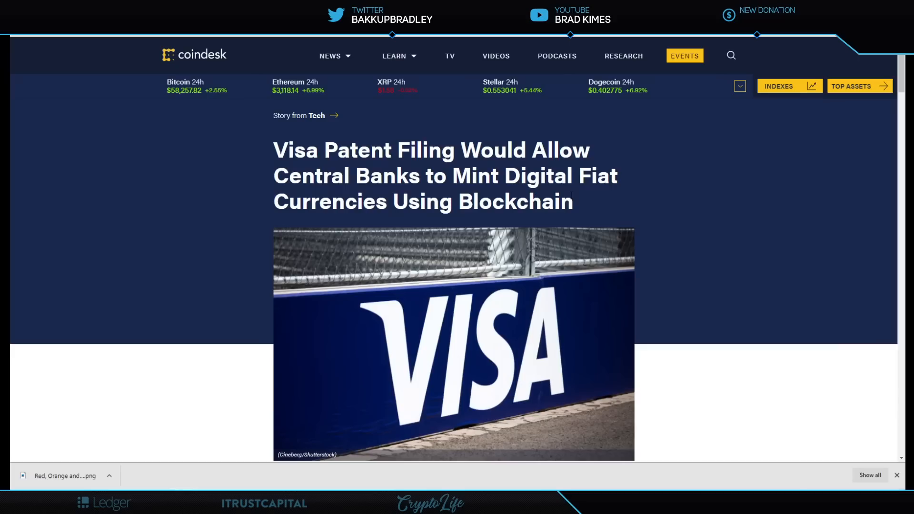
{"action": "scroll", "scroll_direction": "down", "scroll_amount": 3}
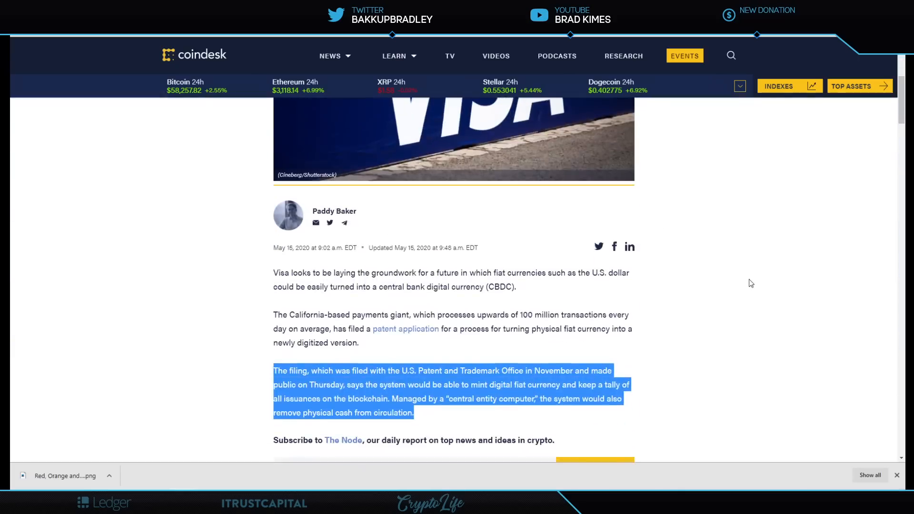
{"action": "scroll", "scroll_direction": "down", "scroll_amount": 3}
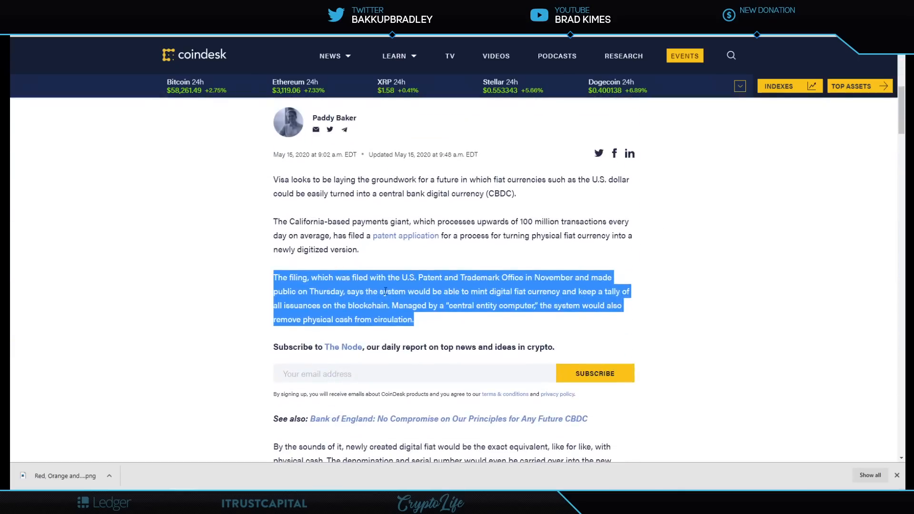
{"action": "mouse_move", "coordinate": [538, 287]}
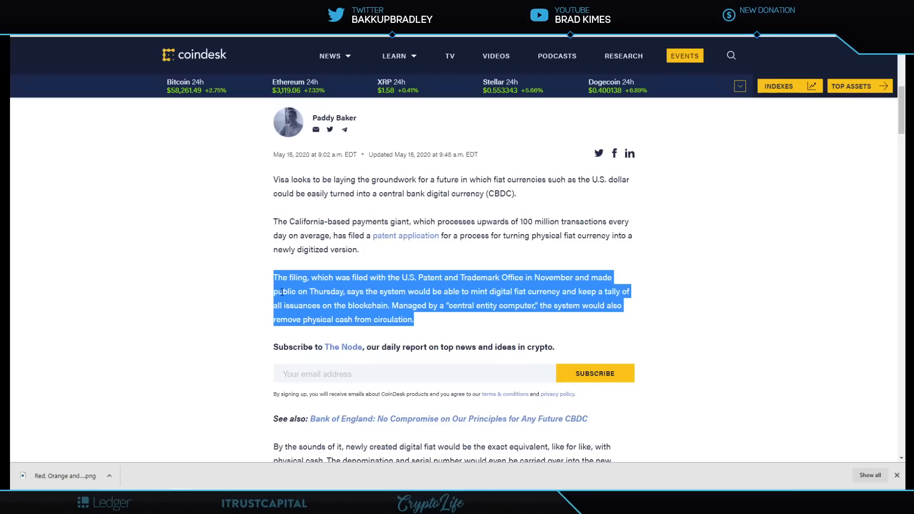
{"action": "mouse_move", "coordinate": [322, 301]}
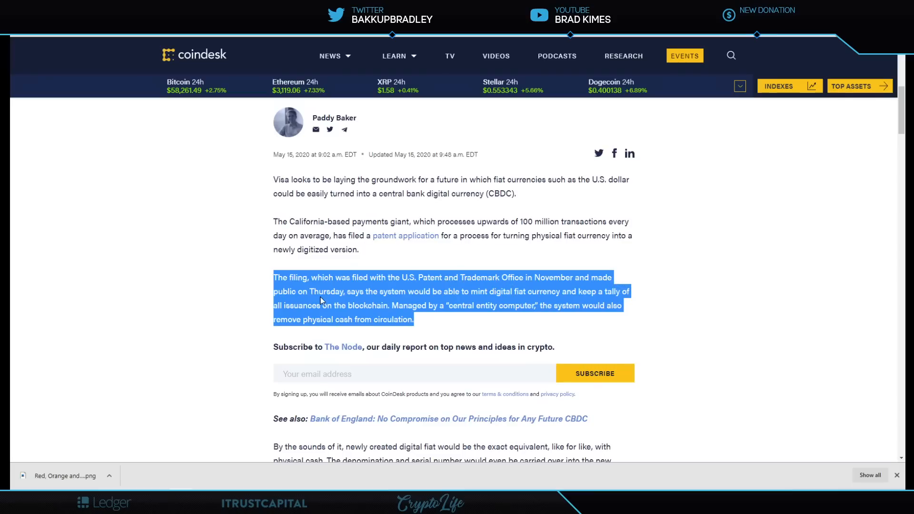
{"action": "mouse_move", "coordinate": [405, 302]}
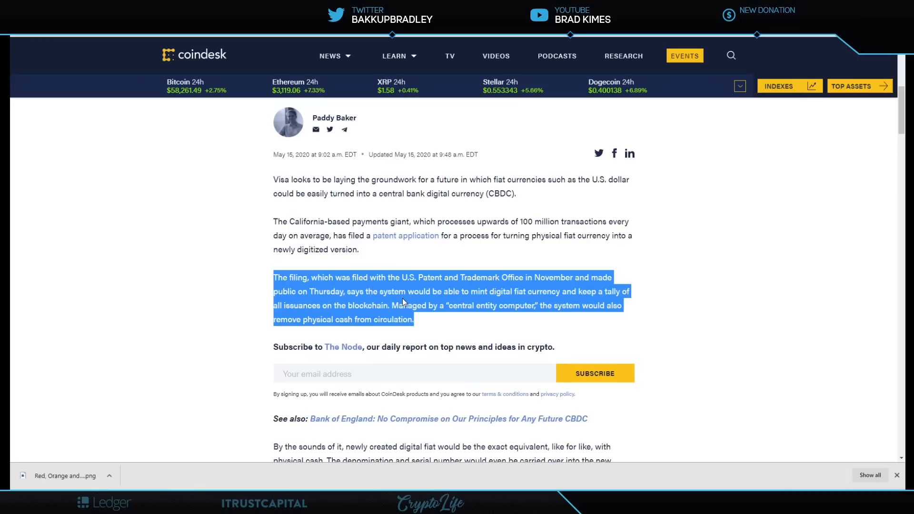
{"action": "mouse_move", "coordinate": [526, 302]}
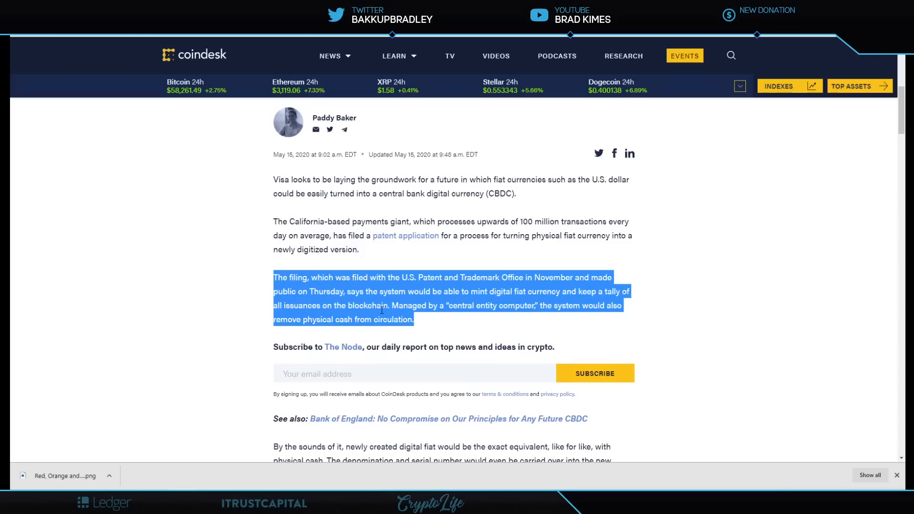
{"action": "mouse_move", "coordinate": [486, 319]}
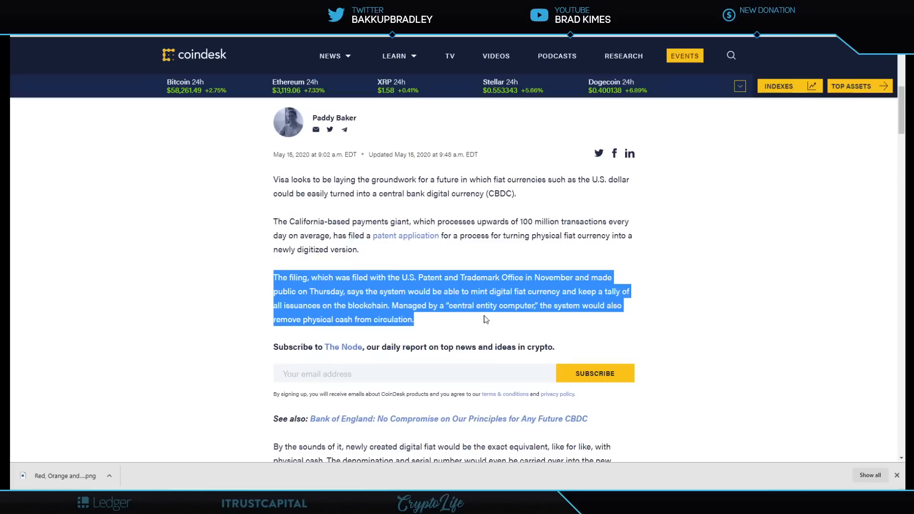
{"action": "mouse_move", "coordinate": [531, 314]}
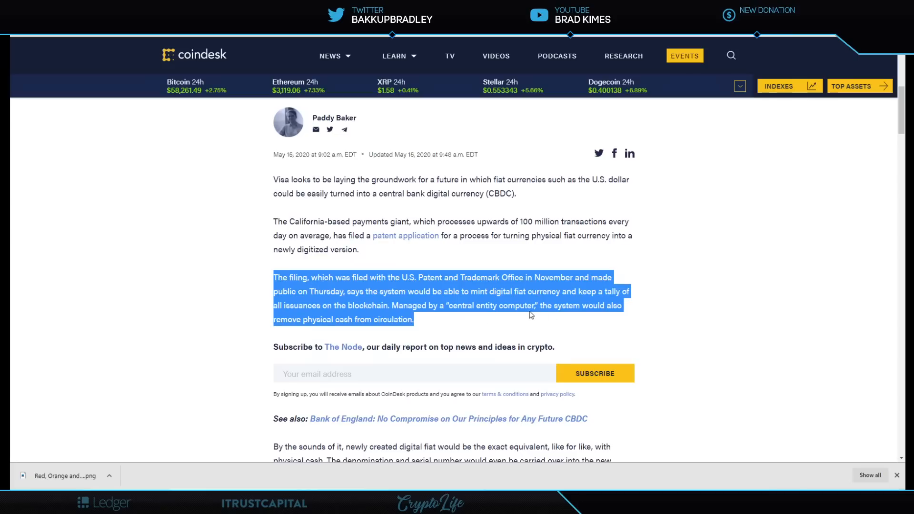
{"action": "mouse_move", "coordinate": [274, 328]}
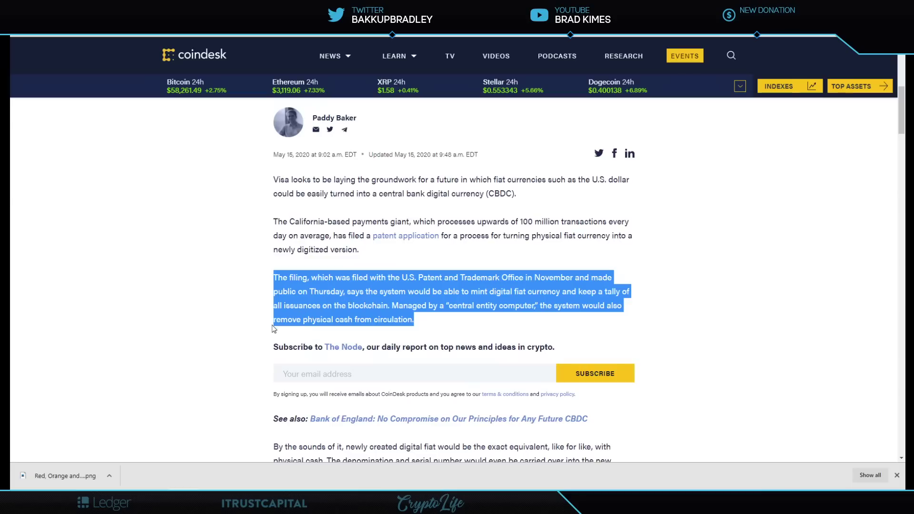
{"action": "mouse_move", "coordinate": [374, 330]}
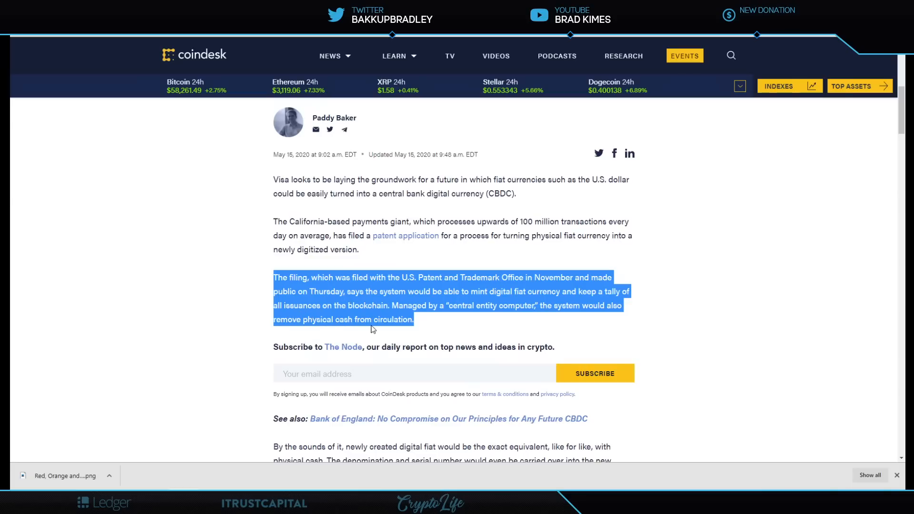
{"action": "mouse_move", "coordinate": [406, 330]}
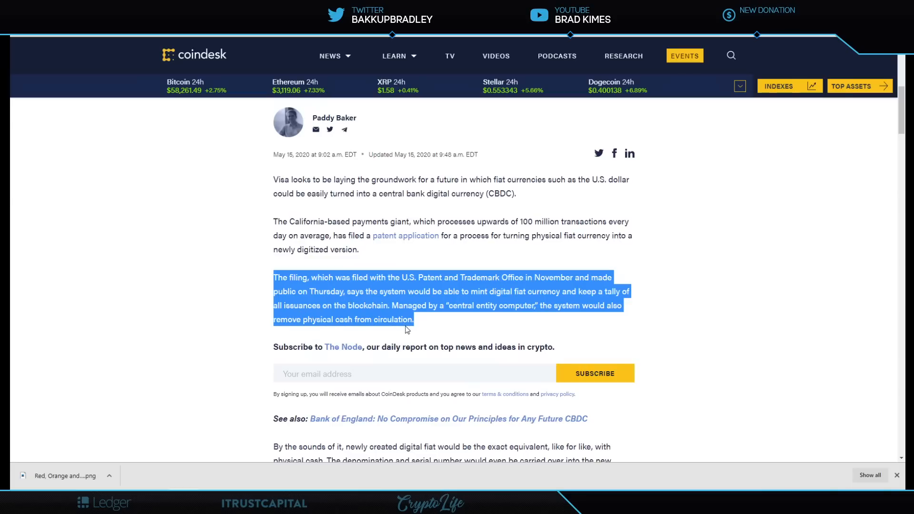
{"action": "mouse_move", "coordinate": [301, 183]}
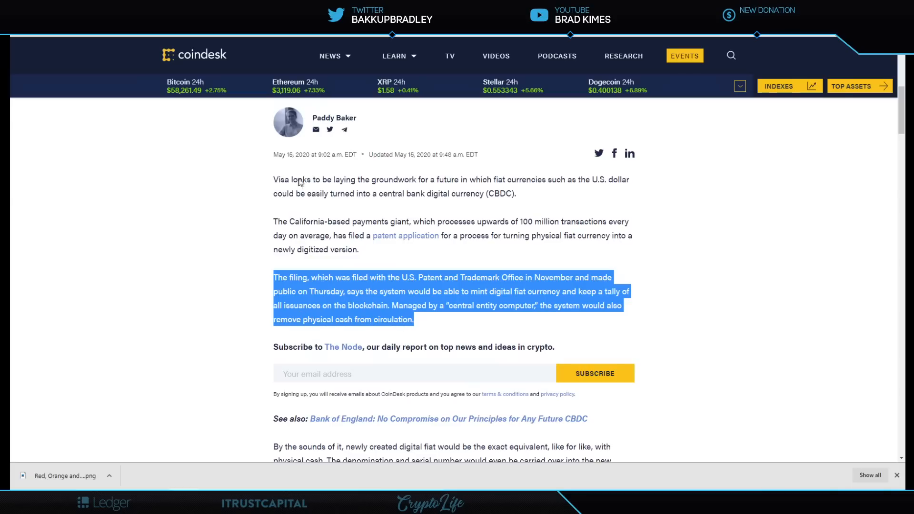
{"action": "mouse_move", "coordinate": [333, 306]}
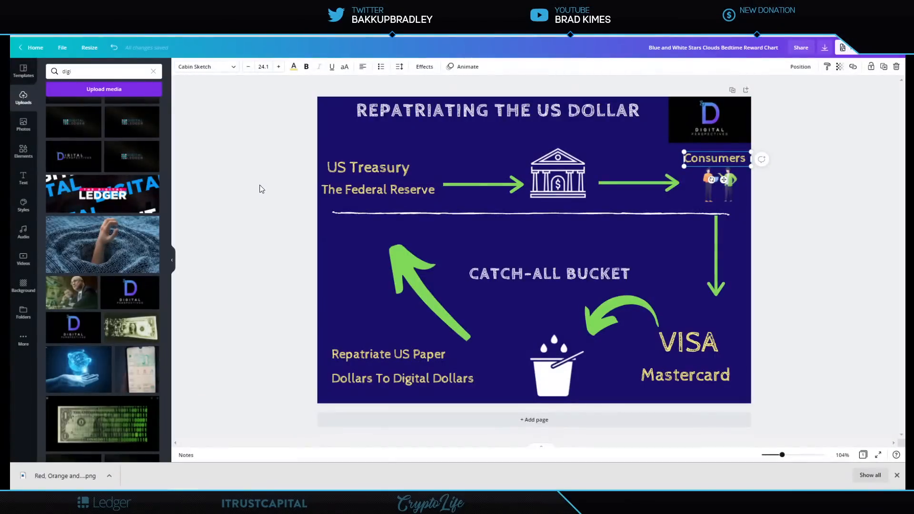
Click through the first elements of the 'Repatriating the US Dollar' flow diagram.
{"action": "left_click", "coordinate": [367, 168]}
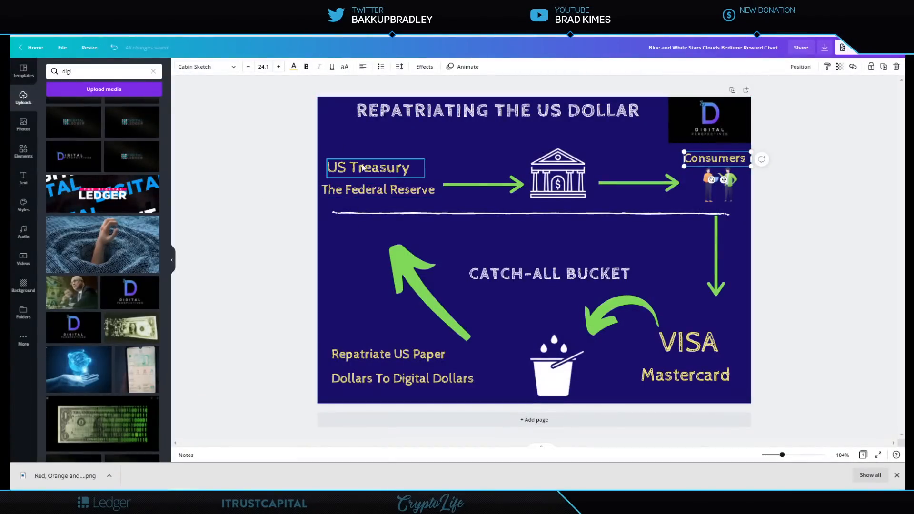
{"action": "left_click", "coordinate": [499, 168]}
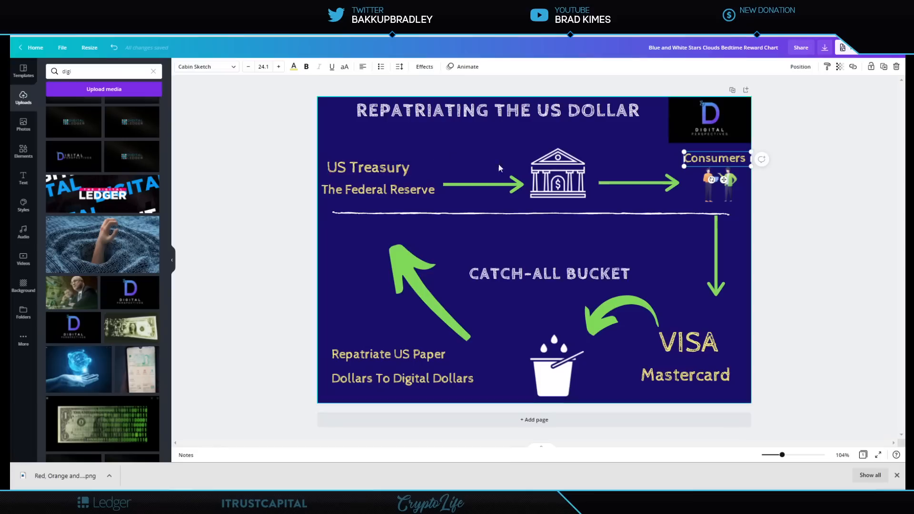
{"action": "left_click", "coordinate": [557, 174]}
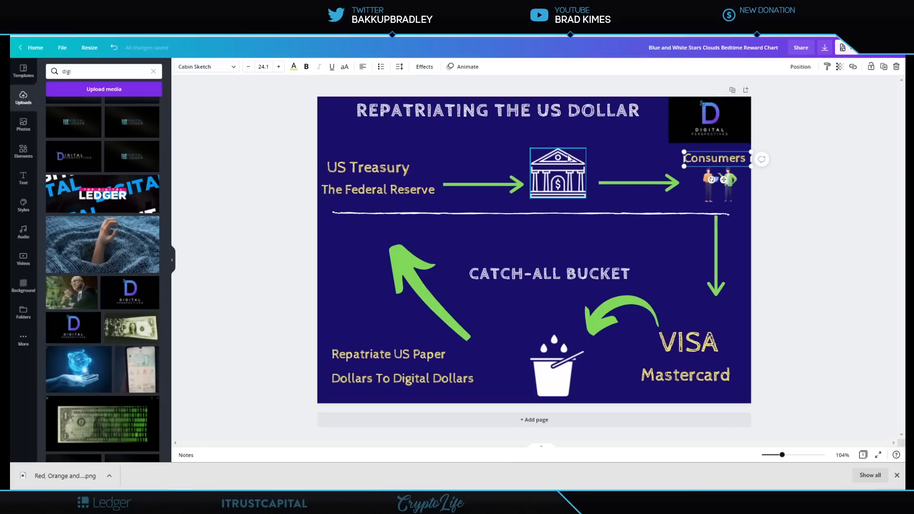
{"action": "left_click", "coordinate": [720, 184]}
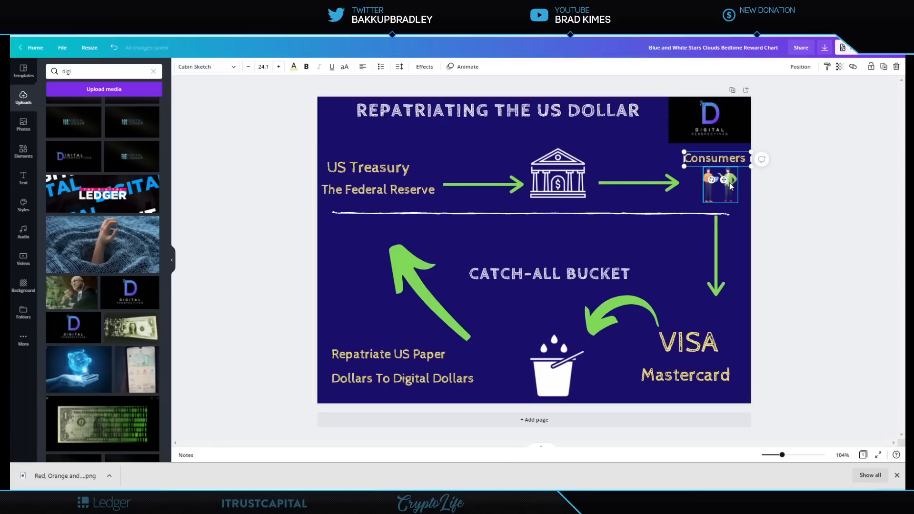
{"action": "left_click", "coordinate": [687, 375]}
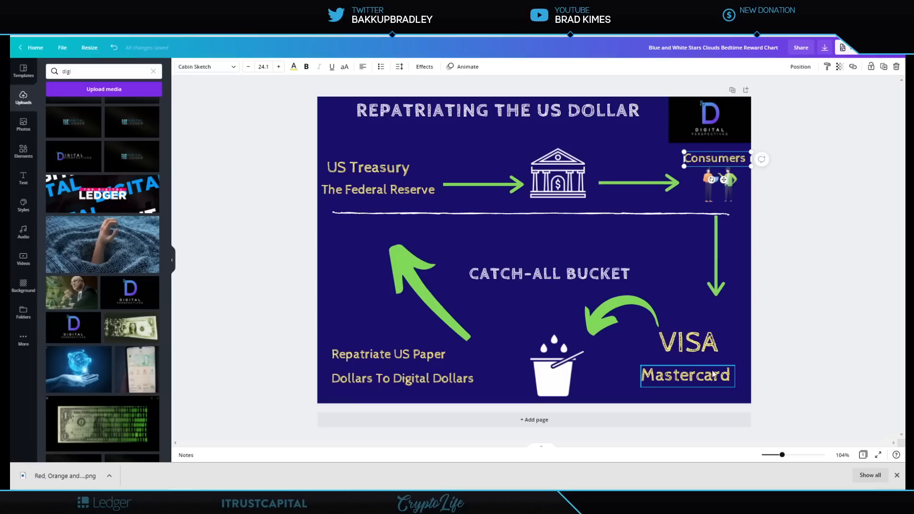
{"action": "left_click", "coordinate": [690, 342]}
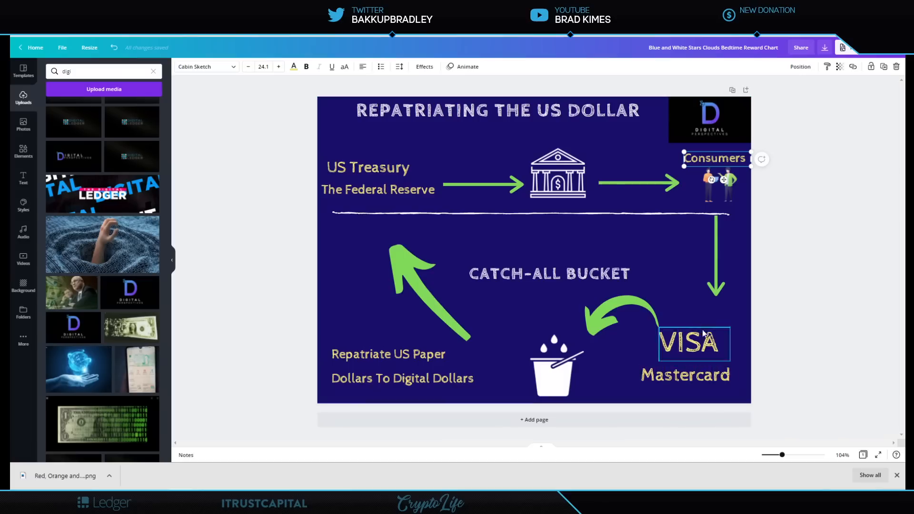
{"action": "left_click", "coordinate": [687, 374]}
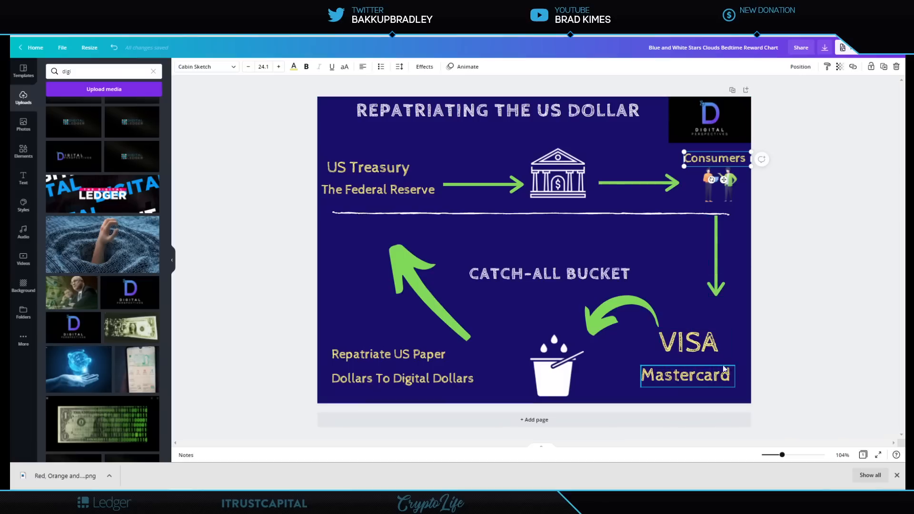
{"action": "left_click", "coordinate": [691, 344]}
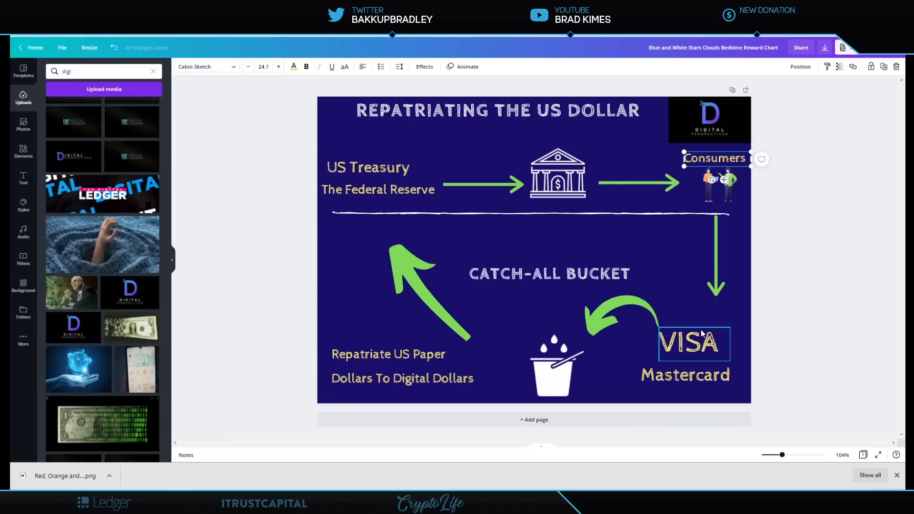
Click through the remaining diagram elements, ending back on CoinDesk's Visa patent article.
{"action": "left_click", "coordinate": [556, 364]}
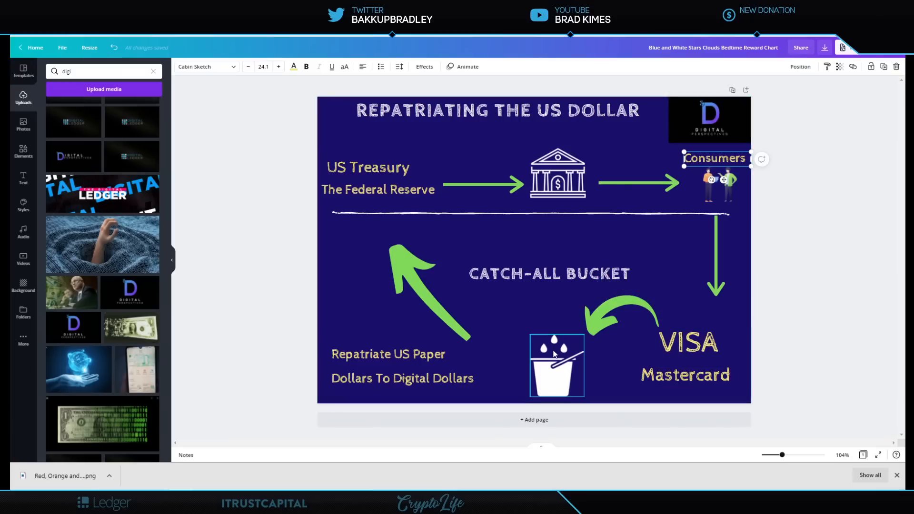
{"action": "left_click", "coordinate": [556, 174]}
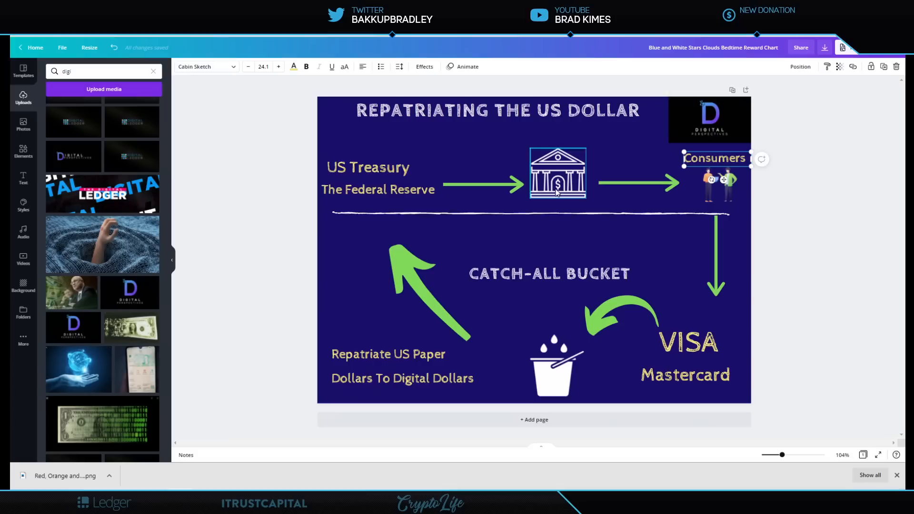
{"action": "left_click", "coordinate": [556, 366]}
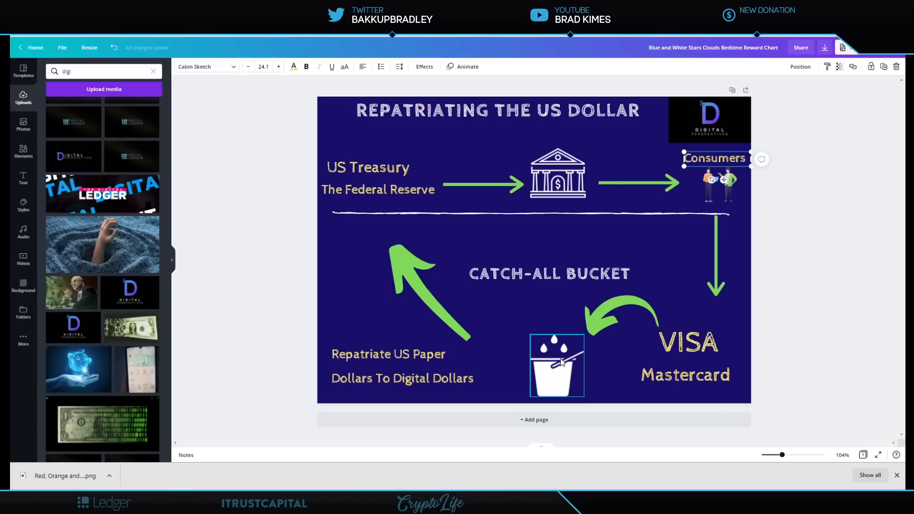
{"action": "mouse_move", "coordinate": [564, 349]}
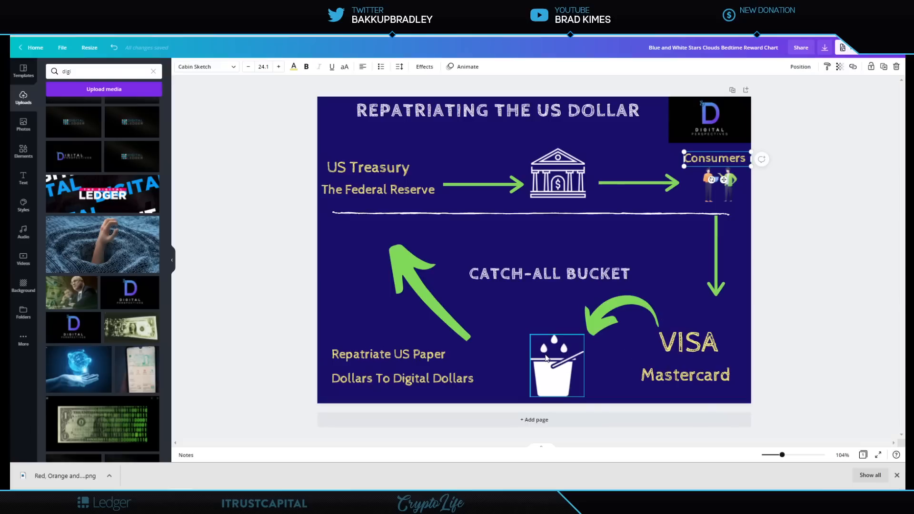
{"action": "left_click", "coordinate": [402, 354]}
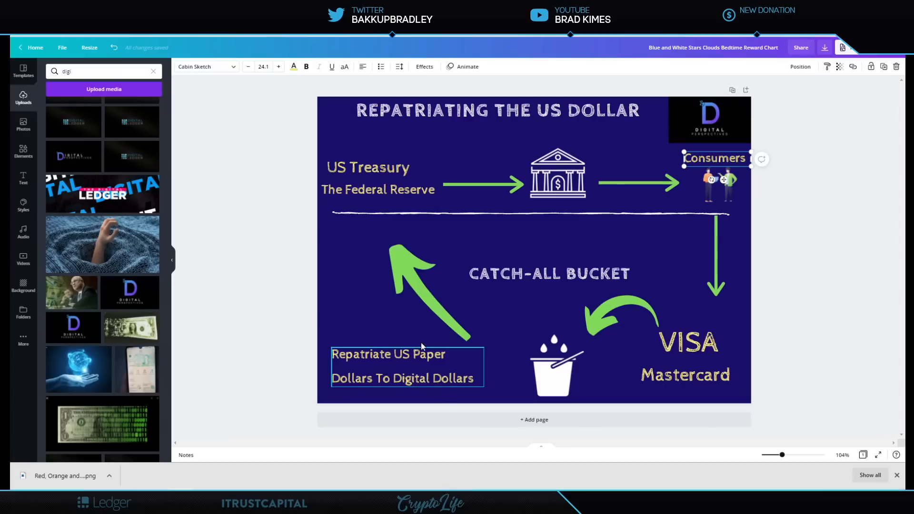
{"action": "left_click", "coordinate": [824, 278]}
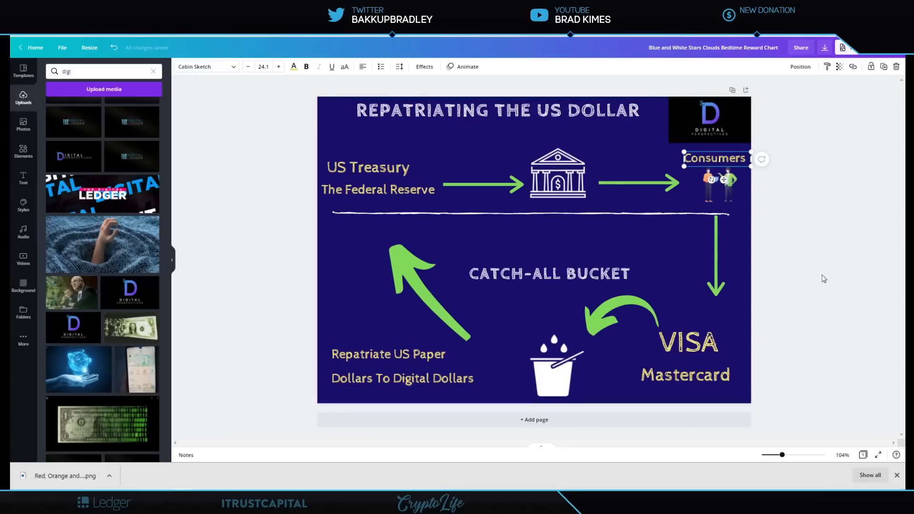
{"action": "left_click", "coordinate": [483, 184]}
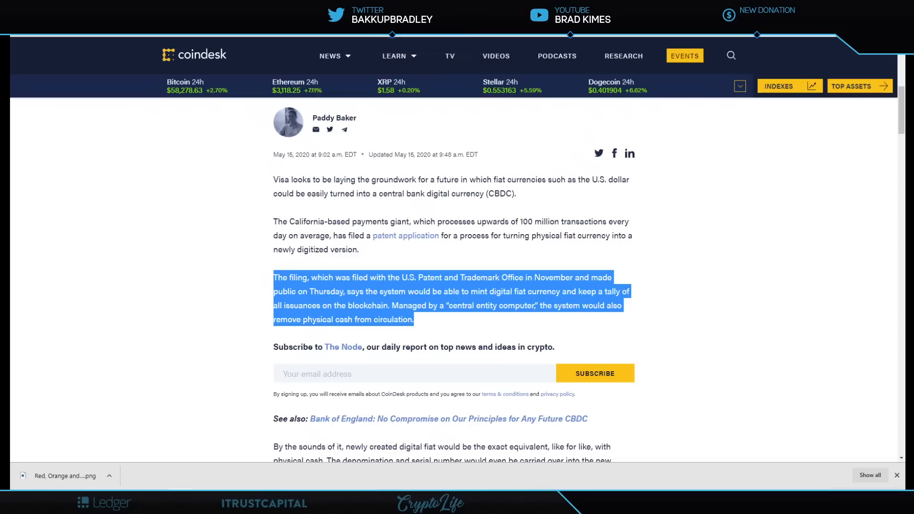
Scroll the CoinDesk Visa patent article up and back down.
{"action": "scroll", "scroll_direction": "up", "scroll_amount": 3}
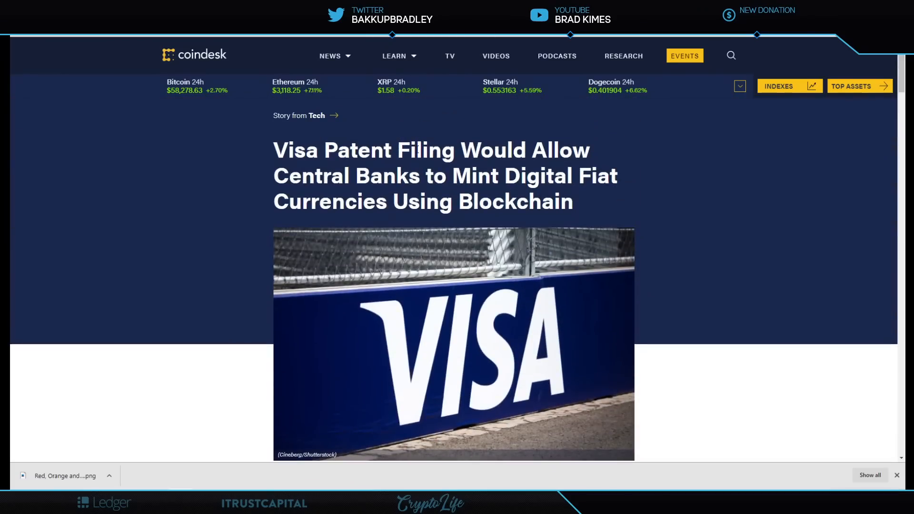
{"action": "scroll", "scroll_direction": "down", "scroll_amount": 3}
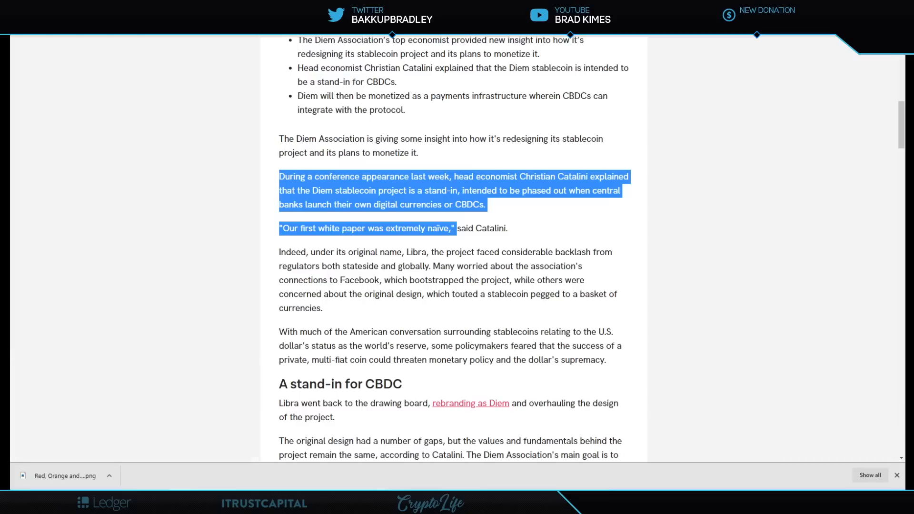
{"action": "mouse_move", "coordinate": [599, 228]}
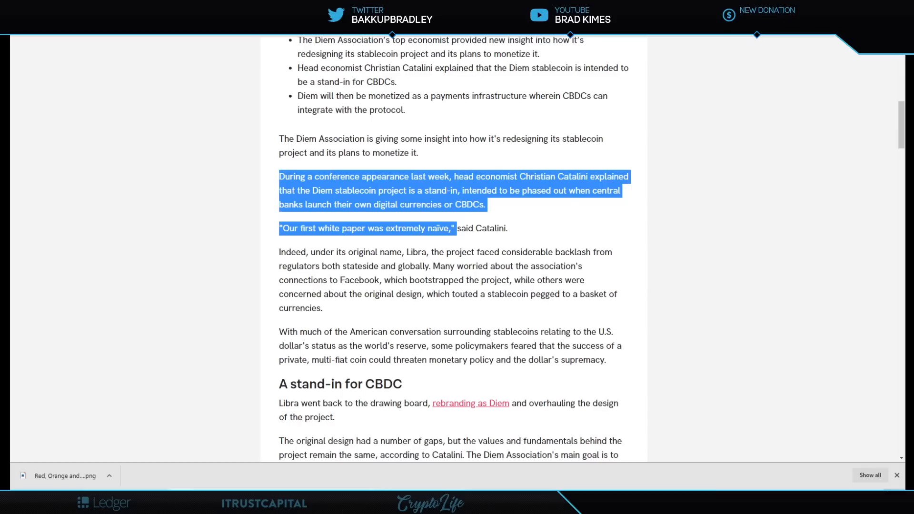
{"action": "mouse_move", "coordinate": [426, 52]}
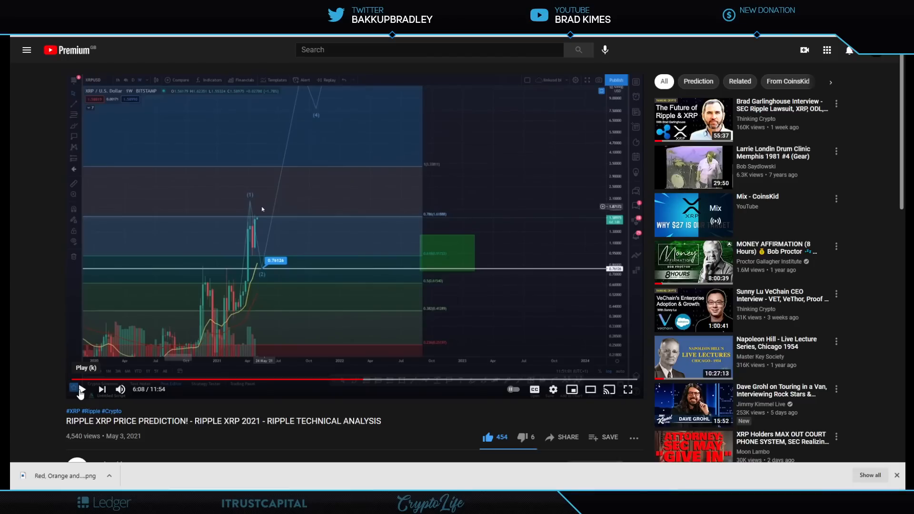
Play the Ripple XRP 2021 prediction video from 6:08 and pause it on the long-range chart near 7:20.
{"action": "left_click", "coordinate": [79, 390]}
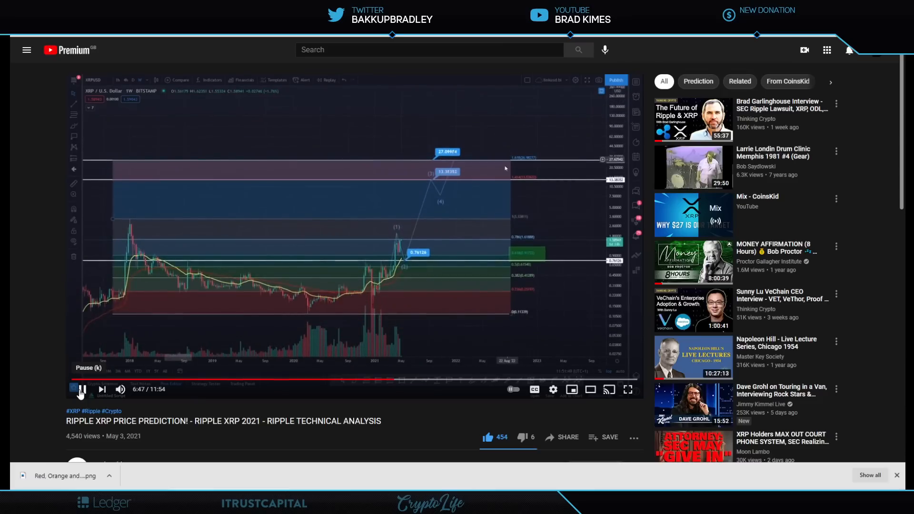
{"action": "mouse_move", "coordinate": [467, 143]}
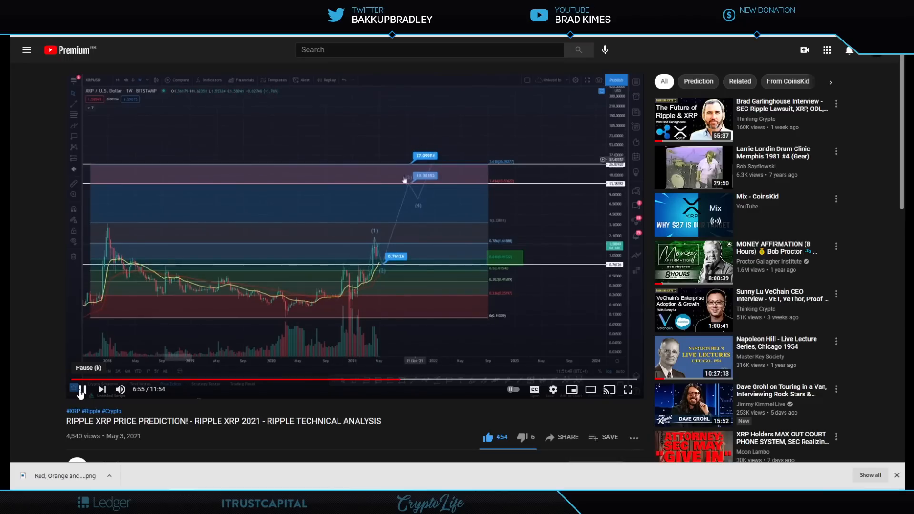
{"action": "mouse_move", "coordinate": [288, 143]}
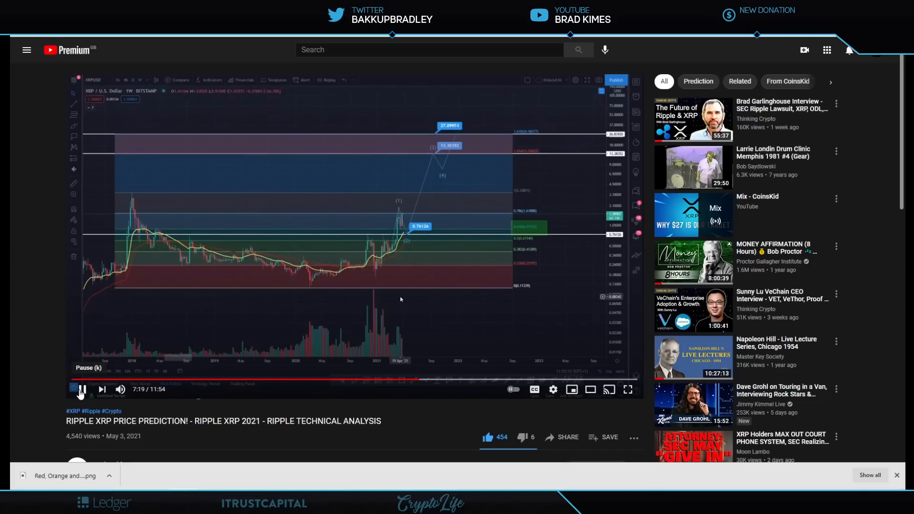
{"action": "left_click", "coordinate": [81, 389]}
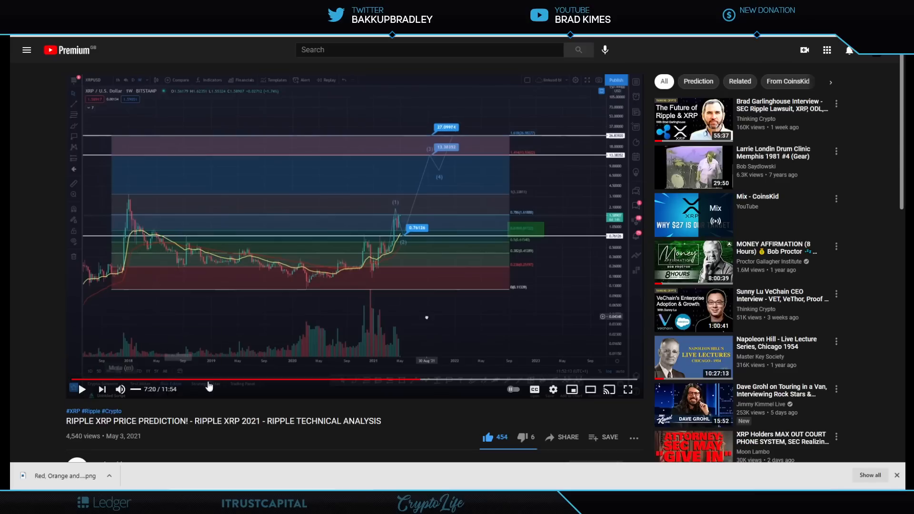
{"action": "mouse_move", "coordinate": [400, 223]}
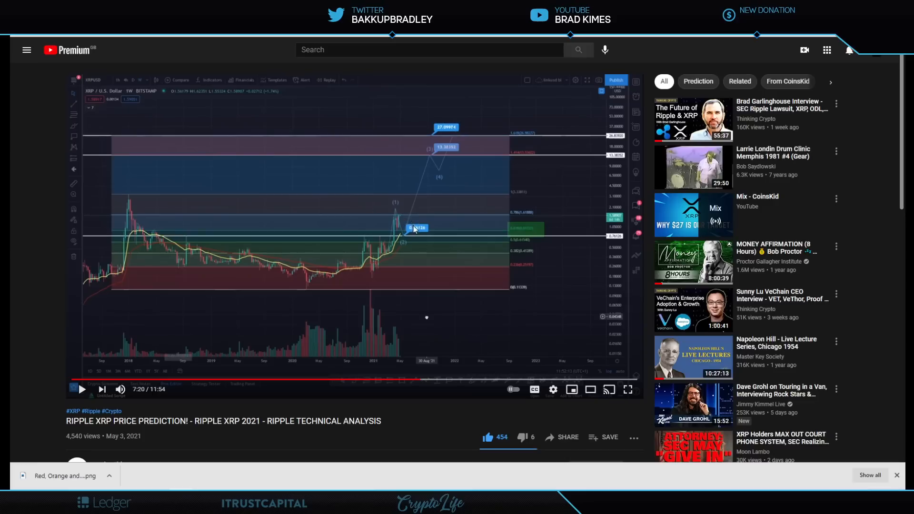
{"action": "mouse_move", "coordinate": [408, 221]}
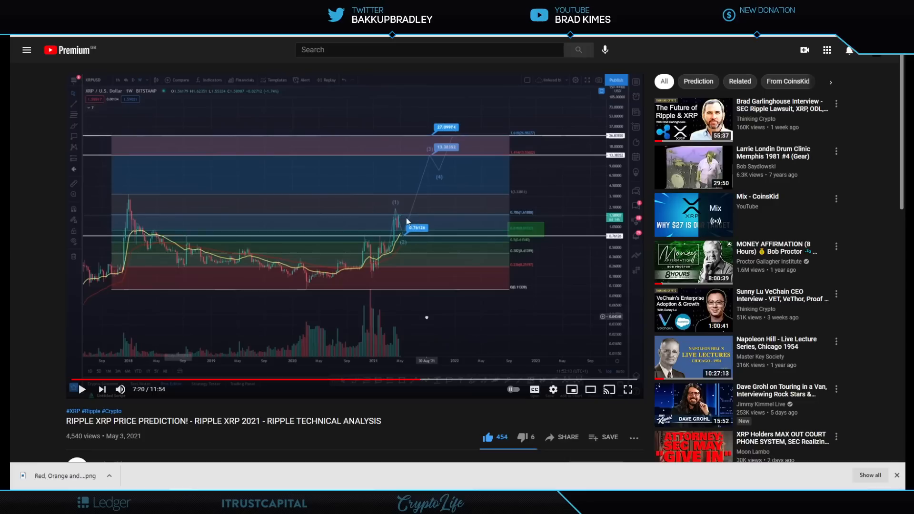
{"action": "mouse_move", "coordinate": [420, 238]}
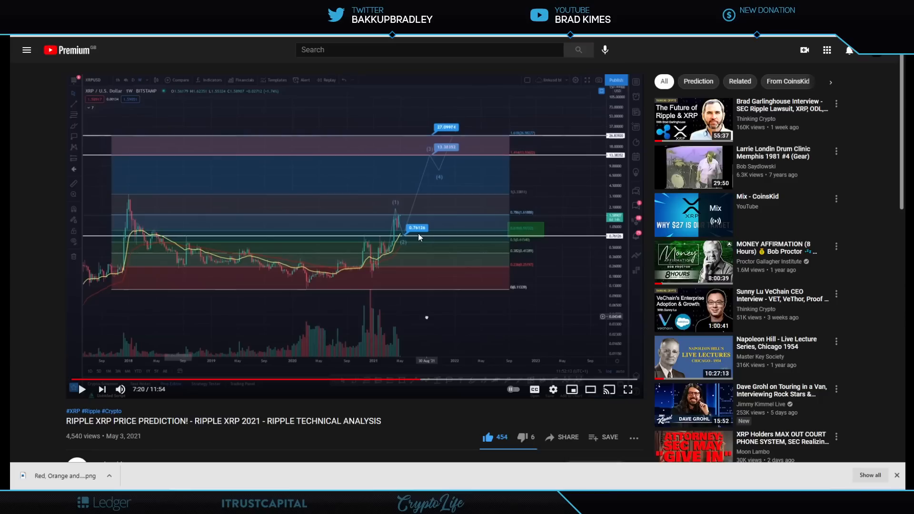
{"action": "mouse_move", "coordinate": [443, 112]}
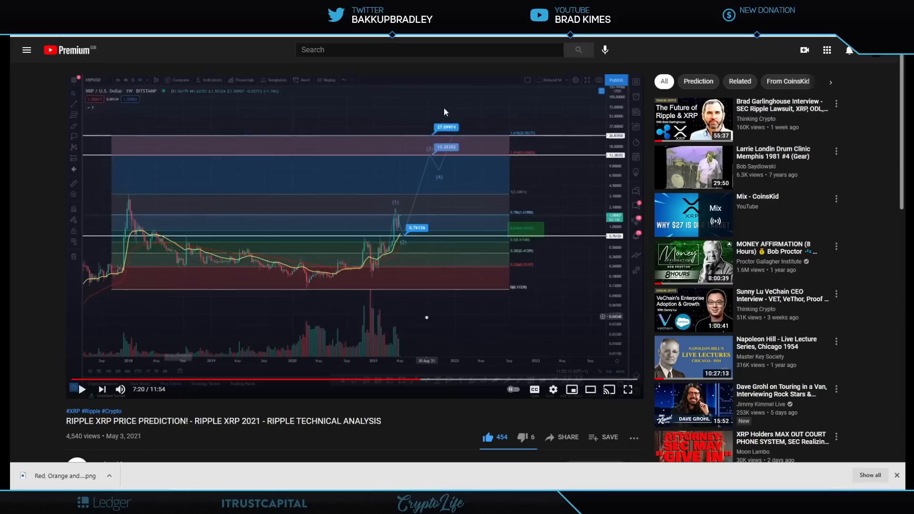
{"action": "mouse_move", "coordinate": [123, 266]}
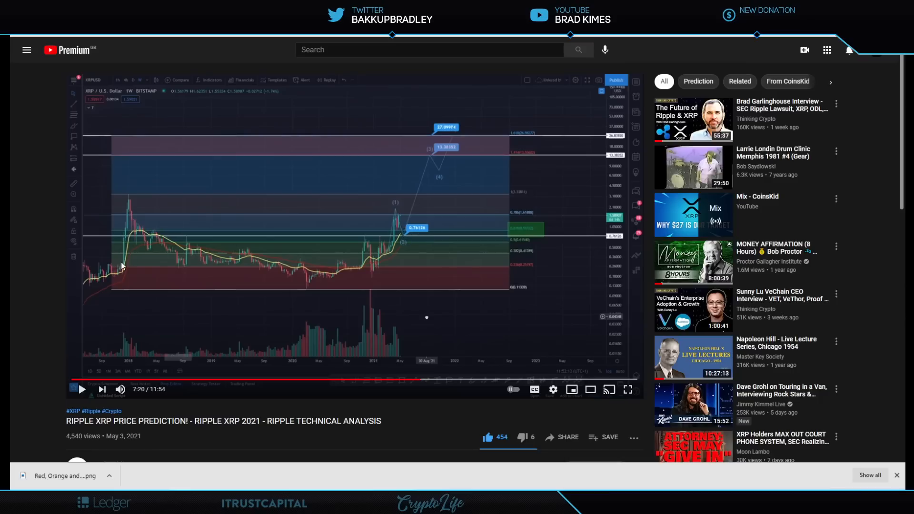
{"action": "mouse_move", "coordinate": [124, 263]}
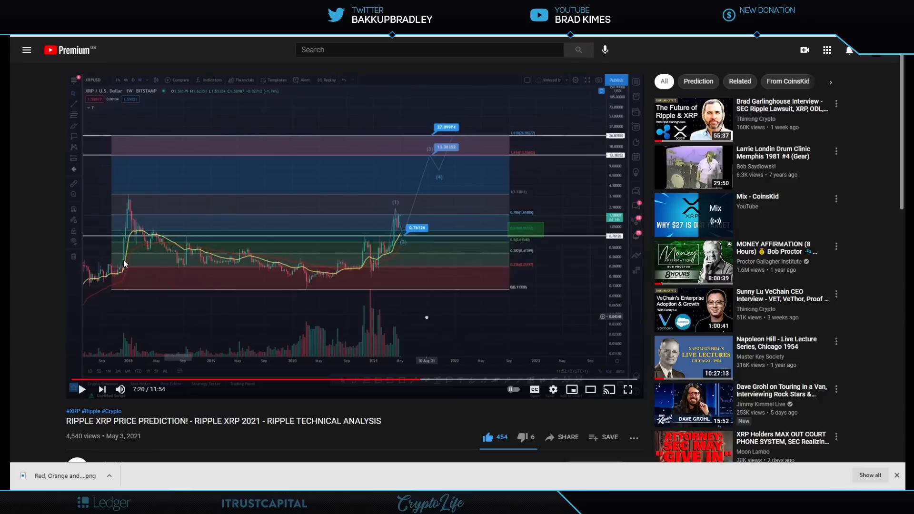
{"action": "mouse_move", "coordinate": [124, 239]}
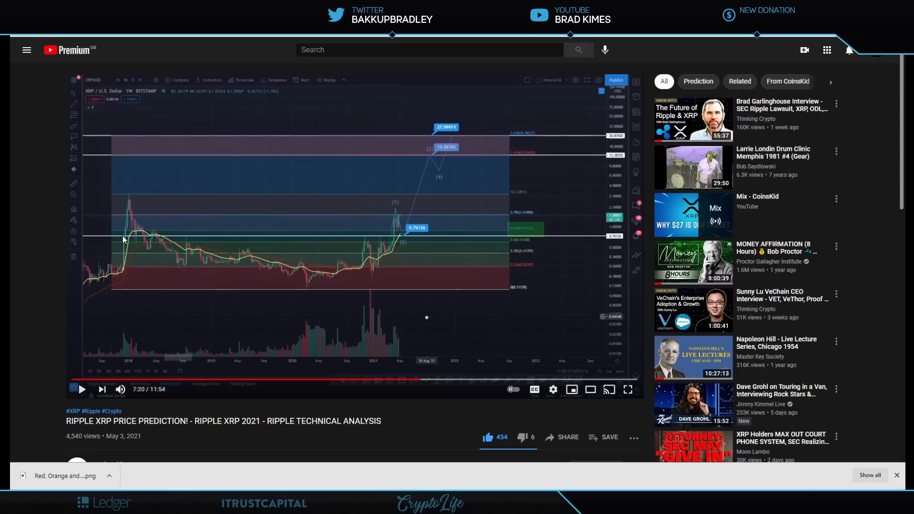
{"action": "mouse_move", "coordinate": [126, 226]}
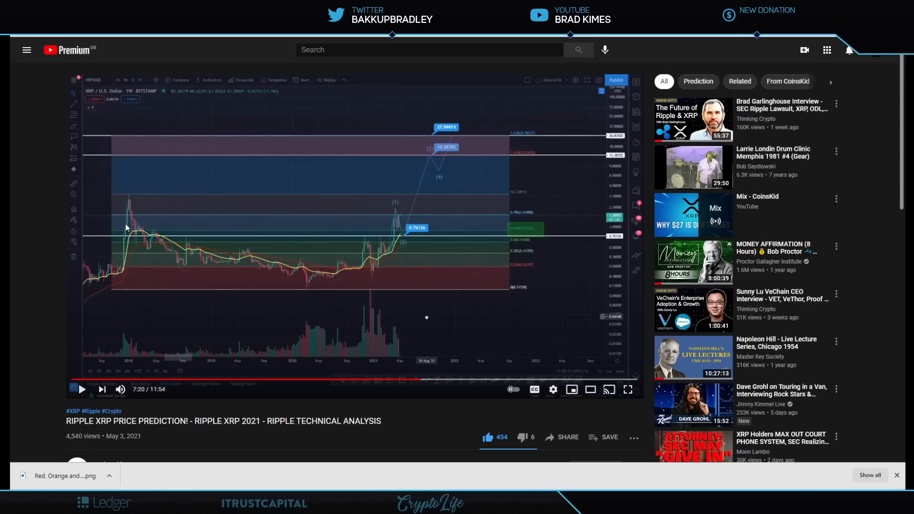
{"action": "mouse_move", "coordinate": [128, 232]}
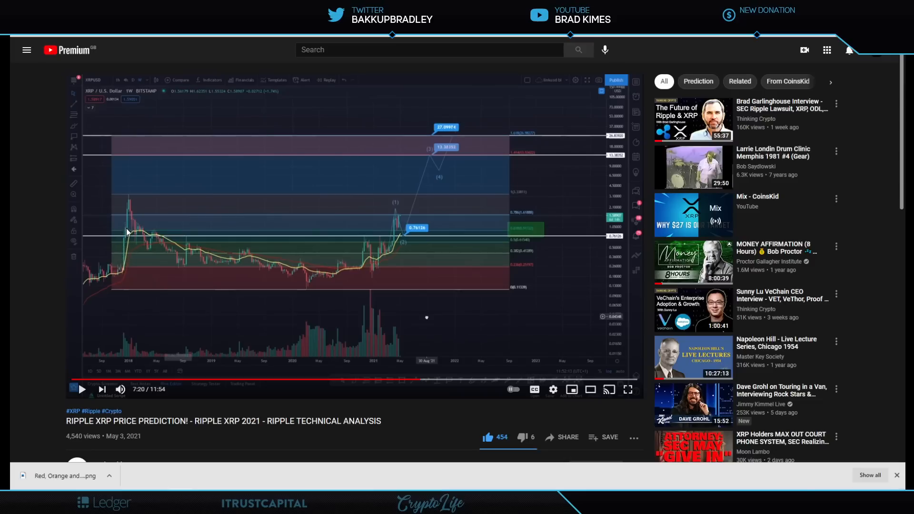
{"action": "mouse_move", "coordinate": [122, 196]}
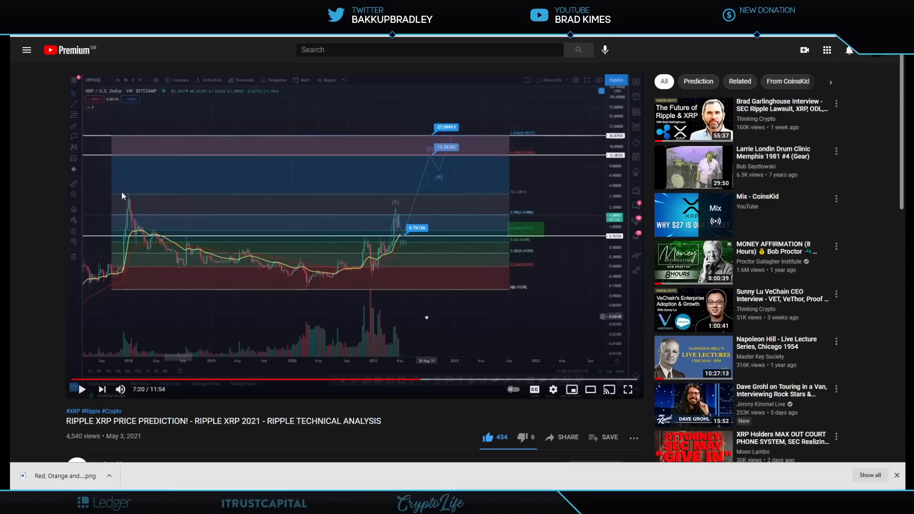
{"action": "mouse_move", "coordinate": [123, 294]}
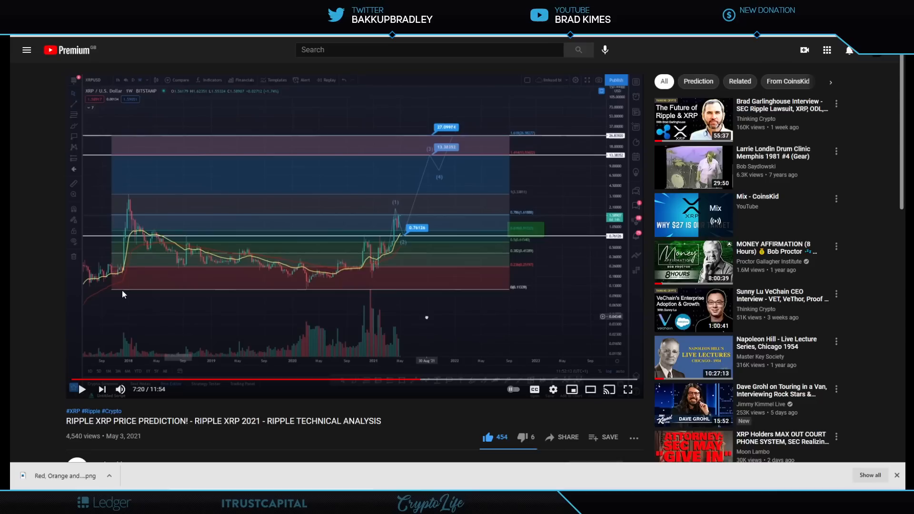
{"action": "mouse_move", "coordinate": [439, 434]}
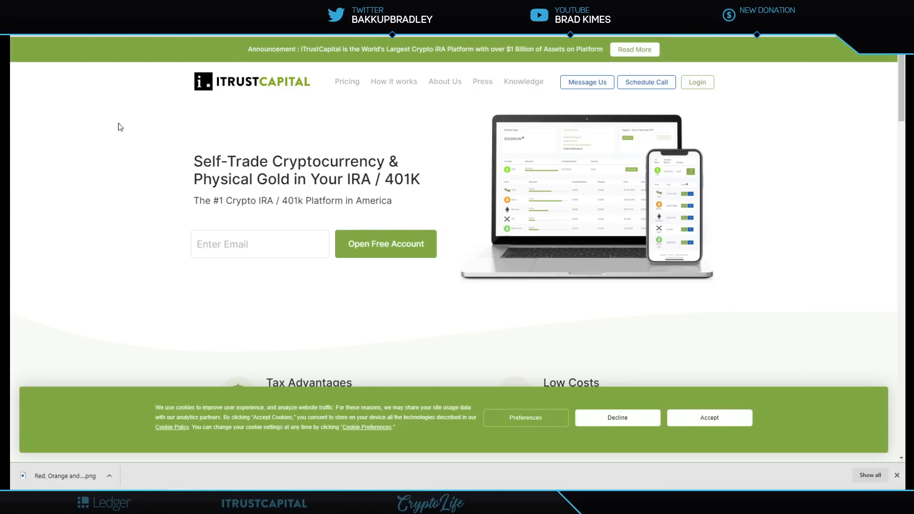
{"action": "mouse_move", "coordinate": [110, 130]}
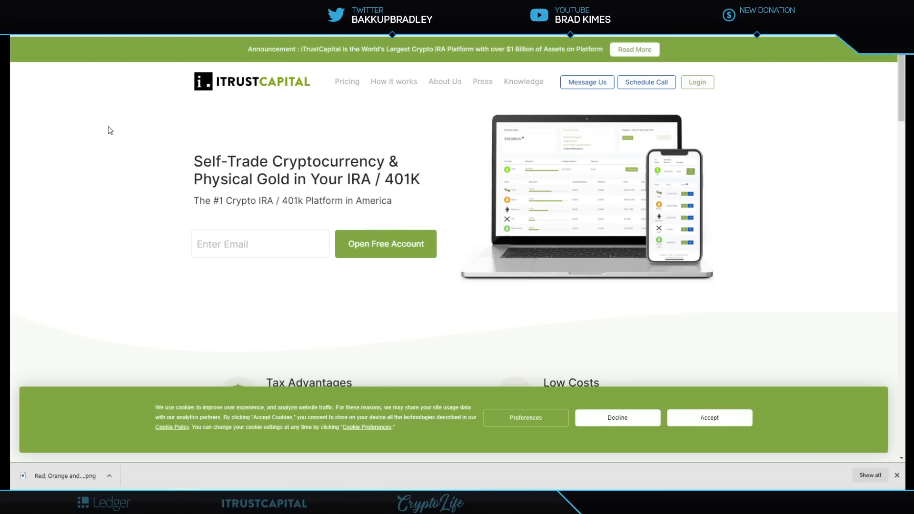